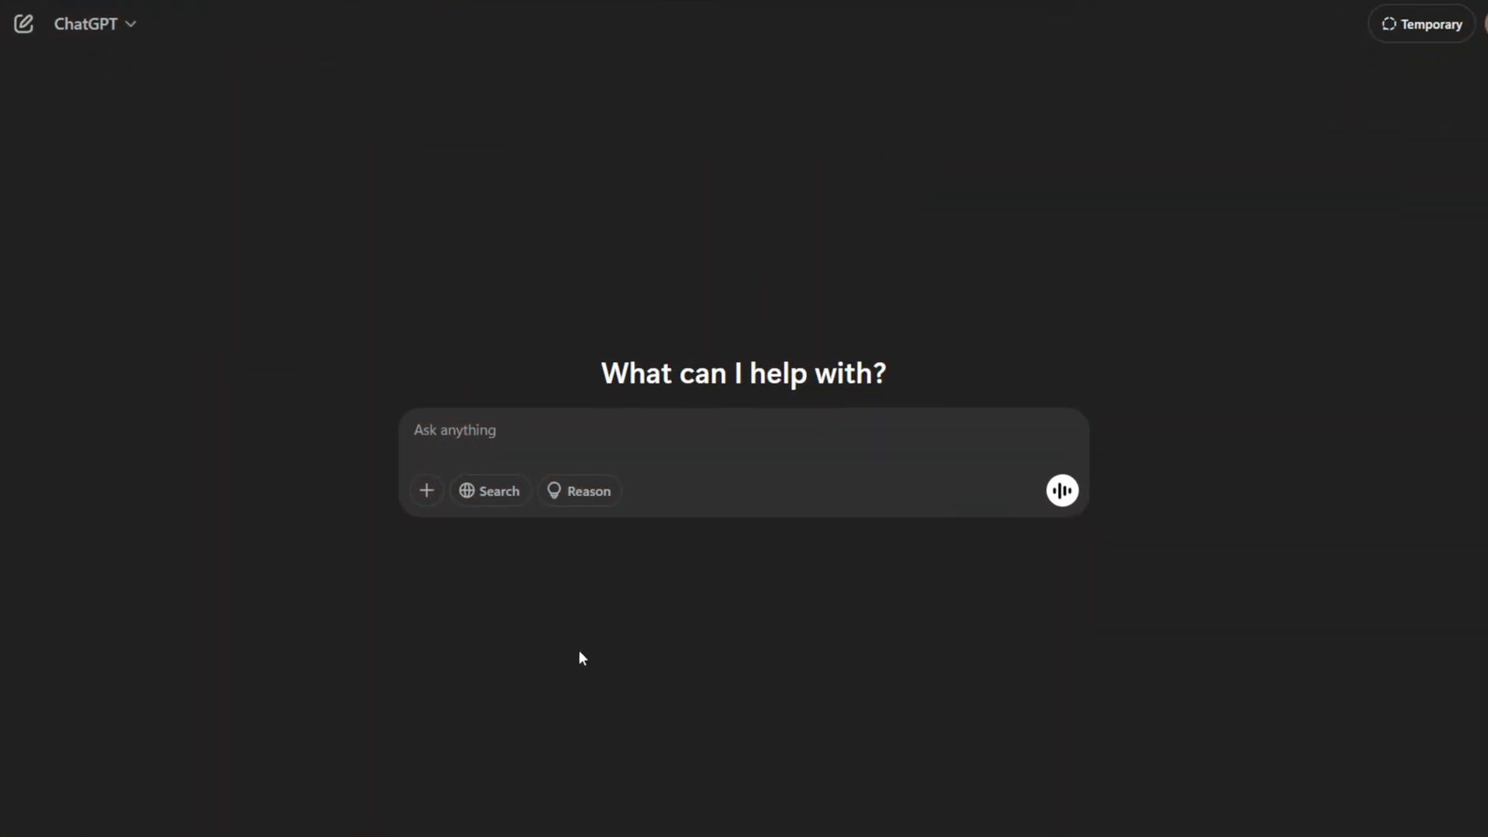
# Send ChatGPT the request 'please write me a prompt to create a realistic character named ava'
pyautogui.write('p')
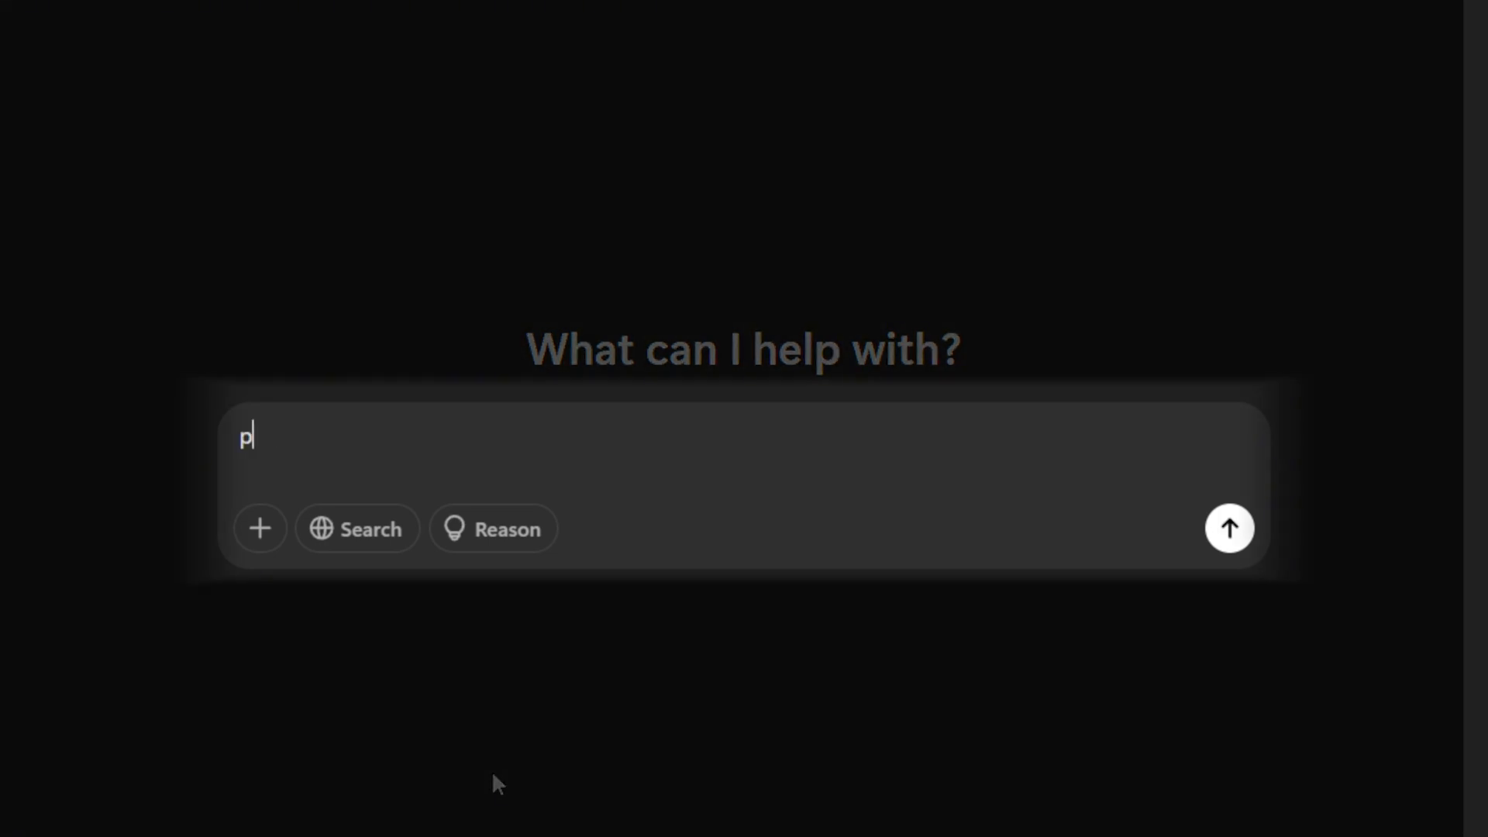
pyautogui.write('lease write me a prompt to create a realistic character')
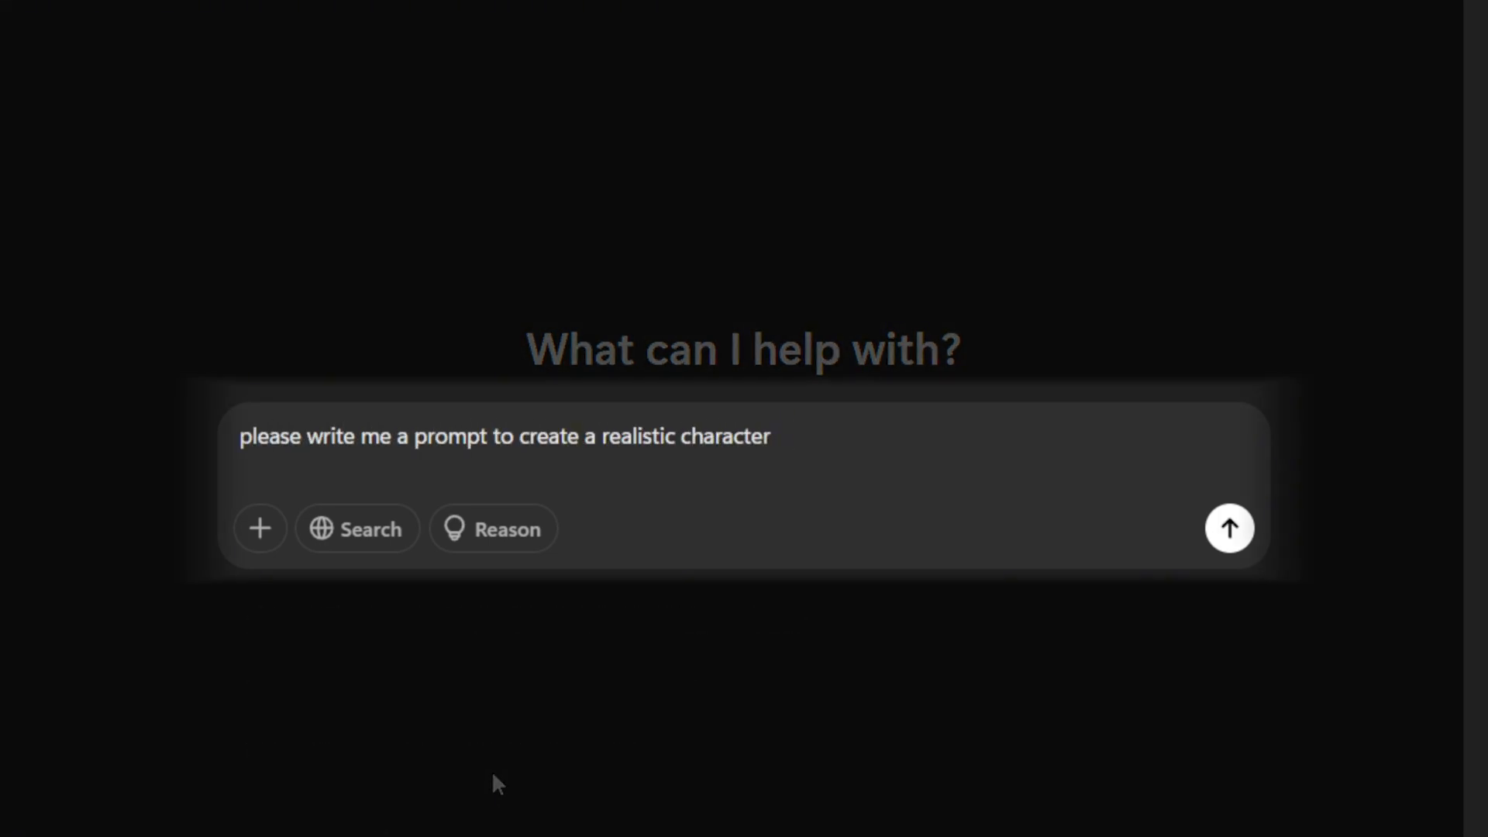
pyautogui.write('named ava.')
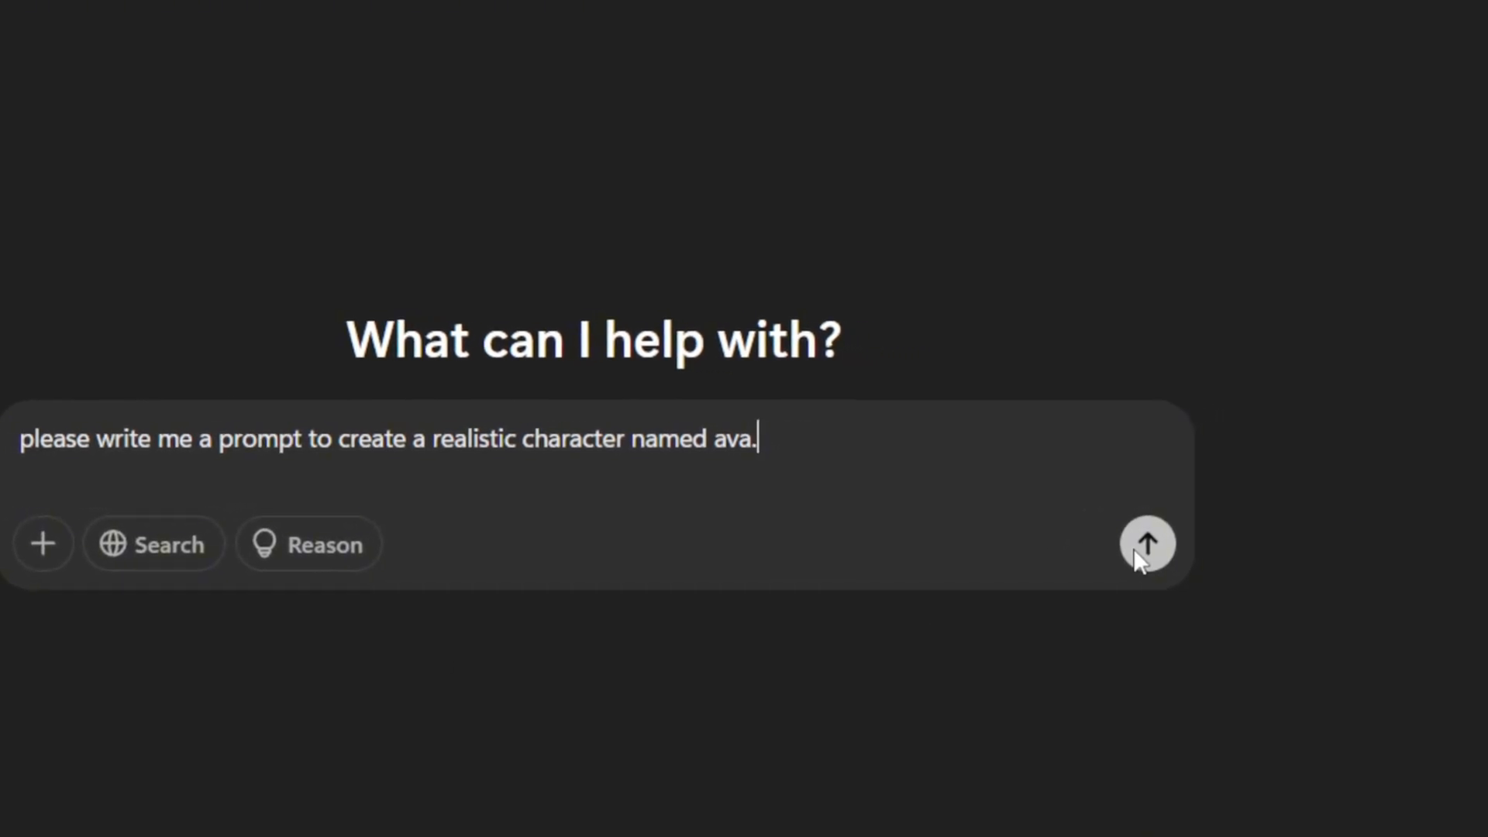
pyautogui.click(1147, 544)
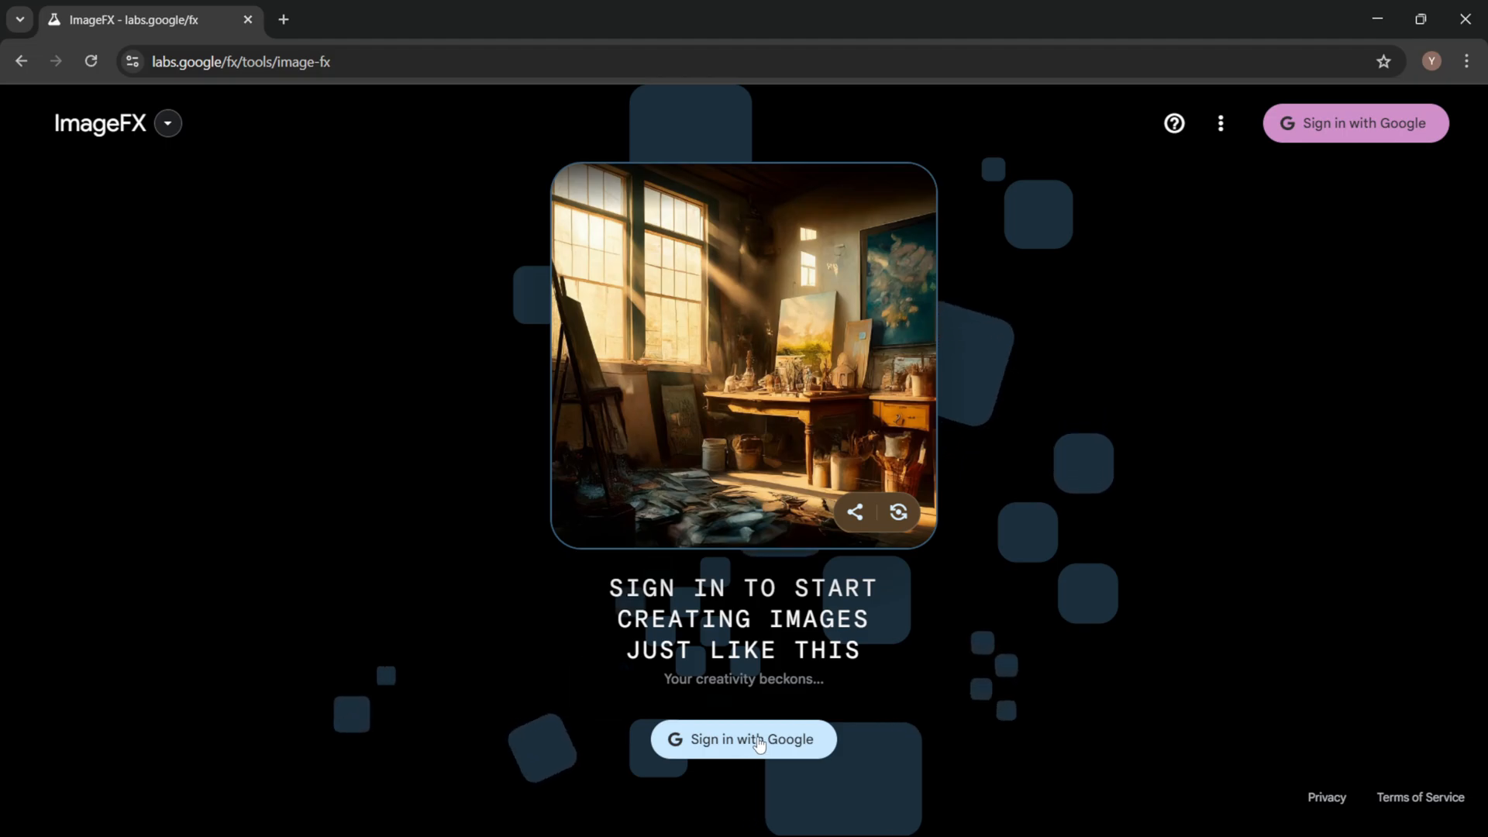
# Sign in, append 'high contrast, realistic, natural light, highly detailed' to the Ava prompt and create the portraits
pyautogui.click(743, 740)
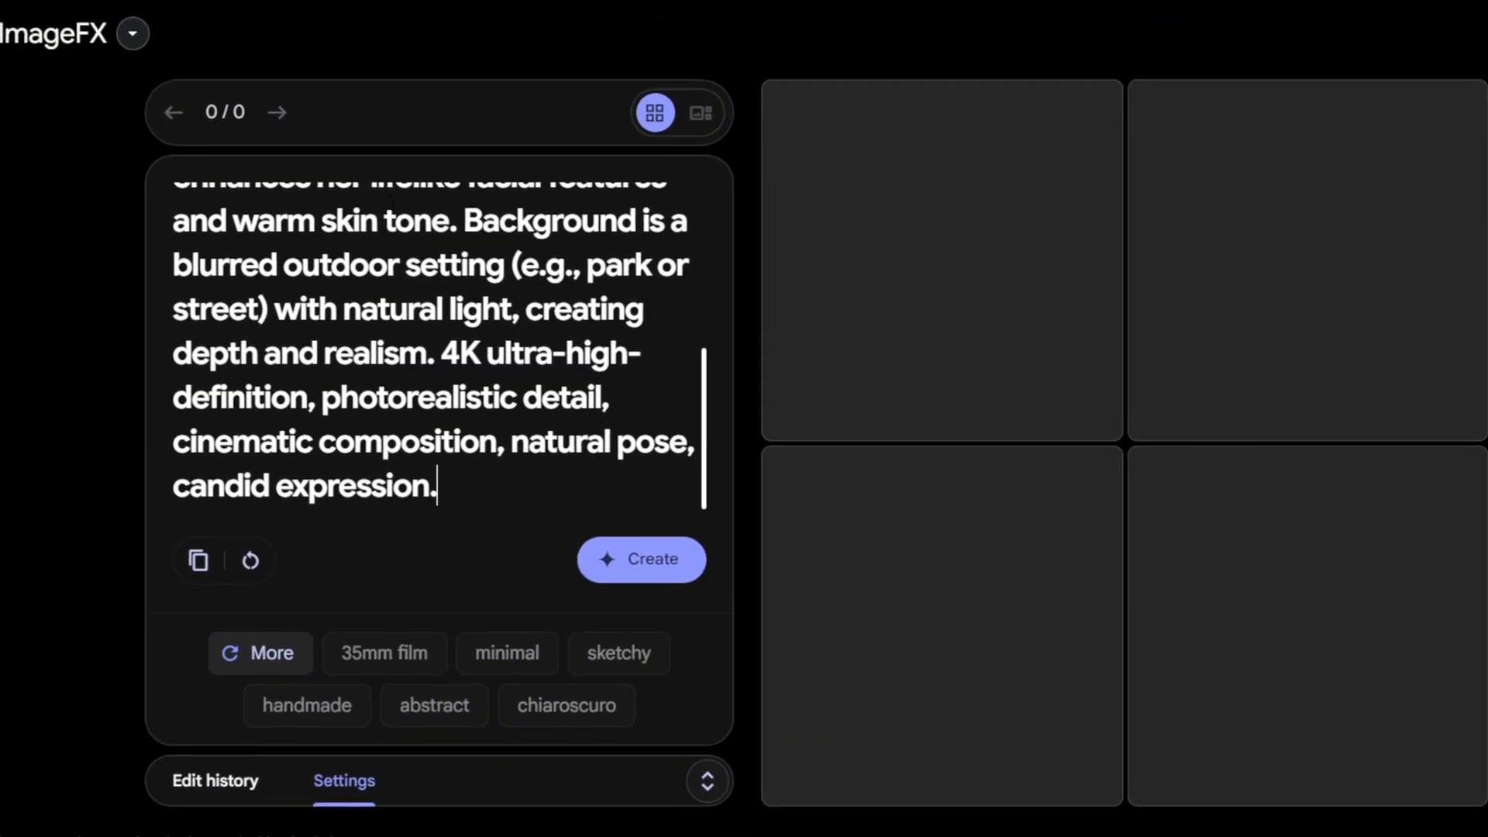
pyautogui.write('high co')
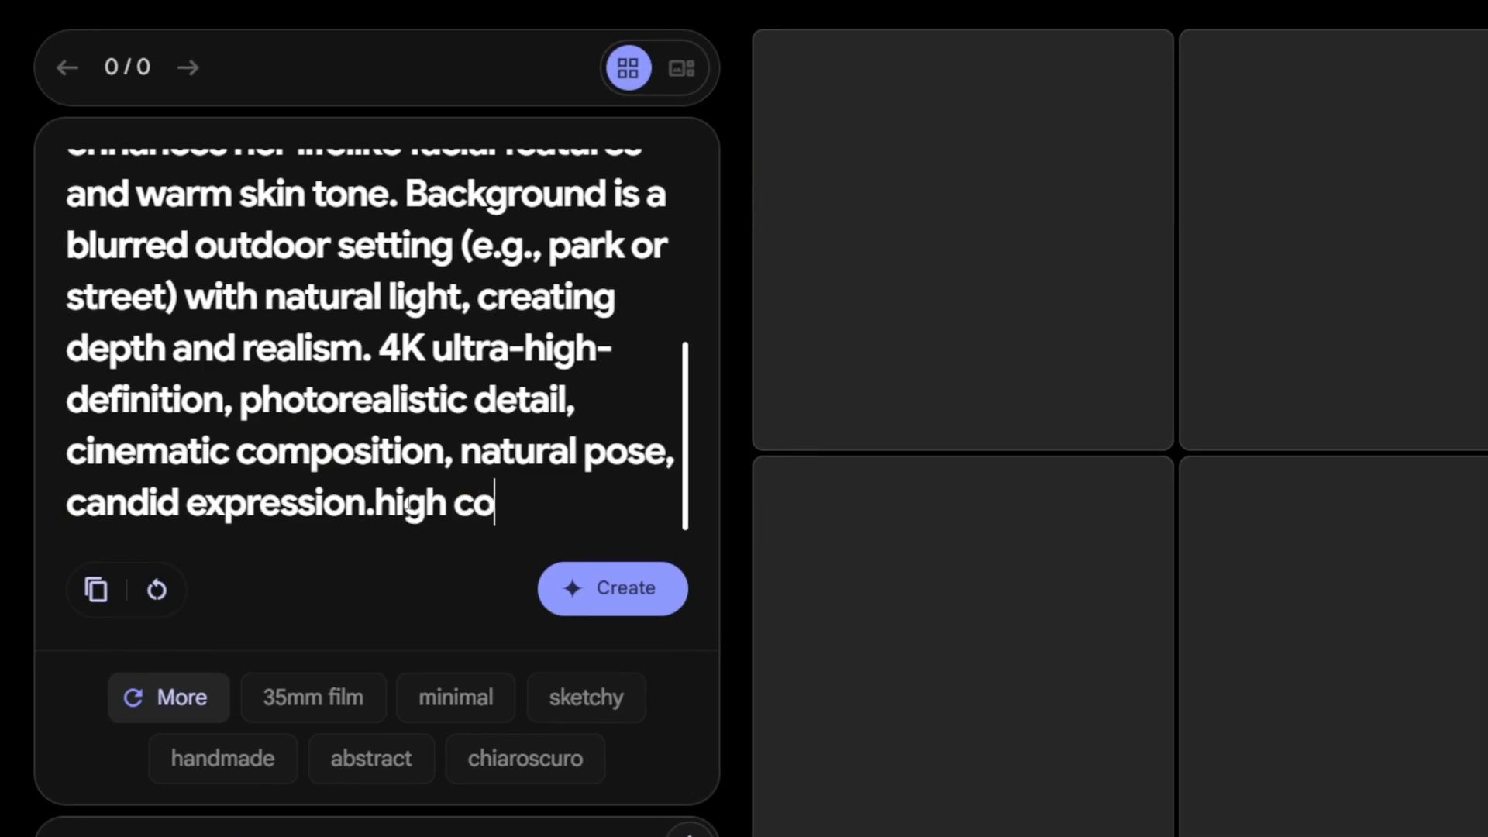
pyautogui.write('ntrast, realistic, natural light, highly d')
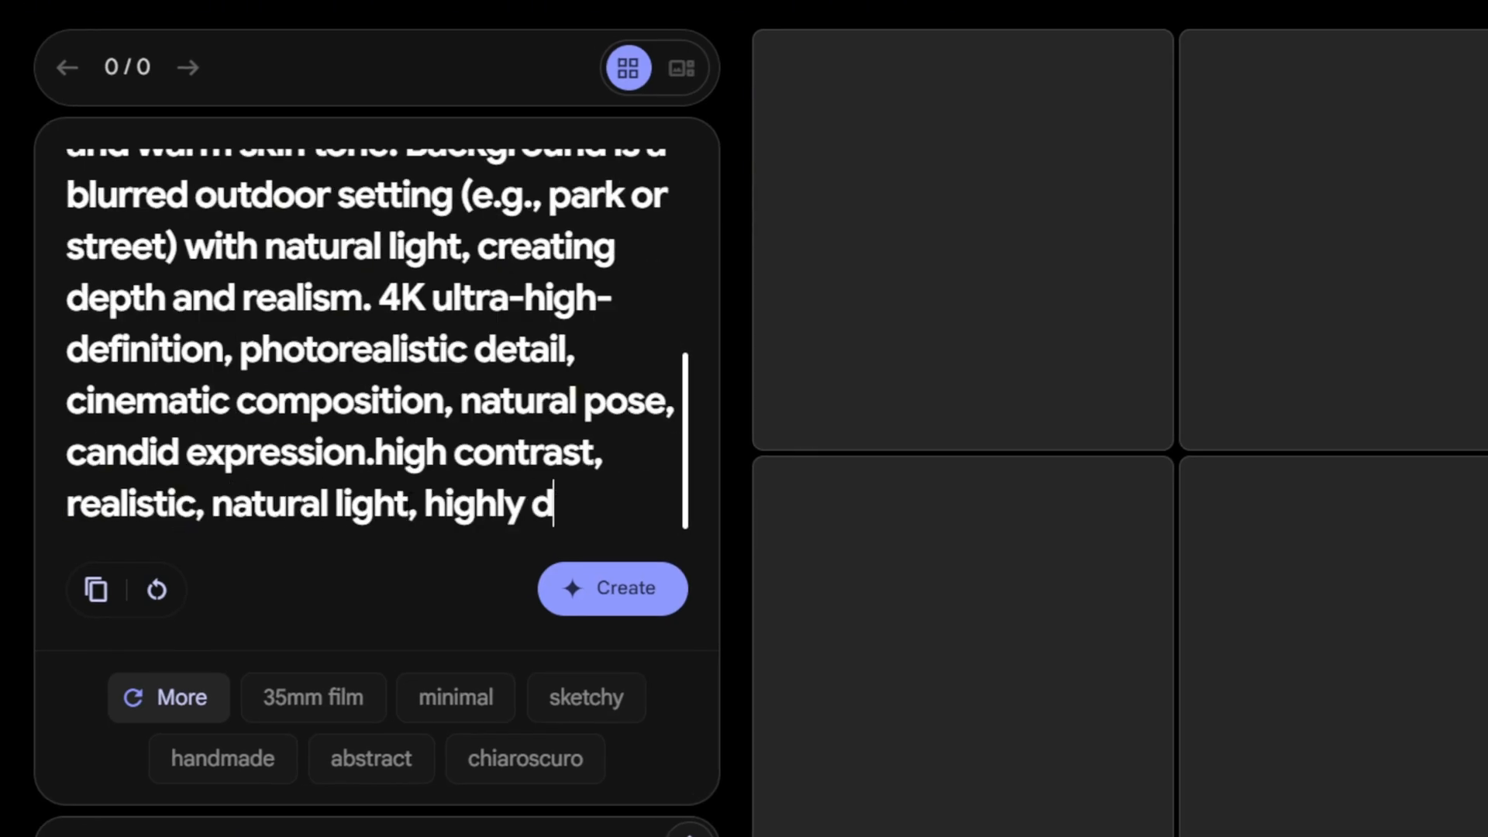
pyautogui.write('etailed')
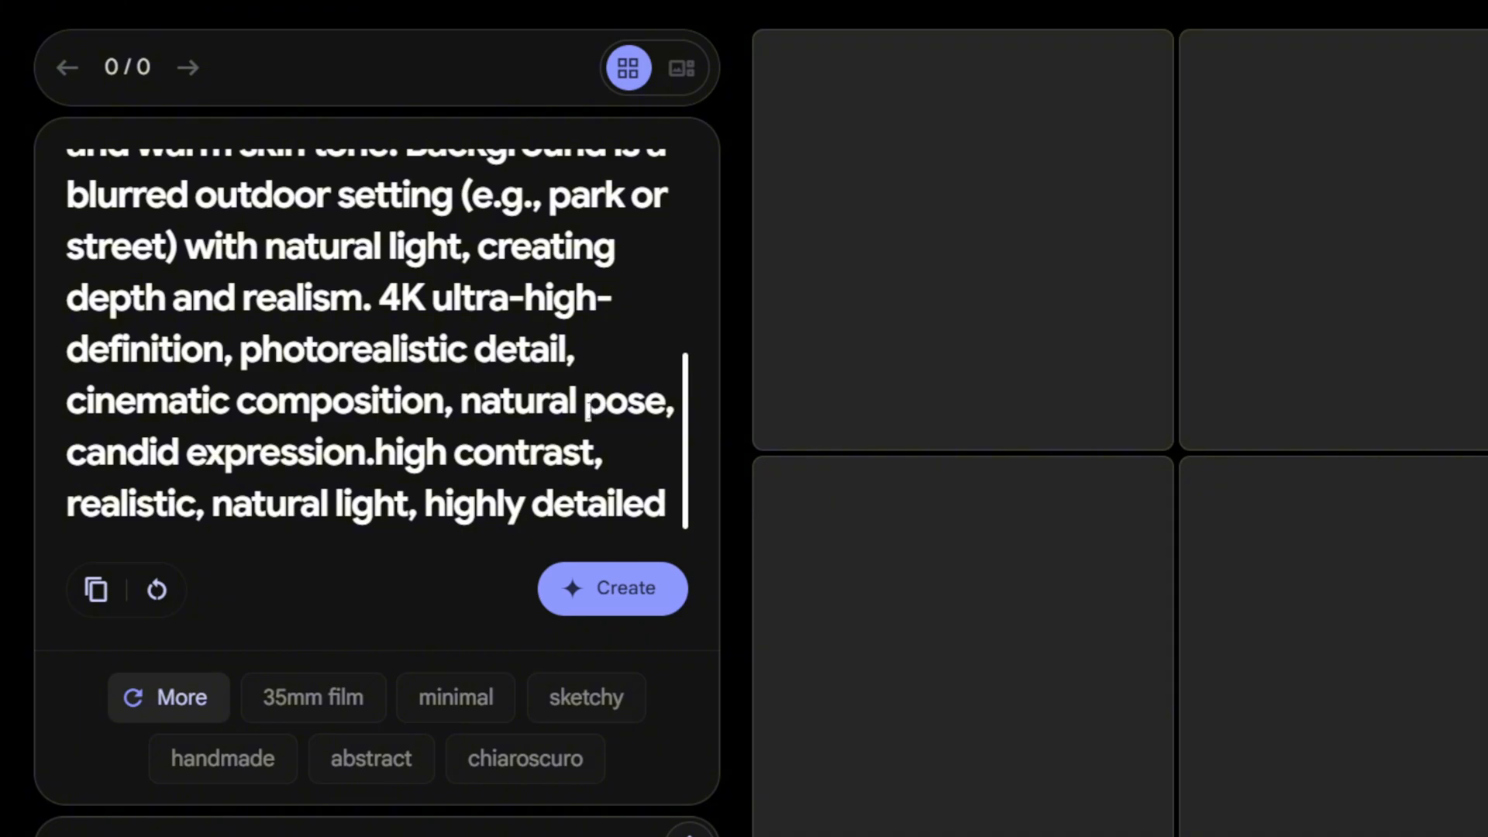
pyautogui.click(612, 587)
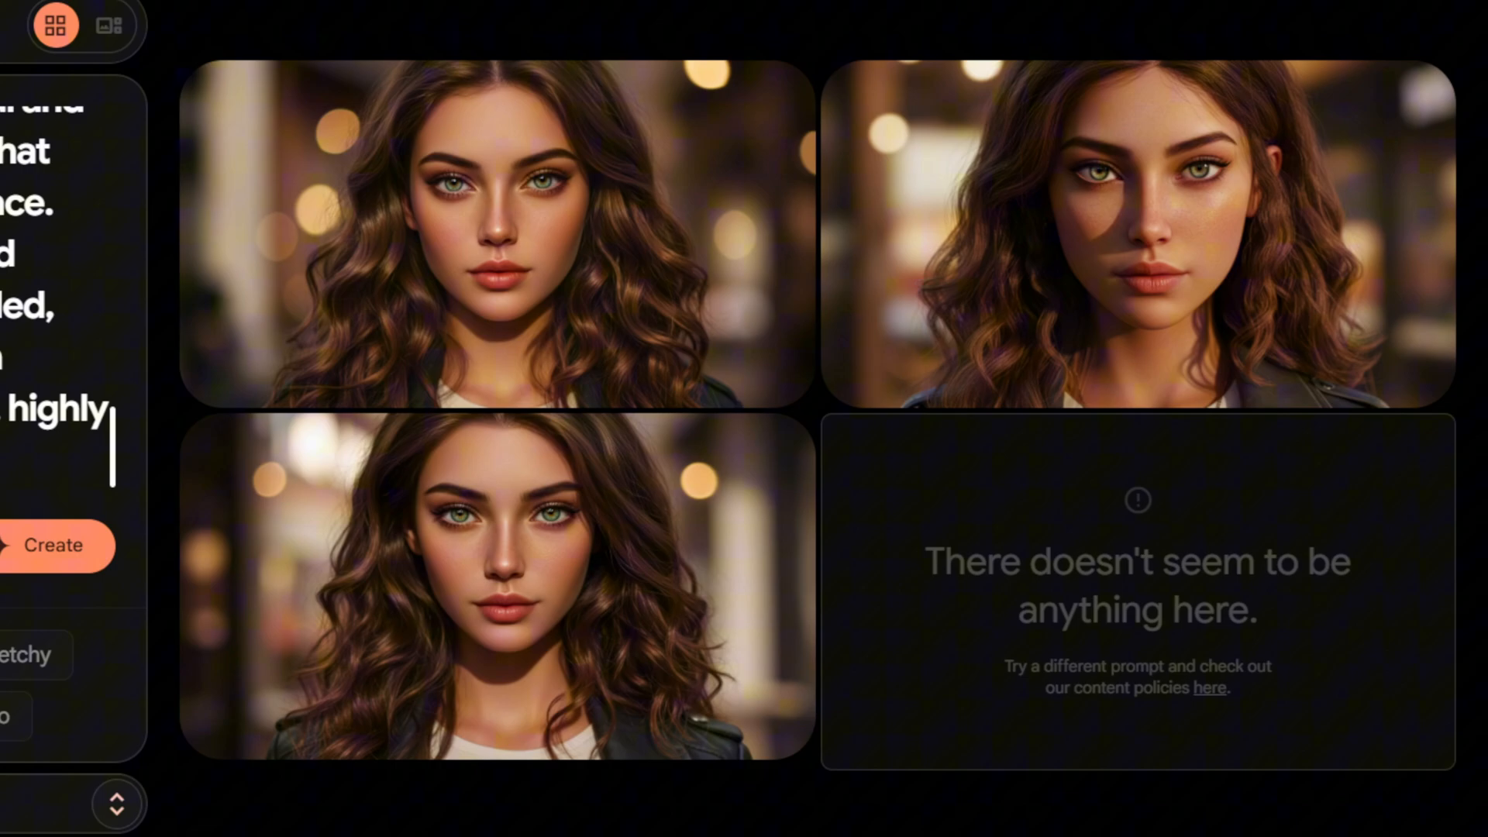
pyautogui.moveTo(626, 223)
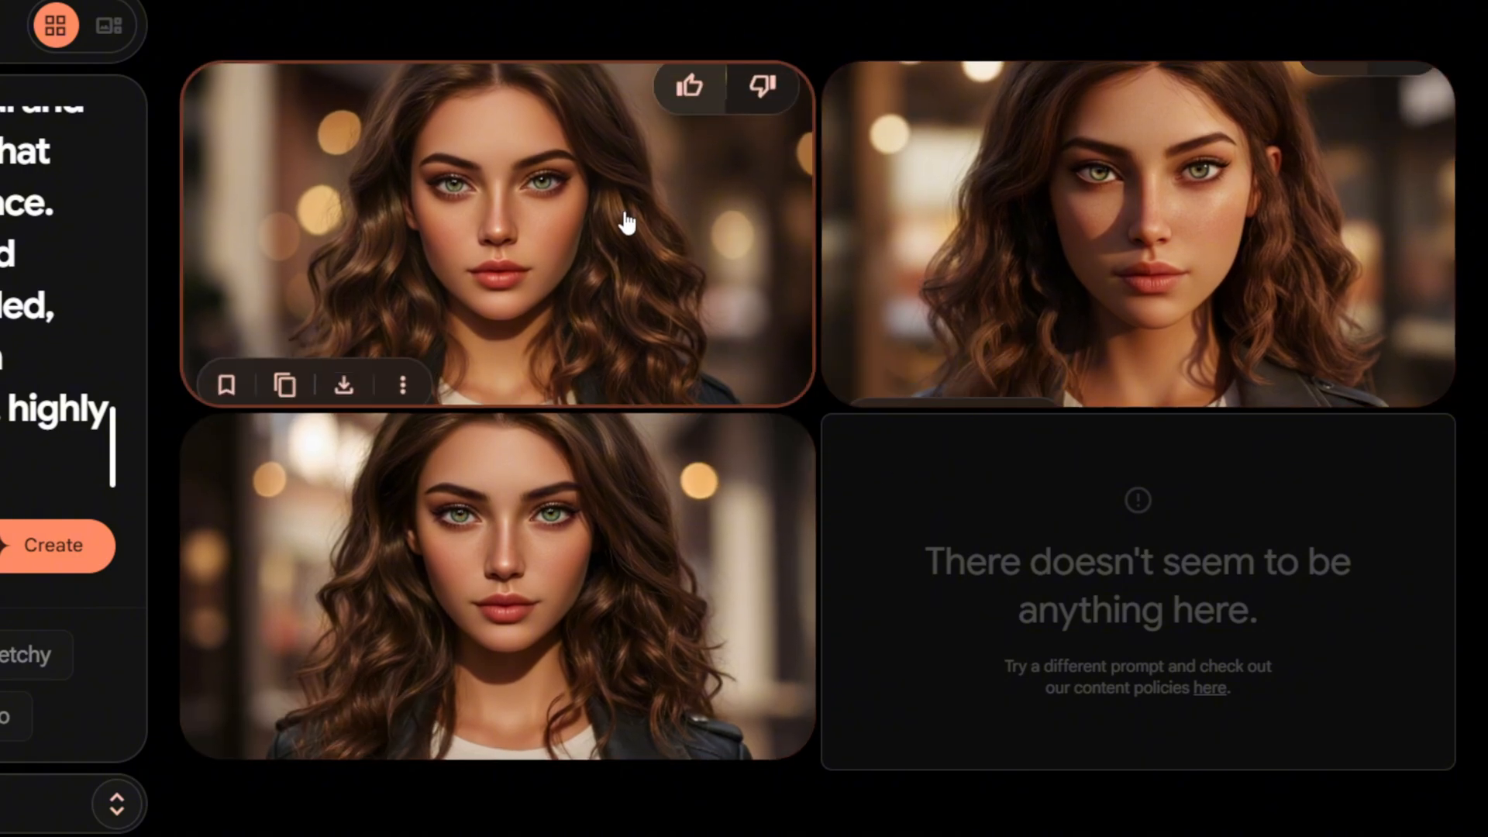
pyautogui.moveTo(987, 133)
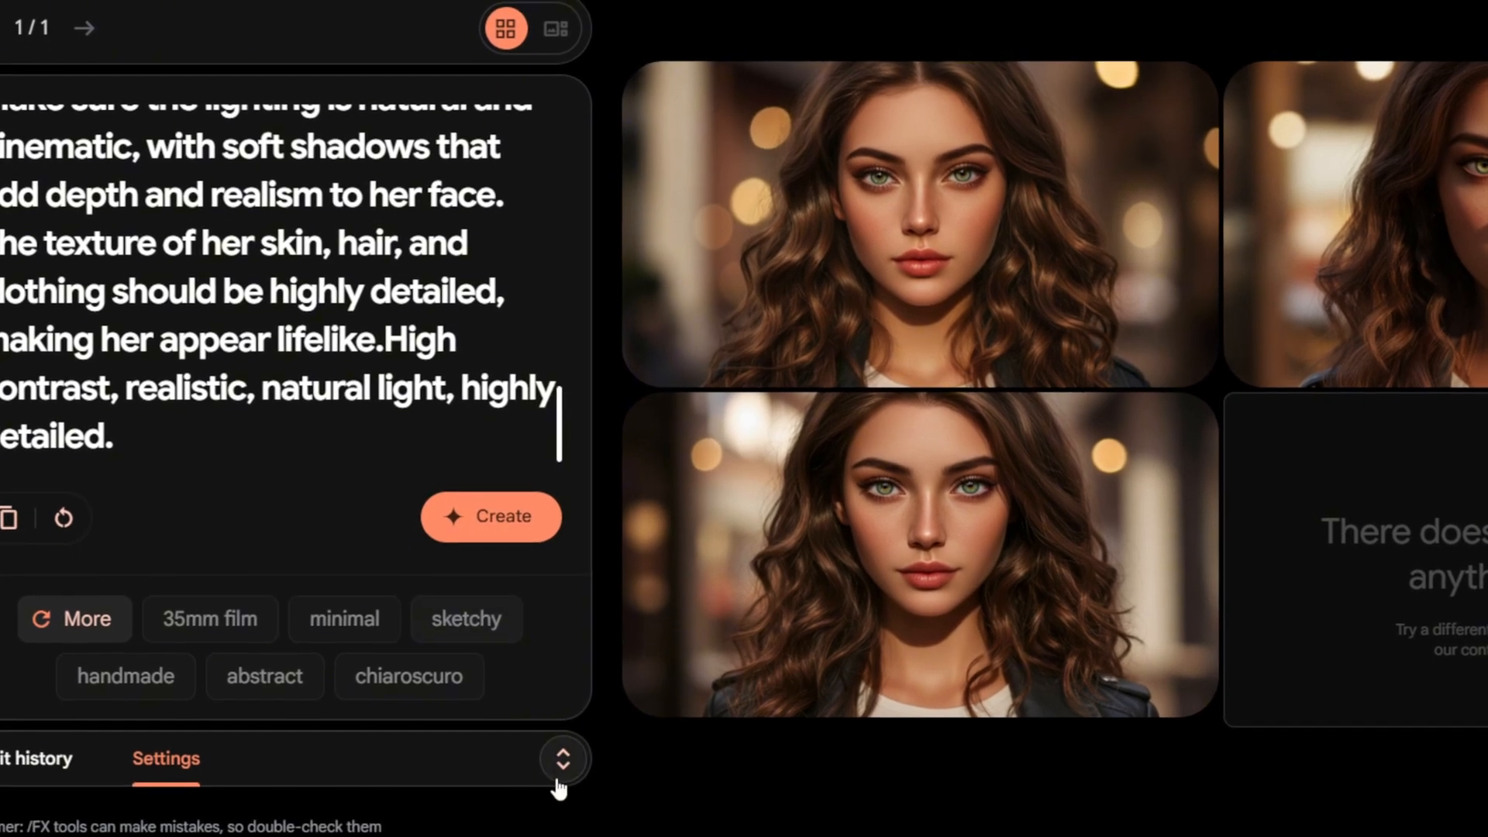
# Lock the Seed in the ImageFX settings so later generations match these portraits
pyautogui.click(561, 758)
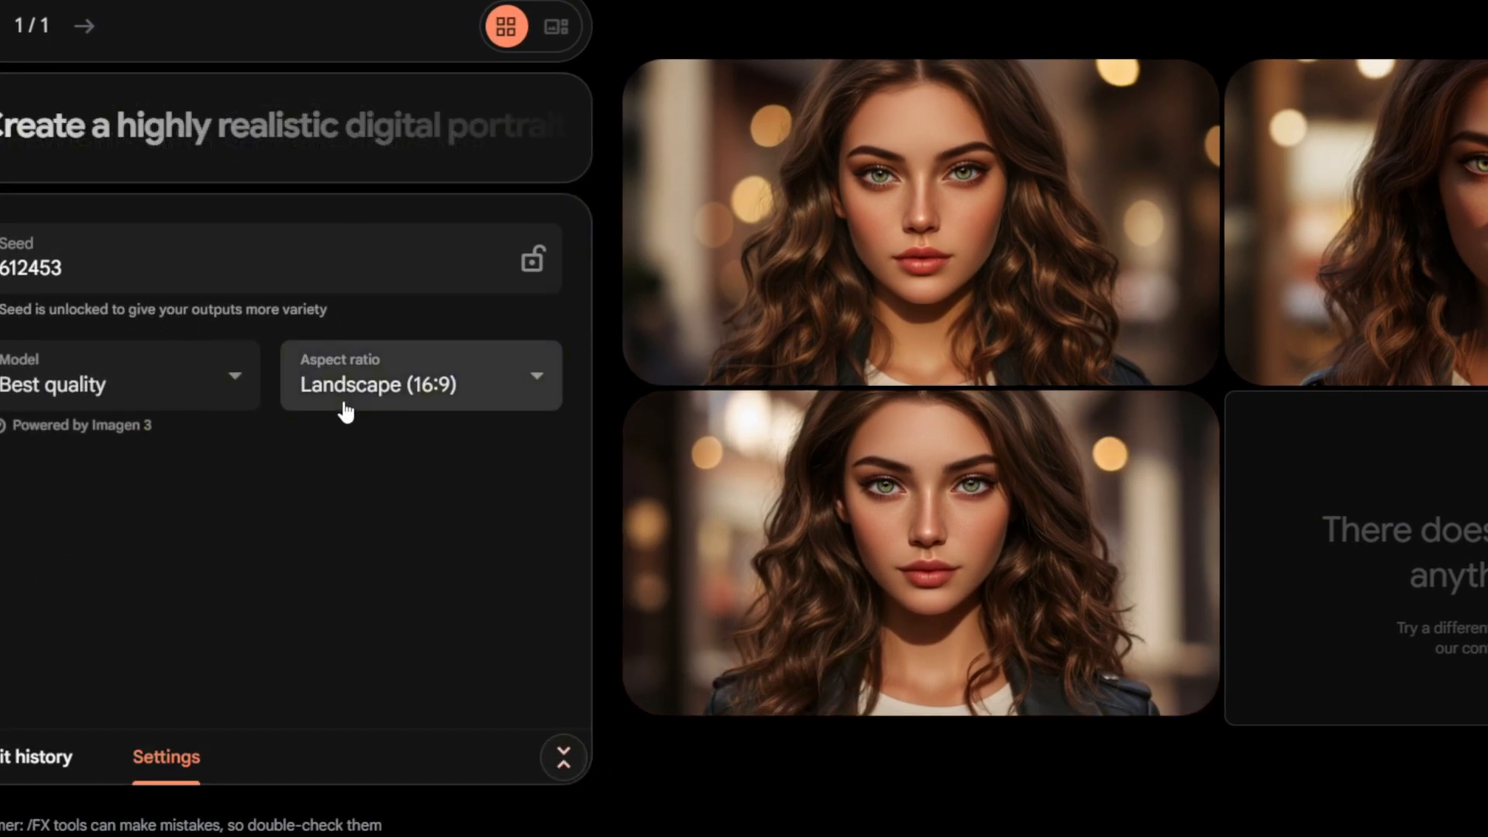
pyautogui.click(189, 267)
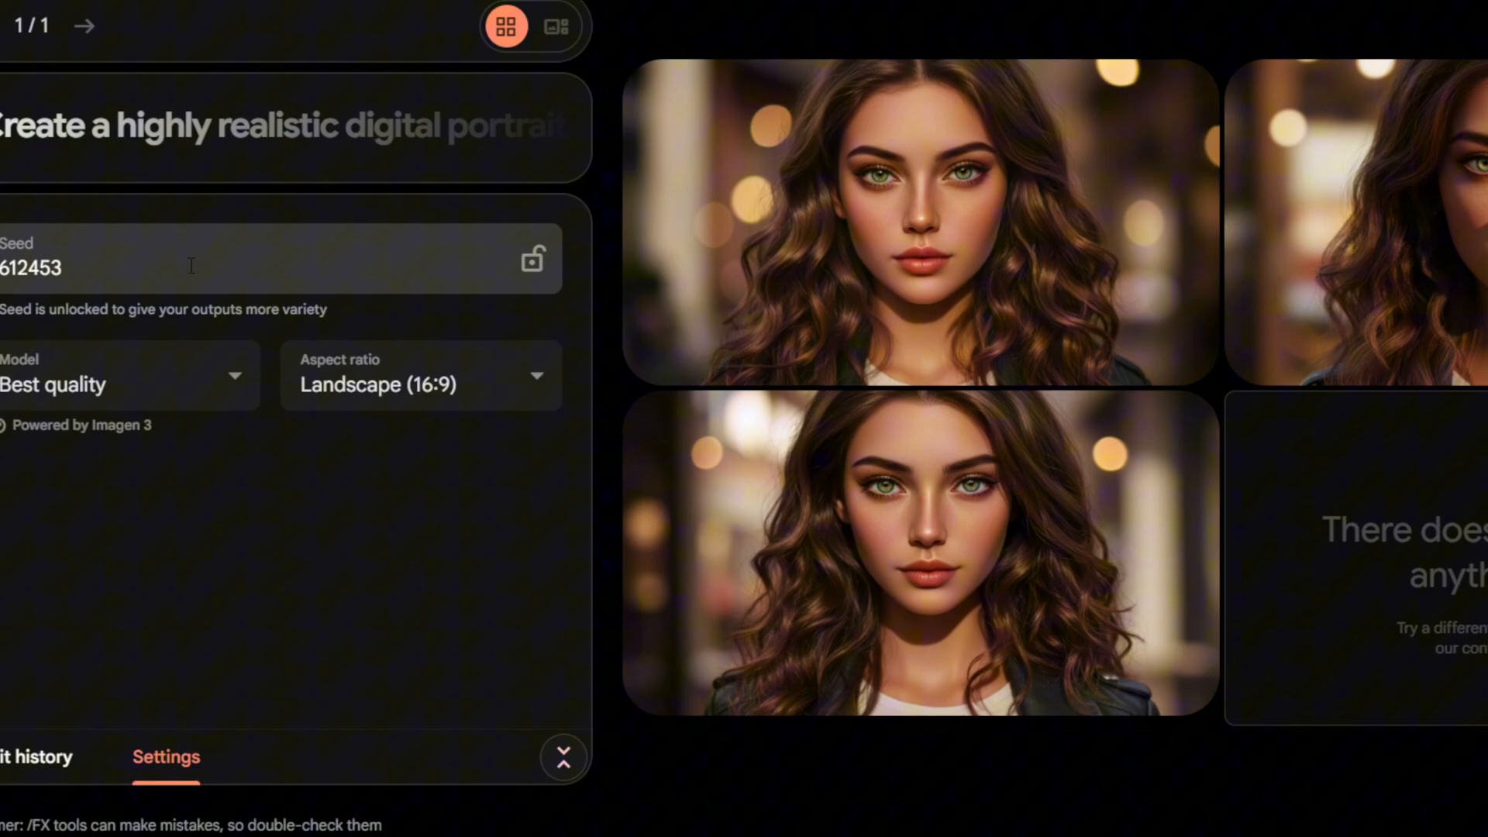
pyautogui.click(532, 259)
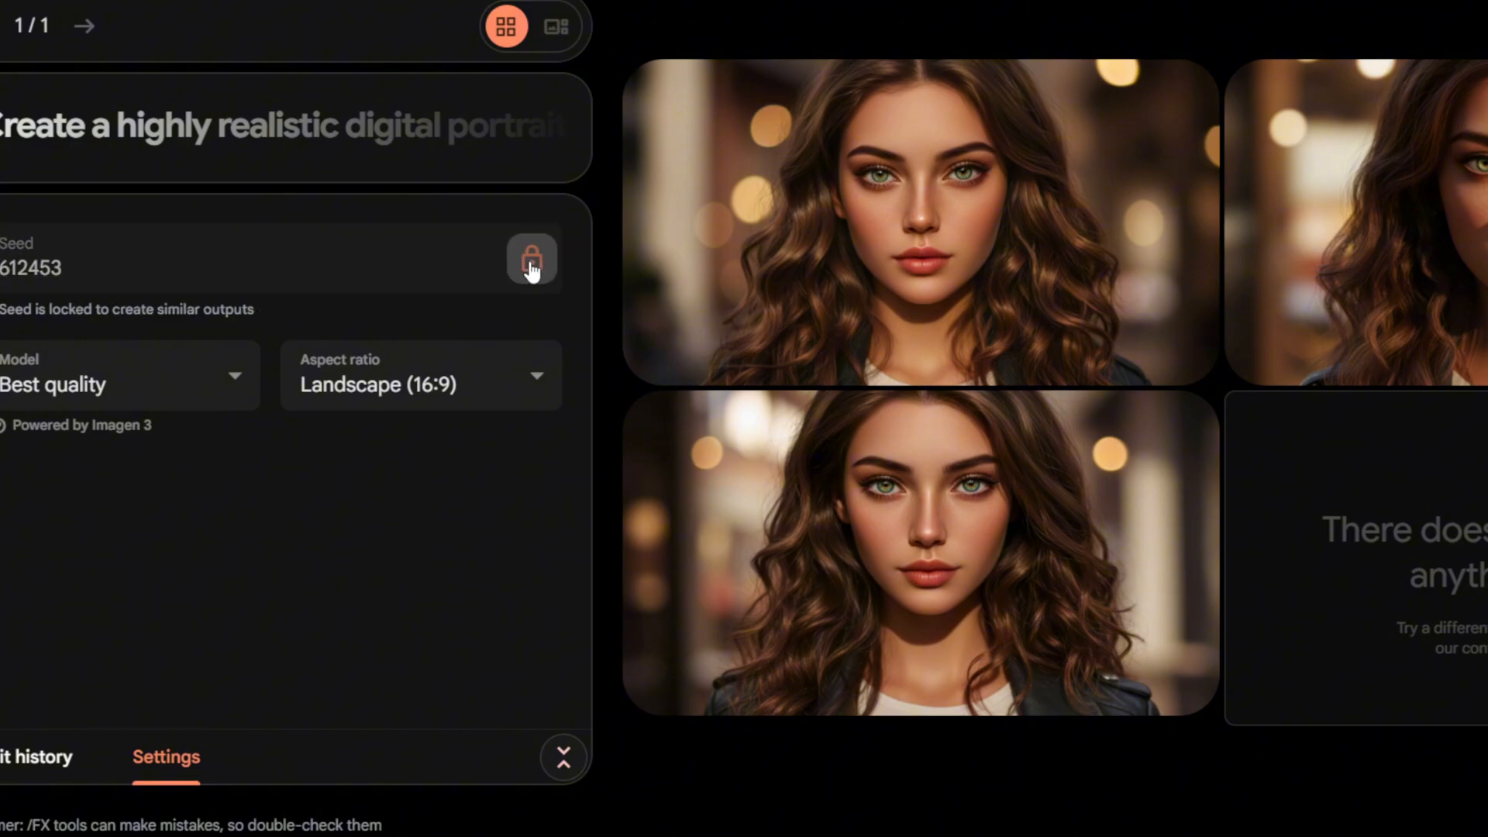
pyautogui.click(562, 758)
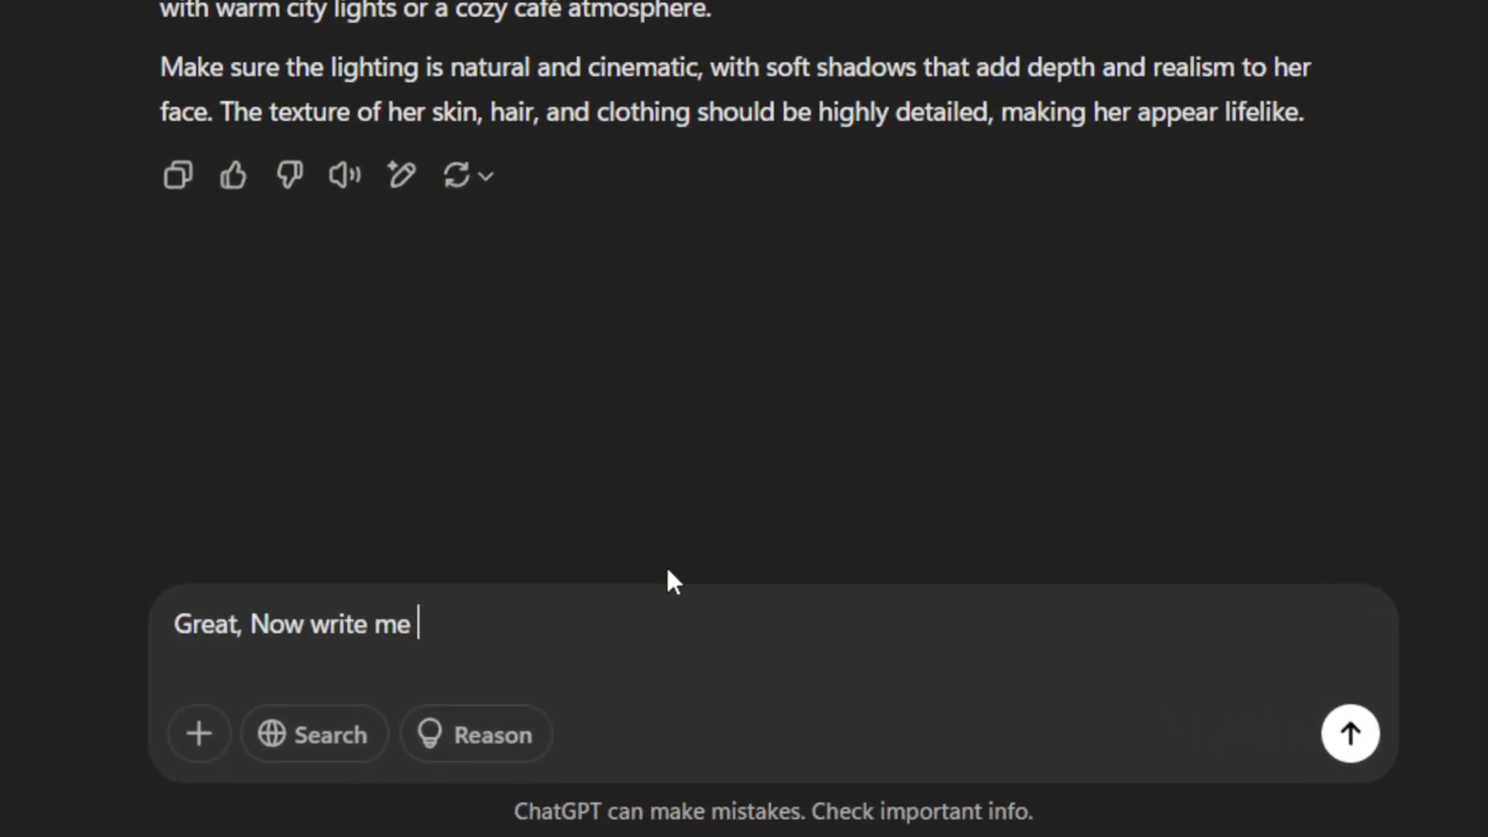
# Send ChatGPT 'Great, Now write me a prompt to create ava doing something'
pyautogui.write('a prompt to create ava doing something')
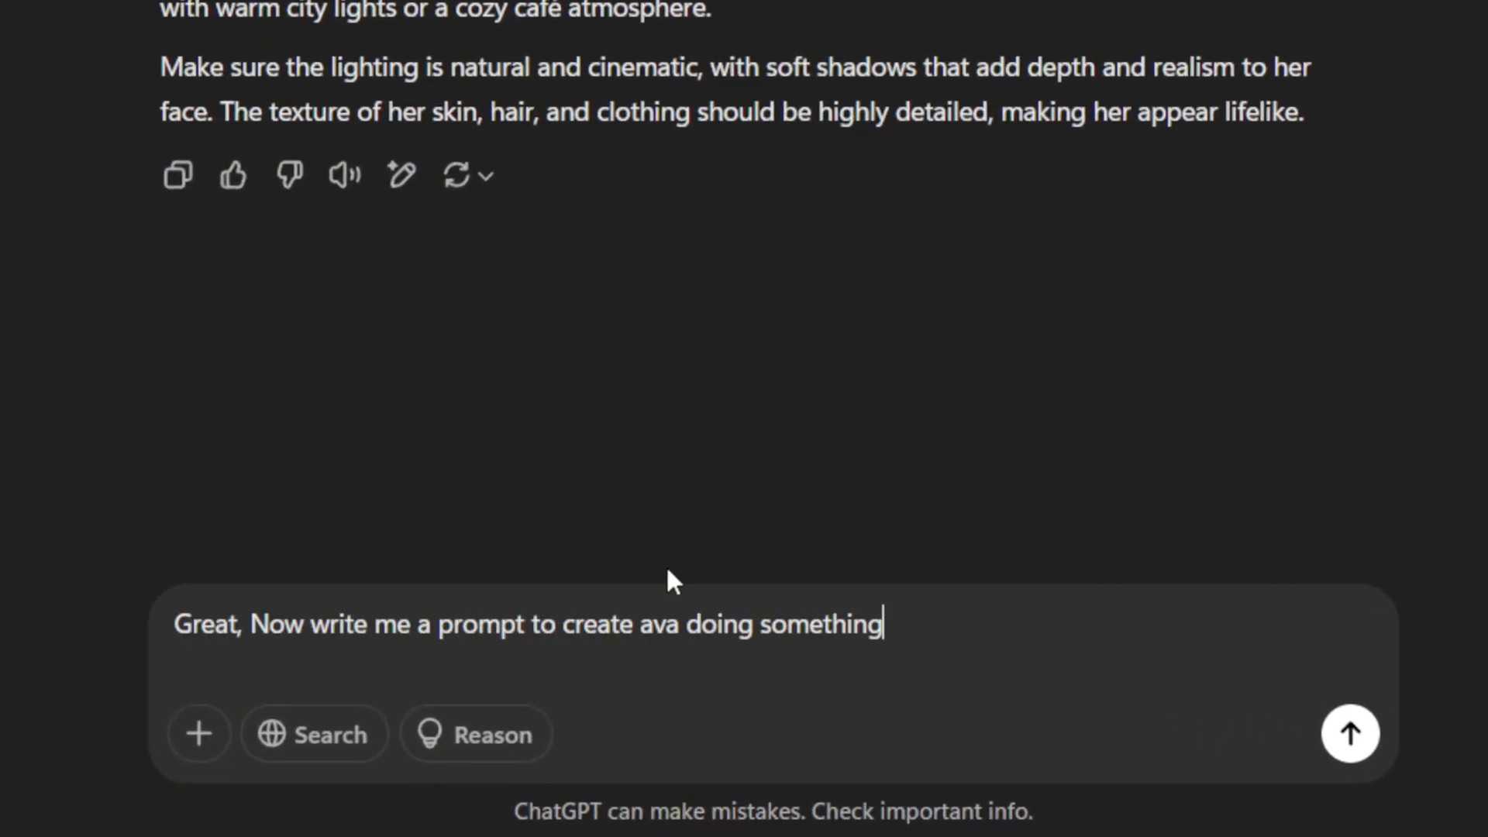
pyautogui.click(1350, 733)
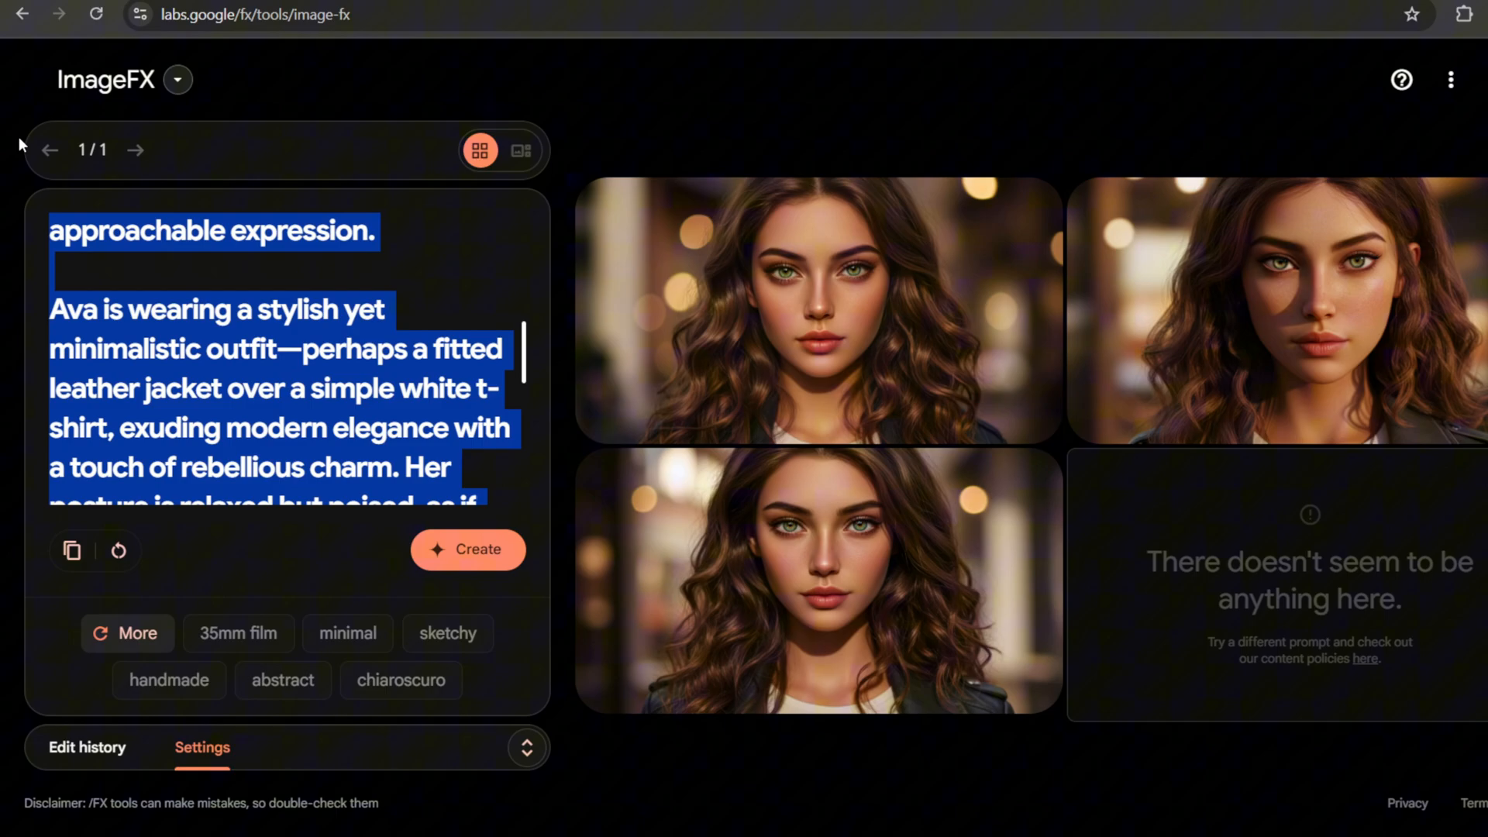
# Generate the rainy café coffee scene of Ava with the style keywords appended
pyautogui.write('High contrast, realistic, natural light, highly detailed.')
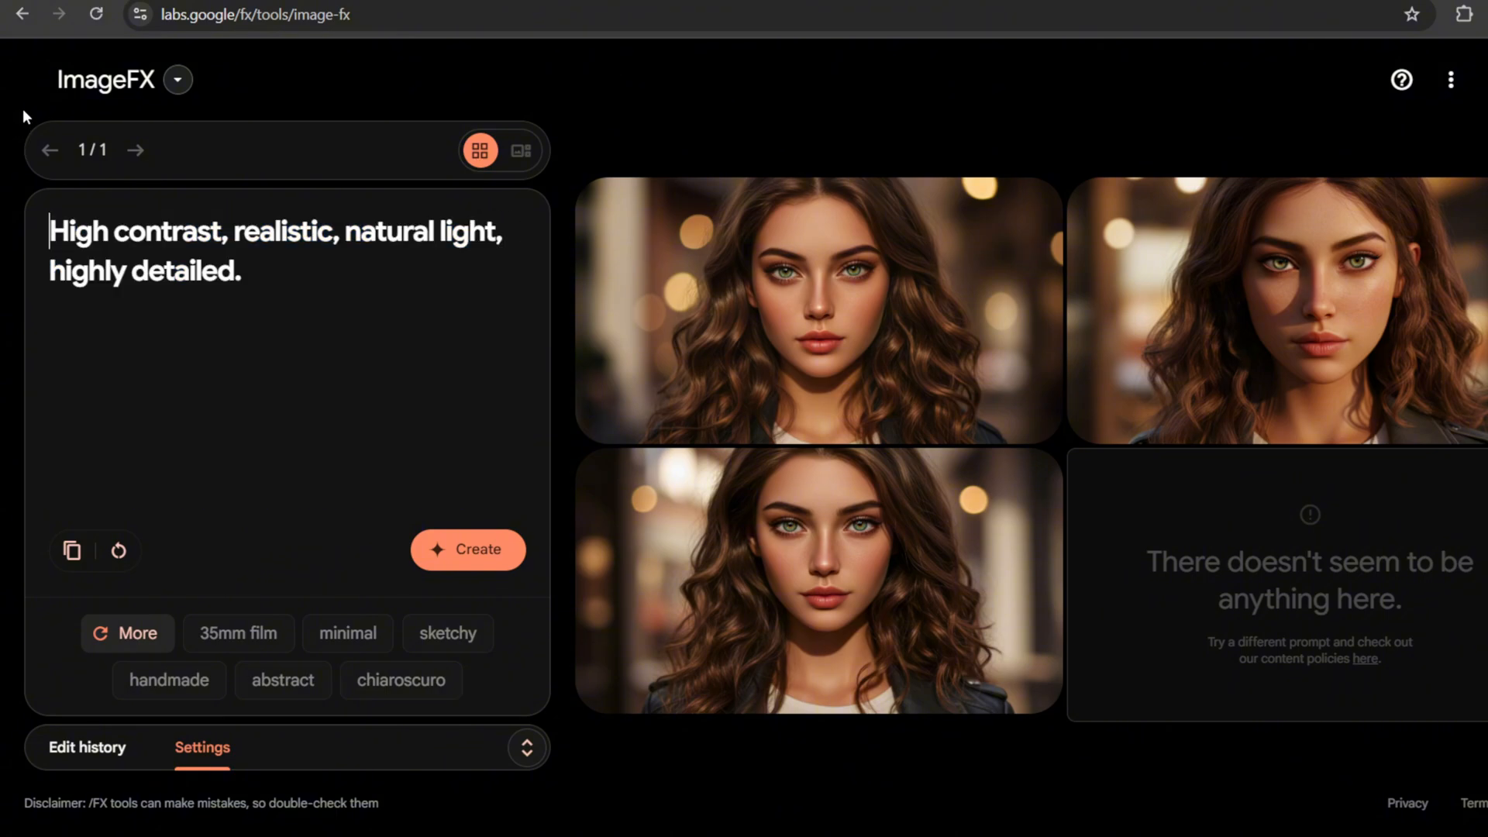
pyautogui.write("details of her facial expression, the texture of her clothing, and the soft reflections on the window. The overall atmosphere should feel both intimate and thought-provoking, as if capturing a quiet yet meaningful moment in Ava's life.")
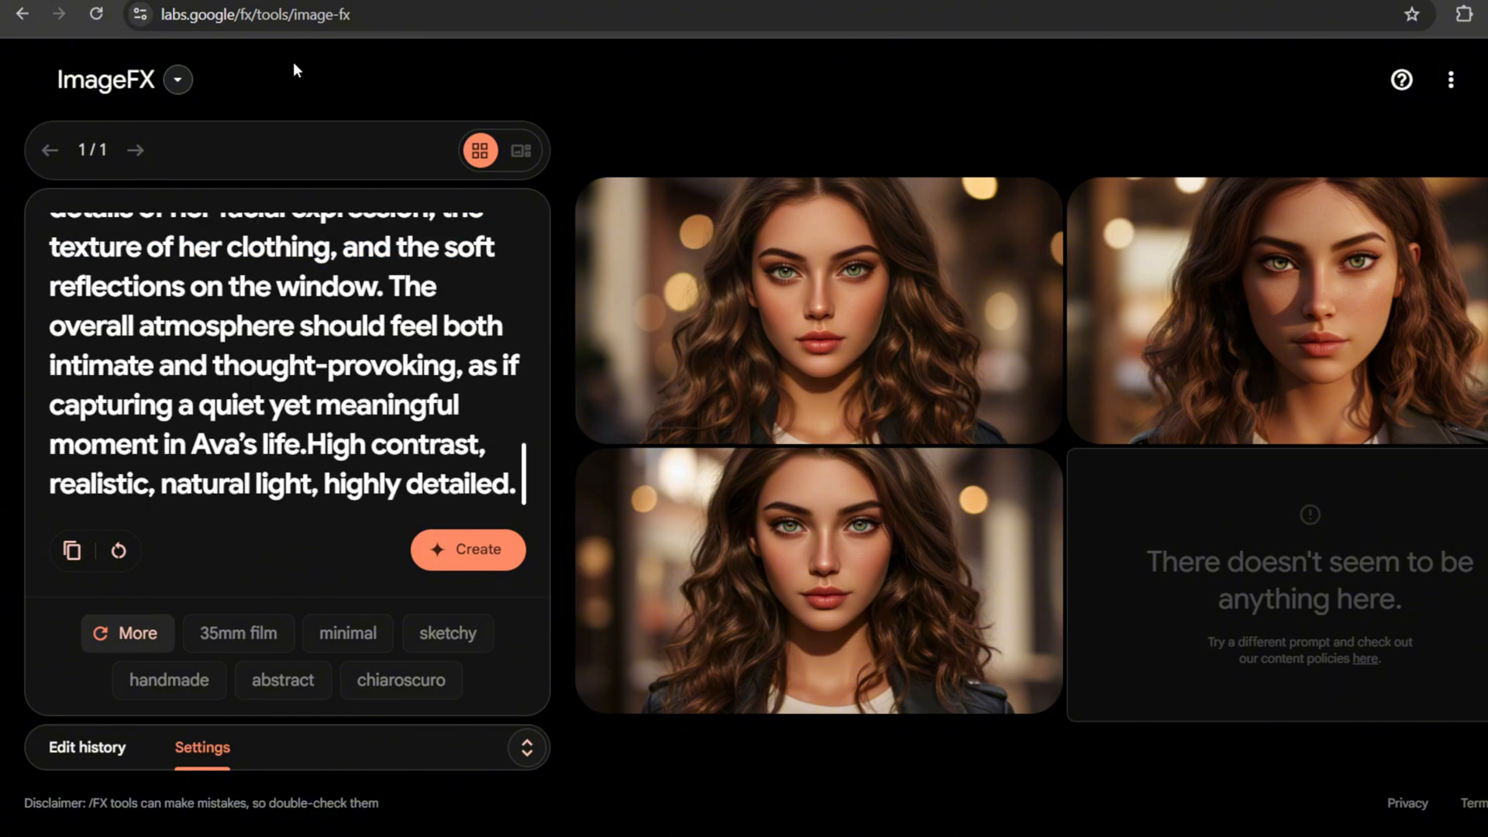
pyautogui.click(467, 548)
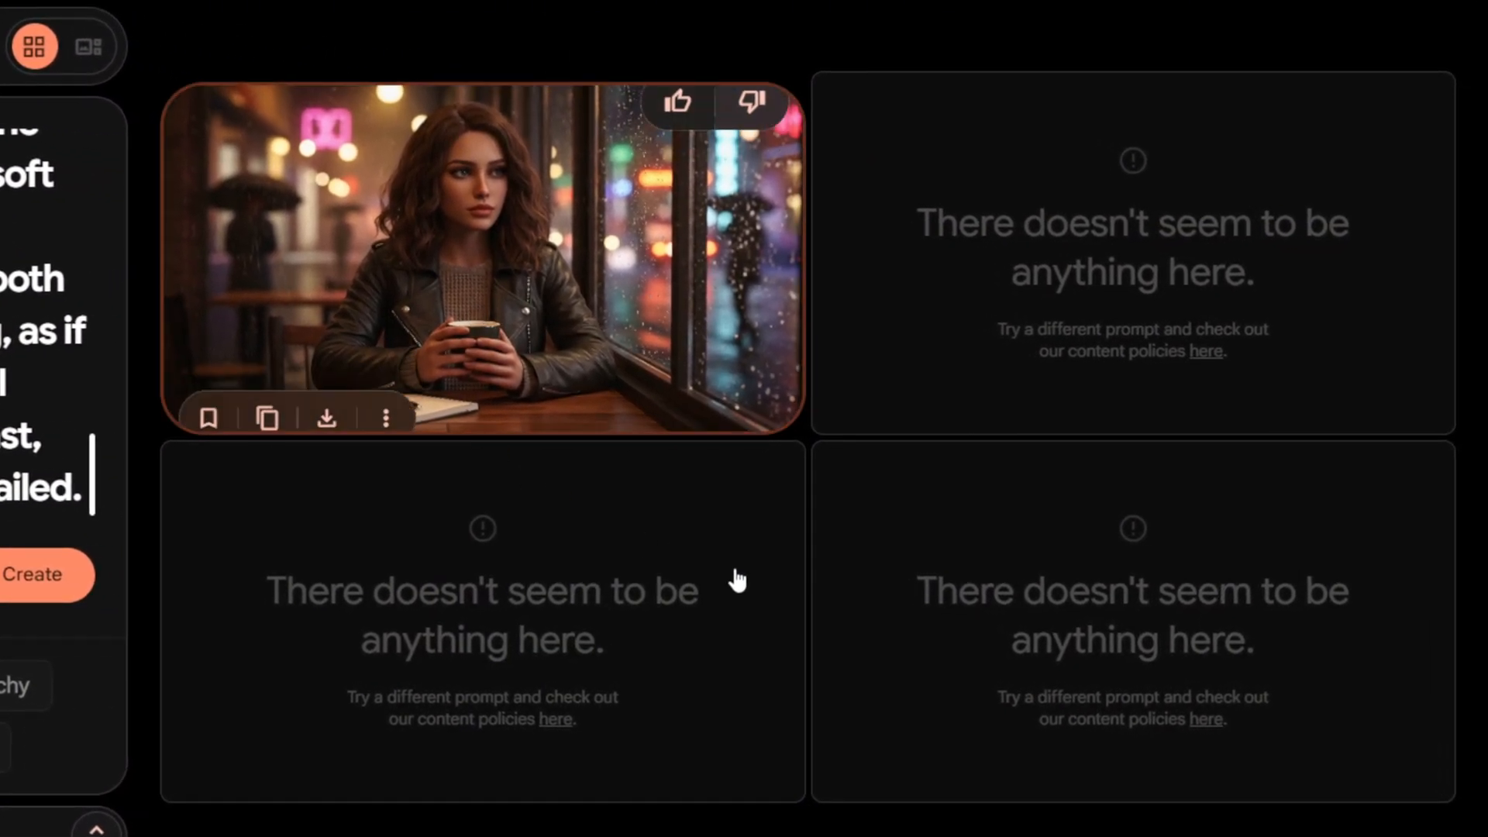
pyautogui.moveTo(590, 196)
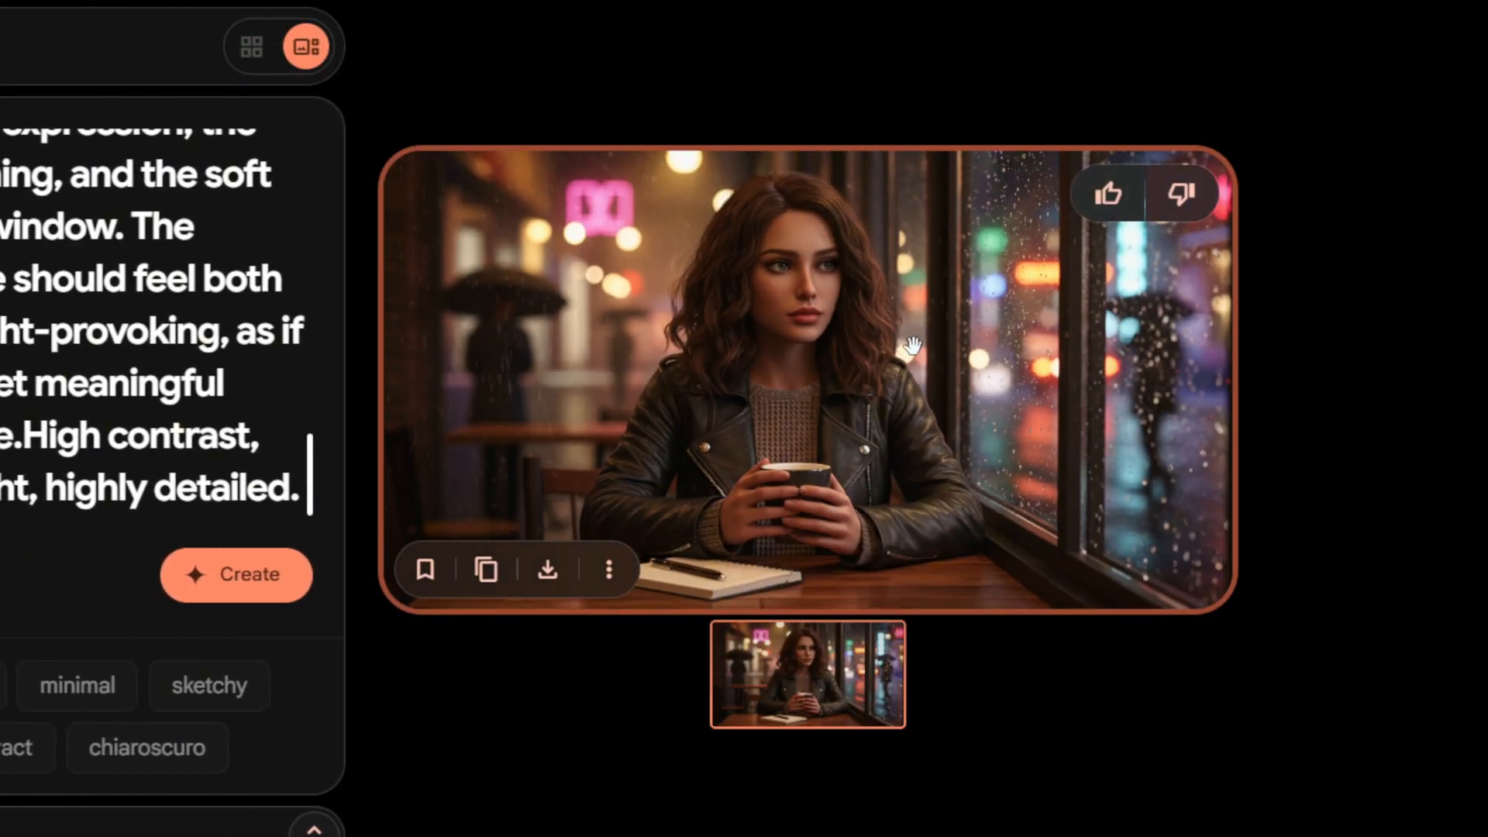
pyautogui.moveTo(871, 579)
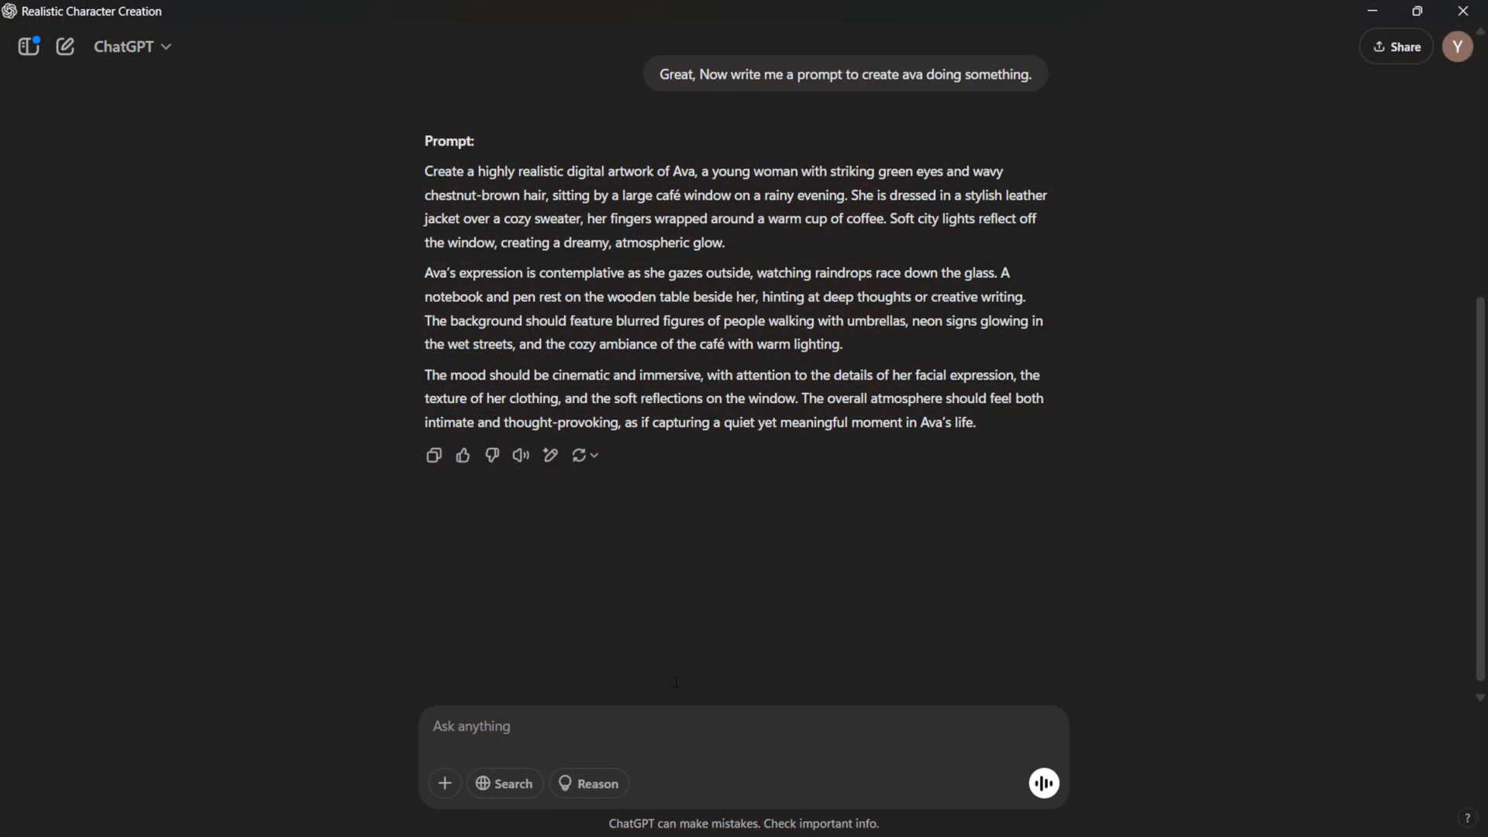
# Send 'write some more prompt ava doing different work' and scroll through ChatGPT's new activity prompts
pyautogui.write('write some')
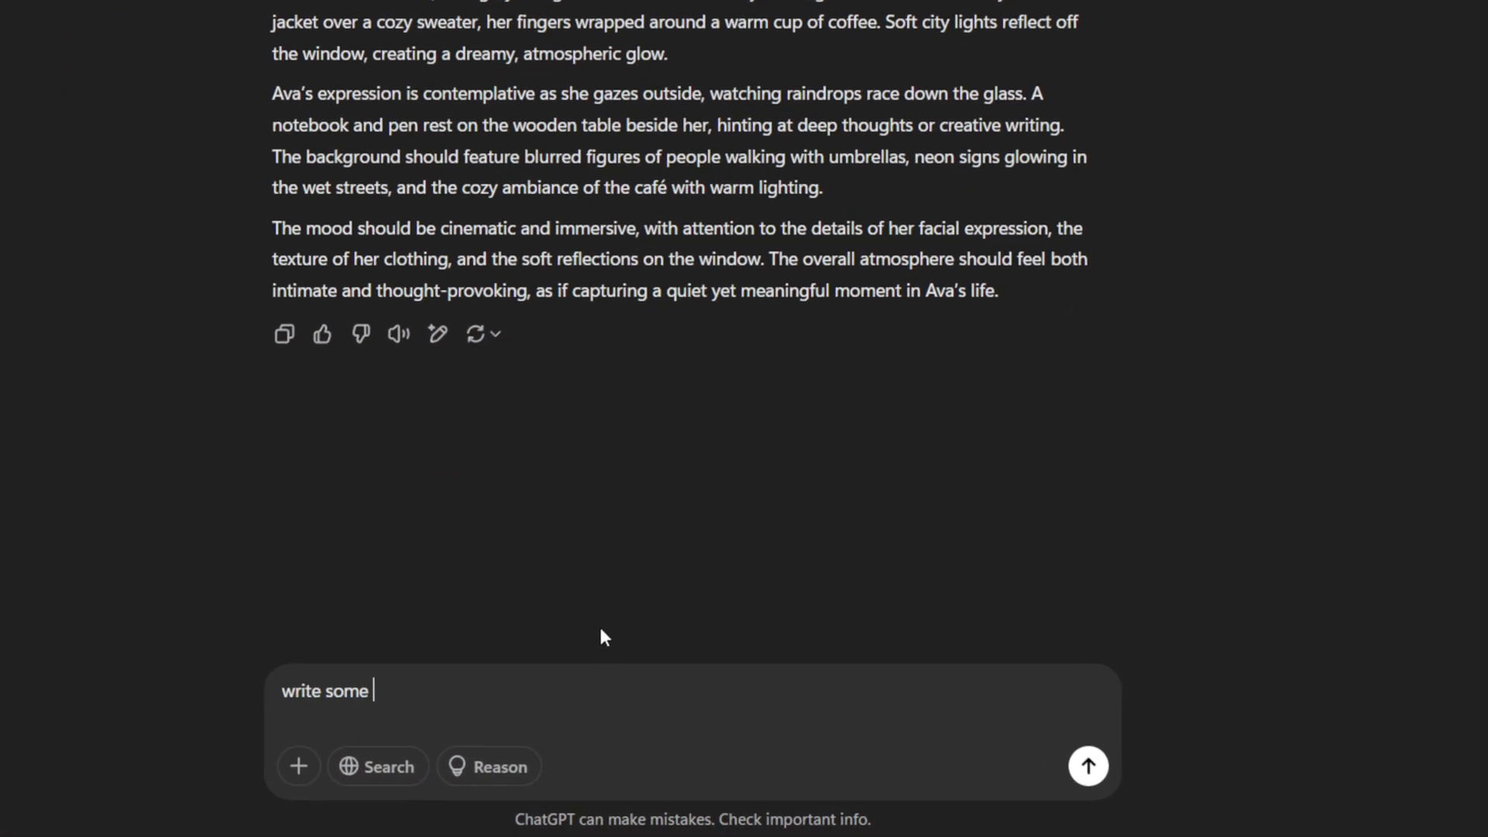
pyautogui.write('more prompt ava doing different work')
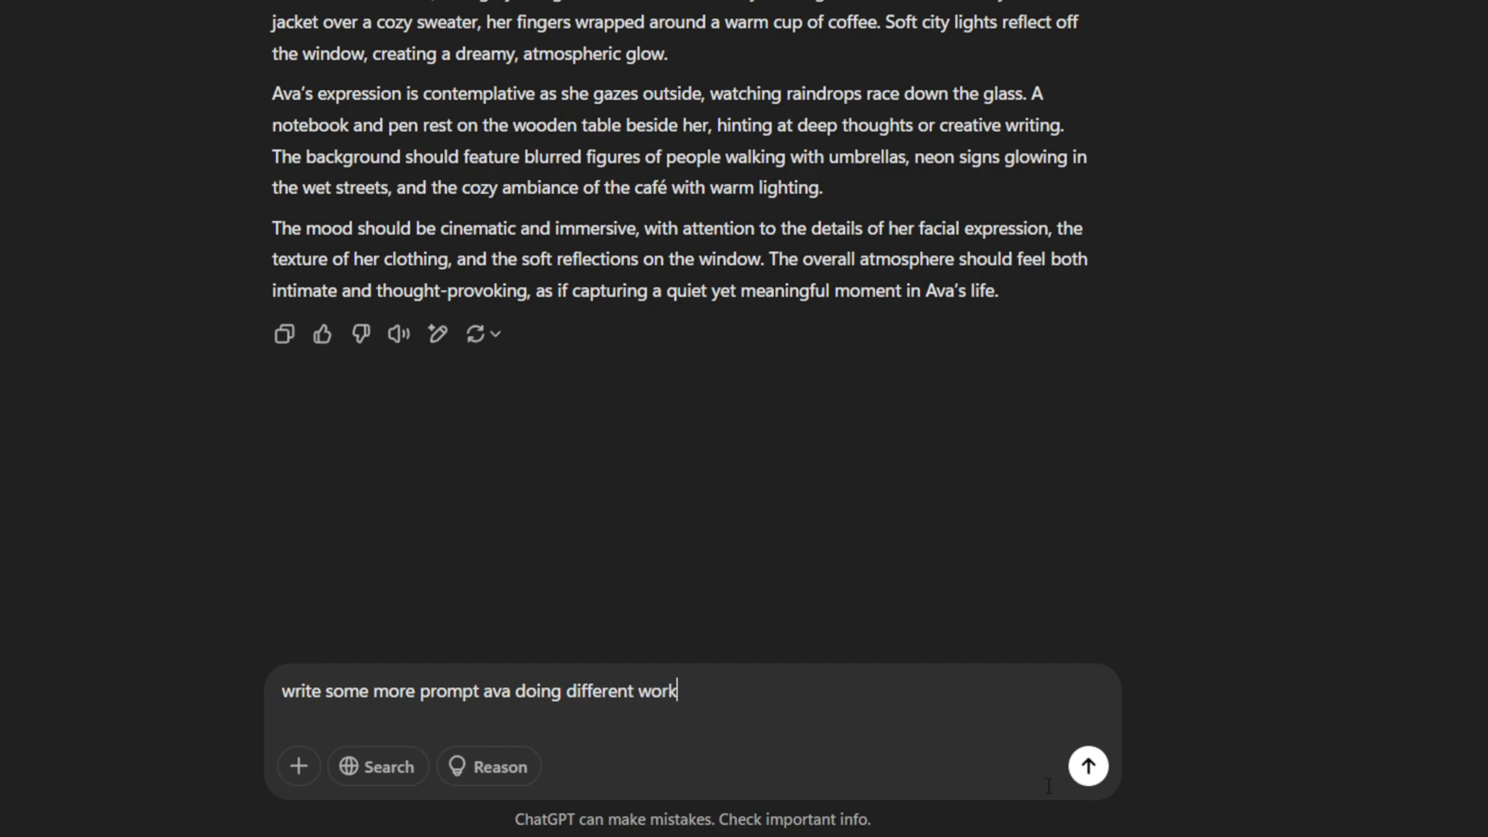
pyautogui.click(1088, 766)
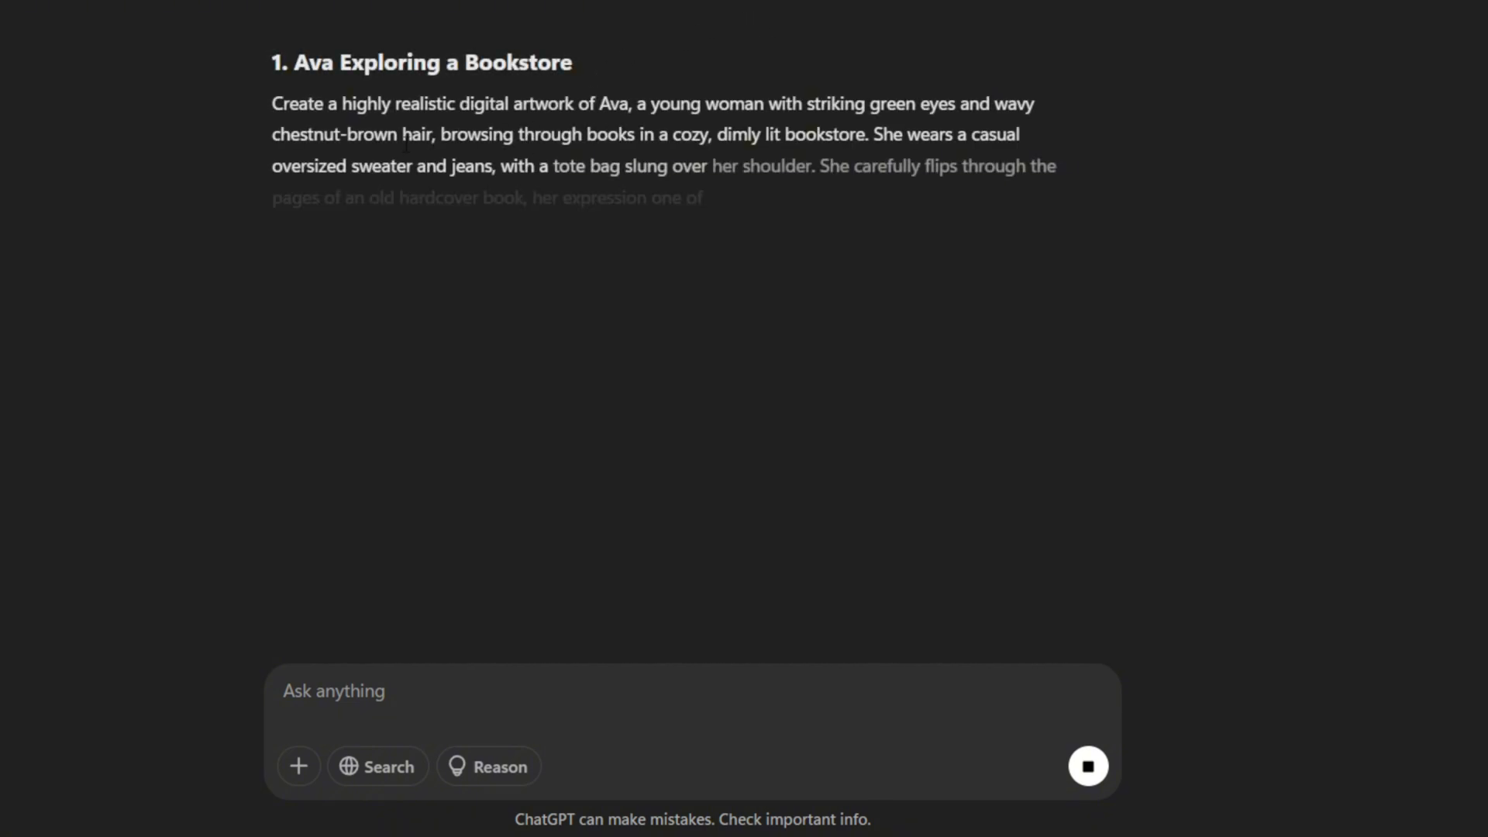
pyautogui.scroll(-3)
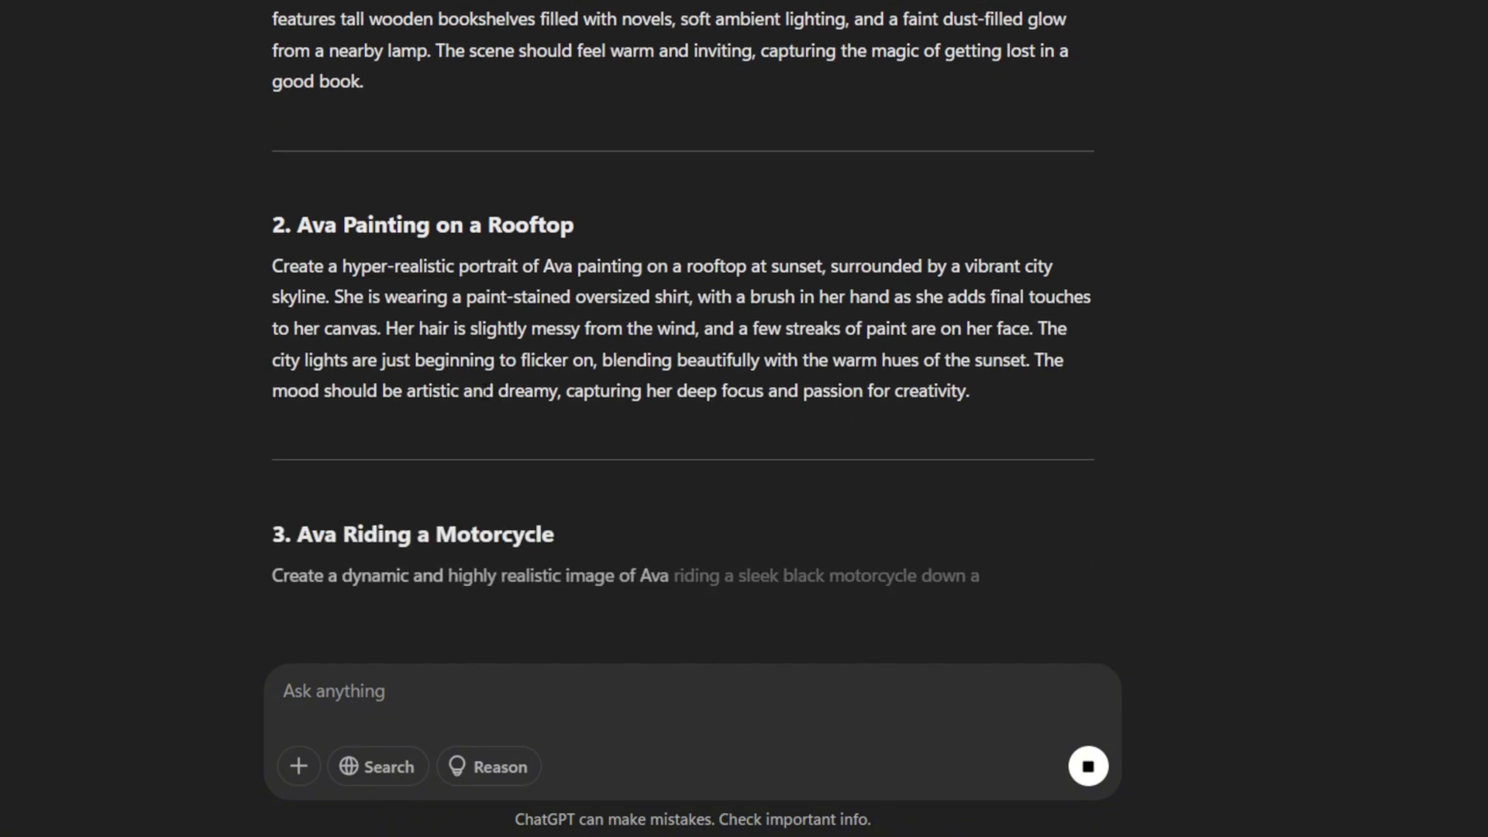
pyautogui.scroll(-3)
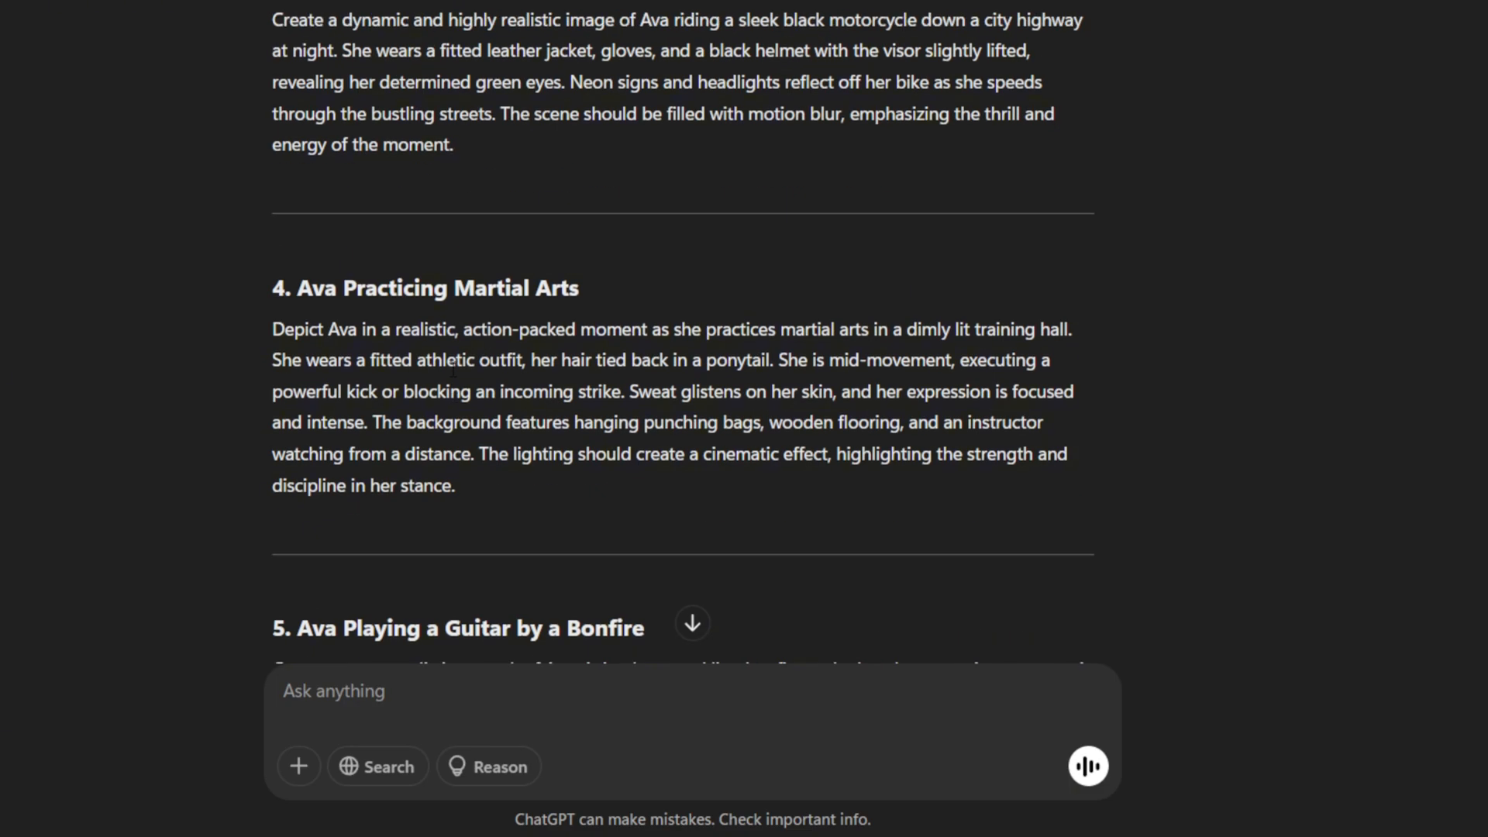
pyautogui.scroll(3)
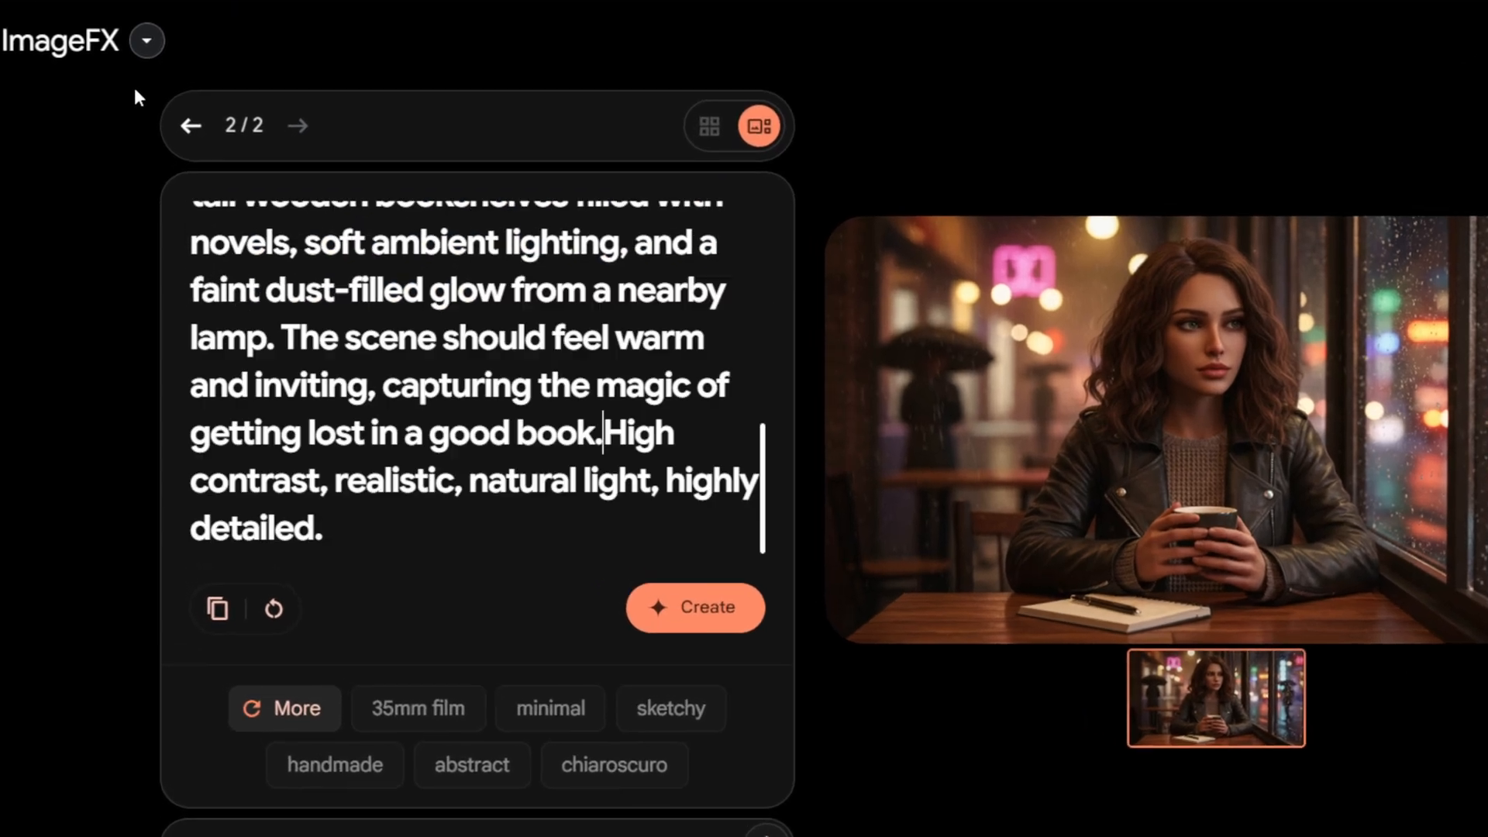
# Confirm the locked seed, create the cosy bookshop reading images, then go back to earlier results
pyautogui.scroll(-3)
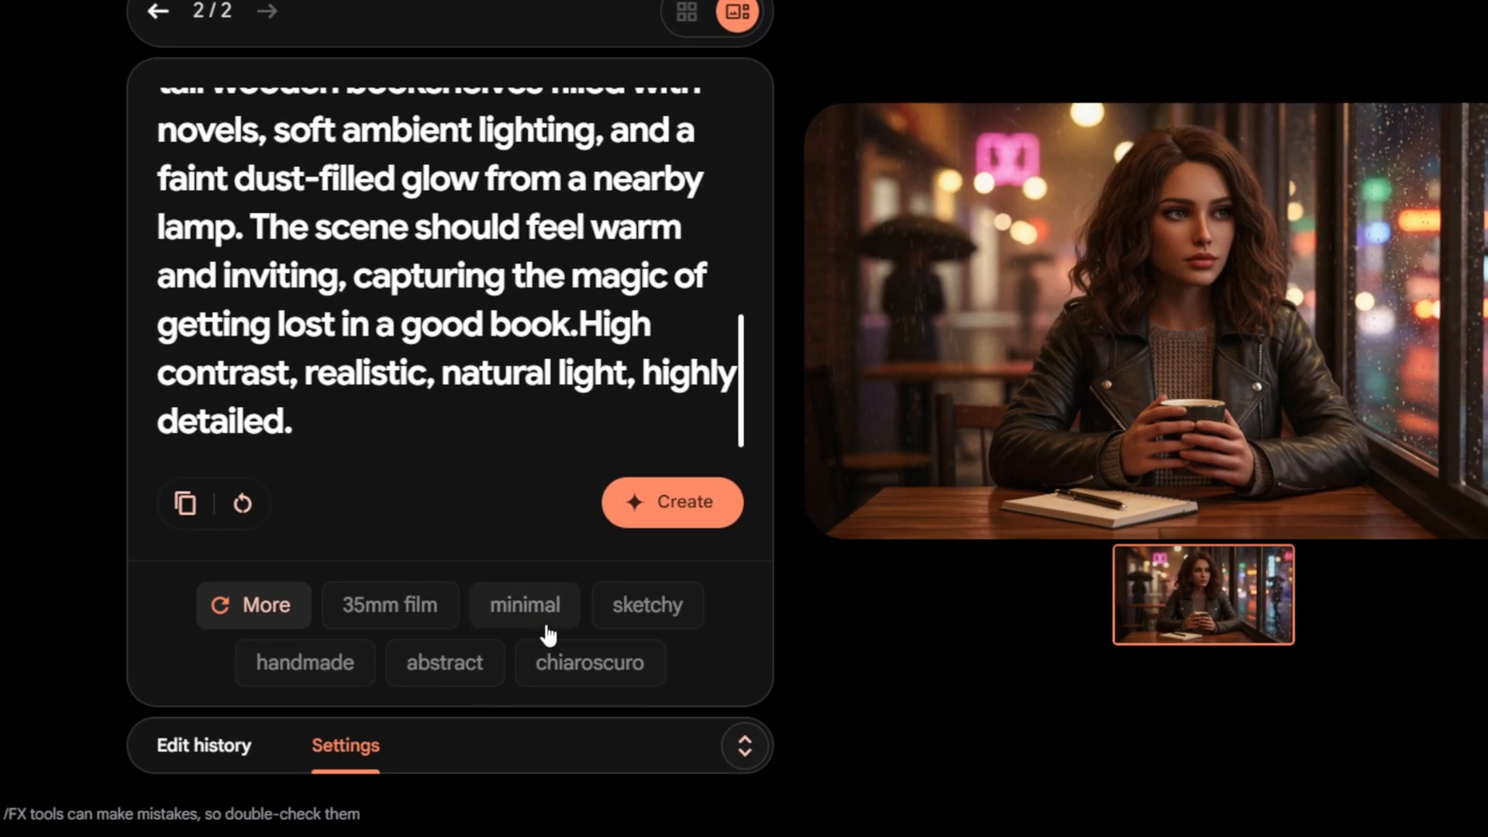
pyautogui.click(344, 746)
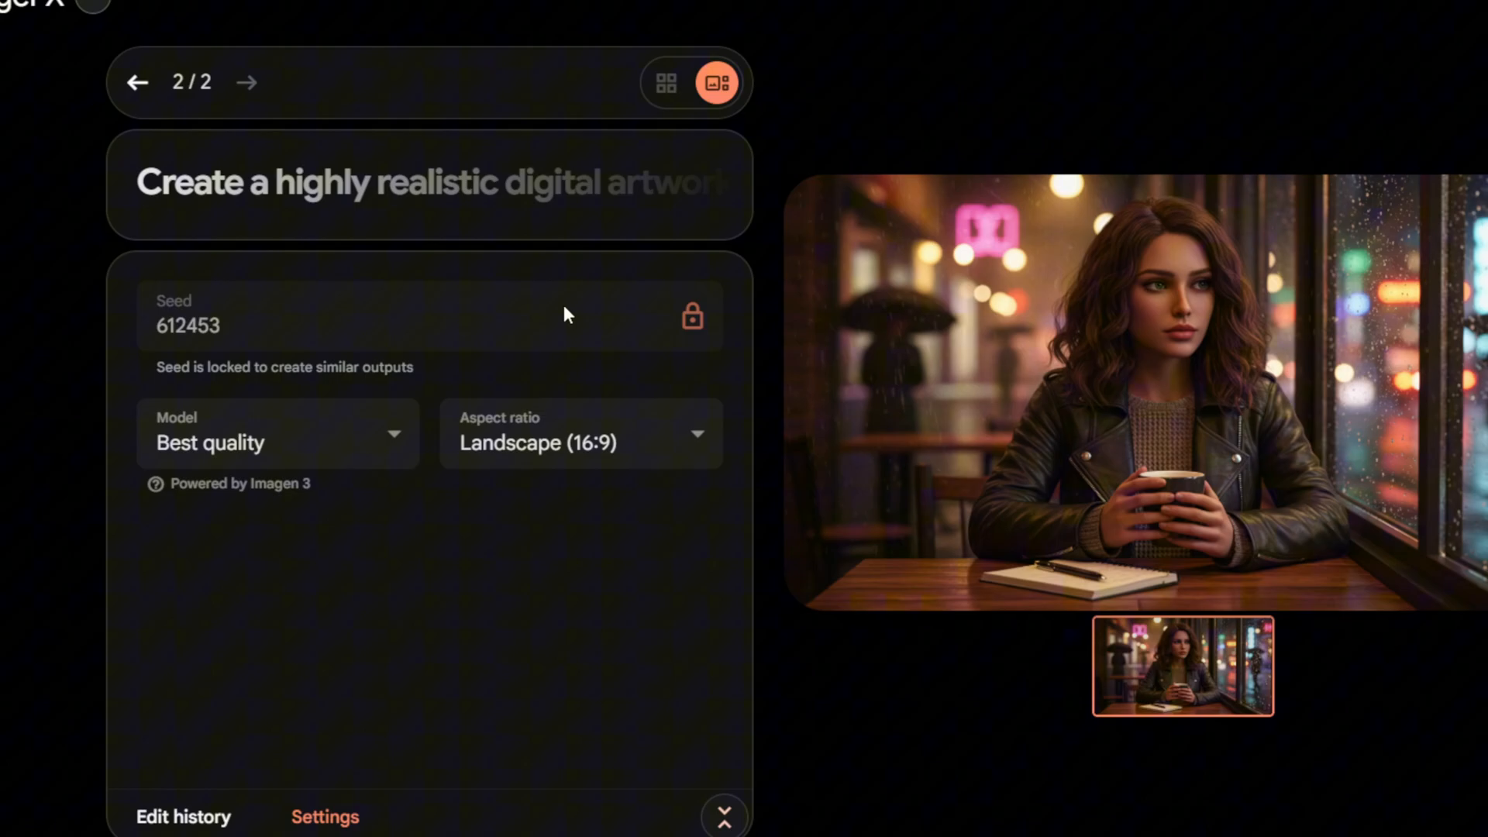
pyautogui.click(665, 82)
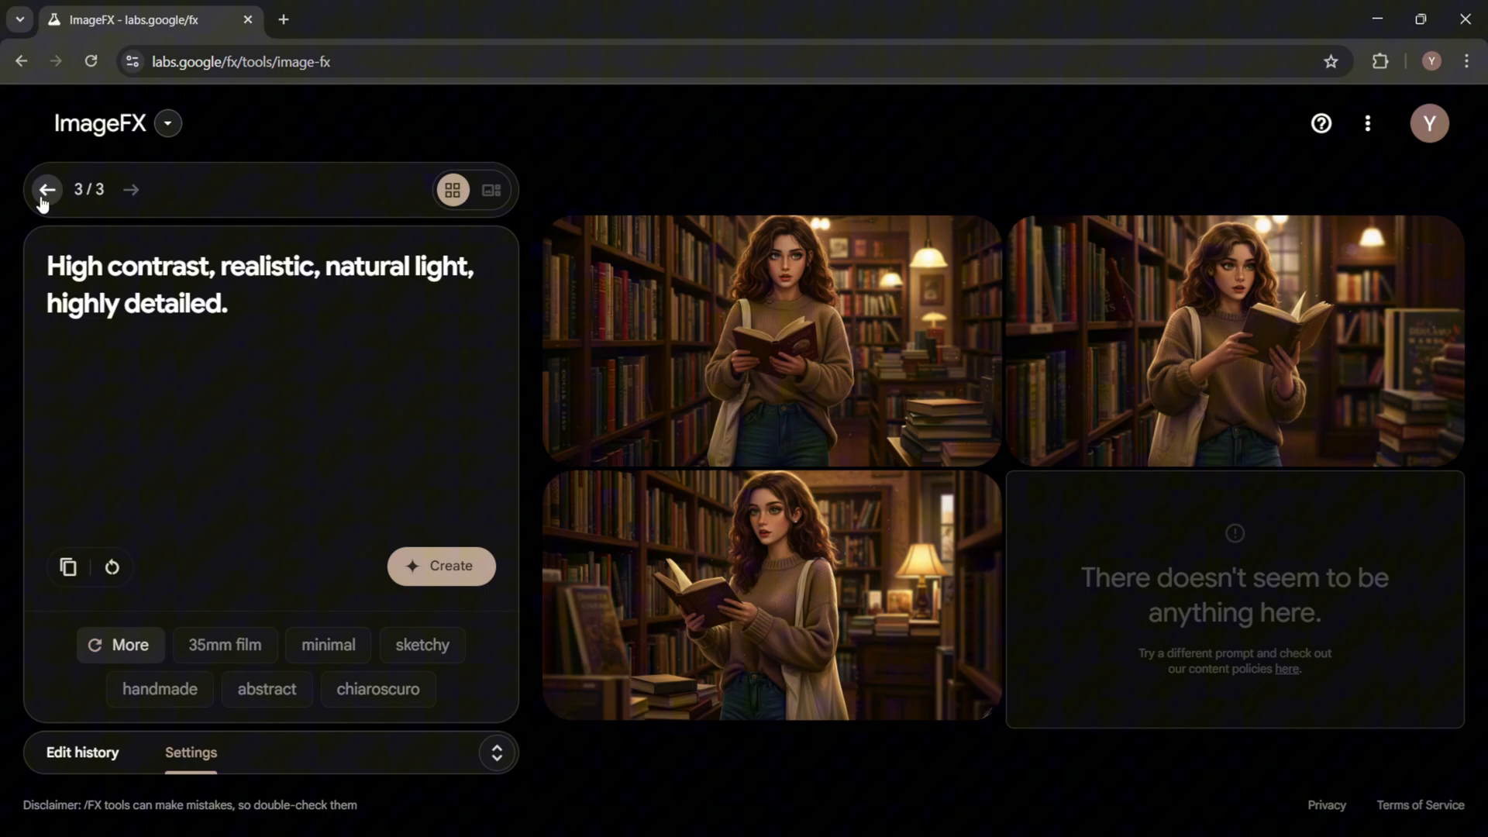
pyautogui.click(440, 565)
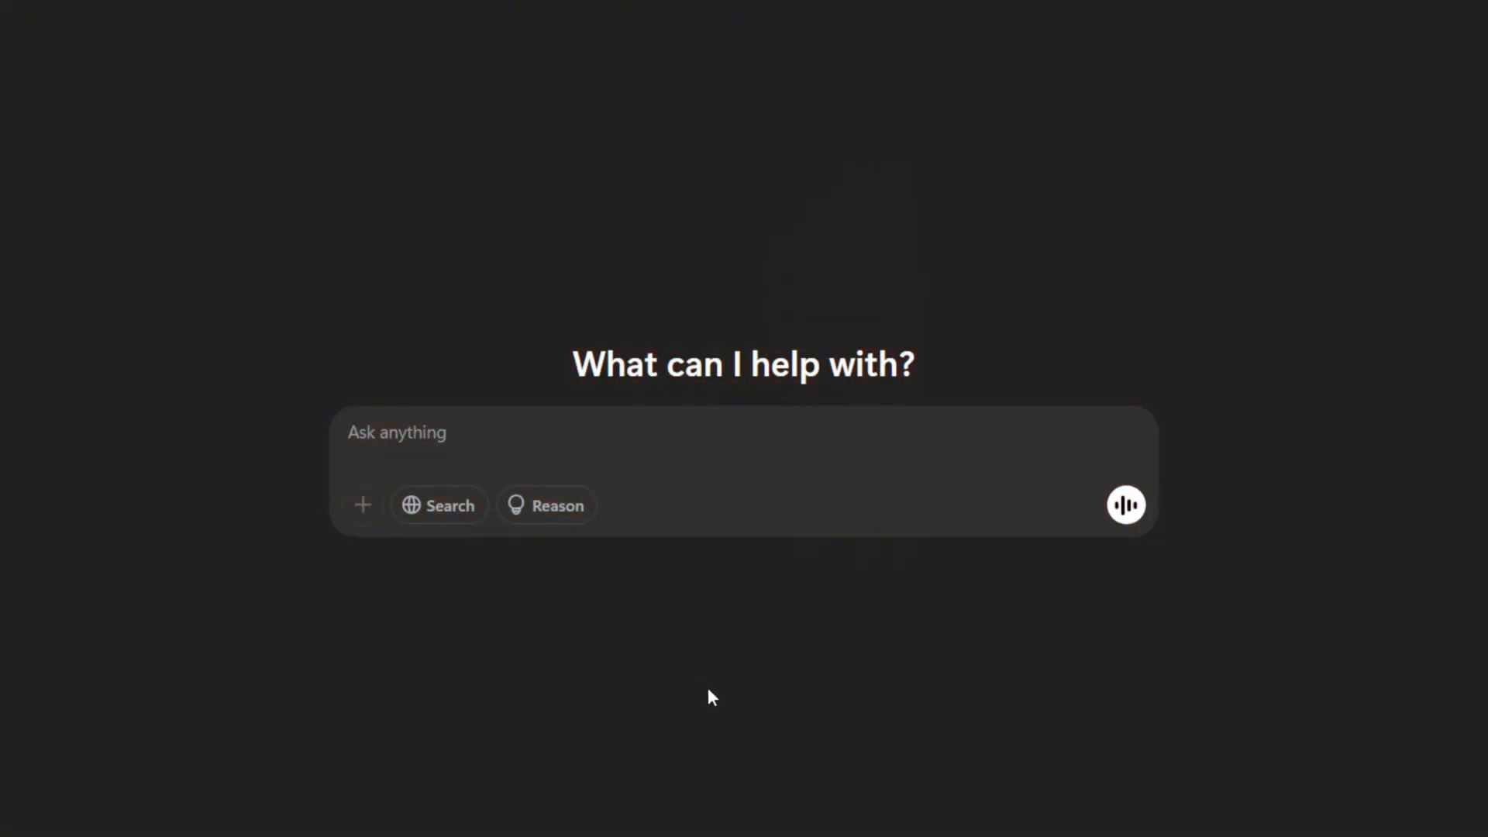
# In a new chat, send 'please write me a prompt to create a realistic' character request
pyautogui.write('pl')
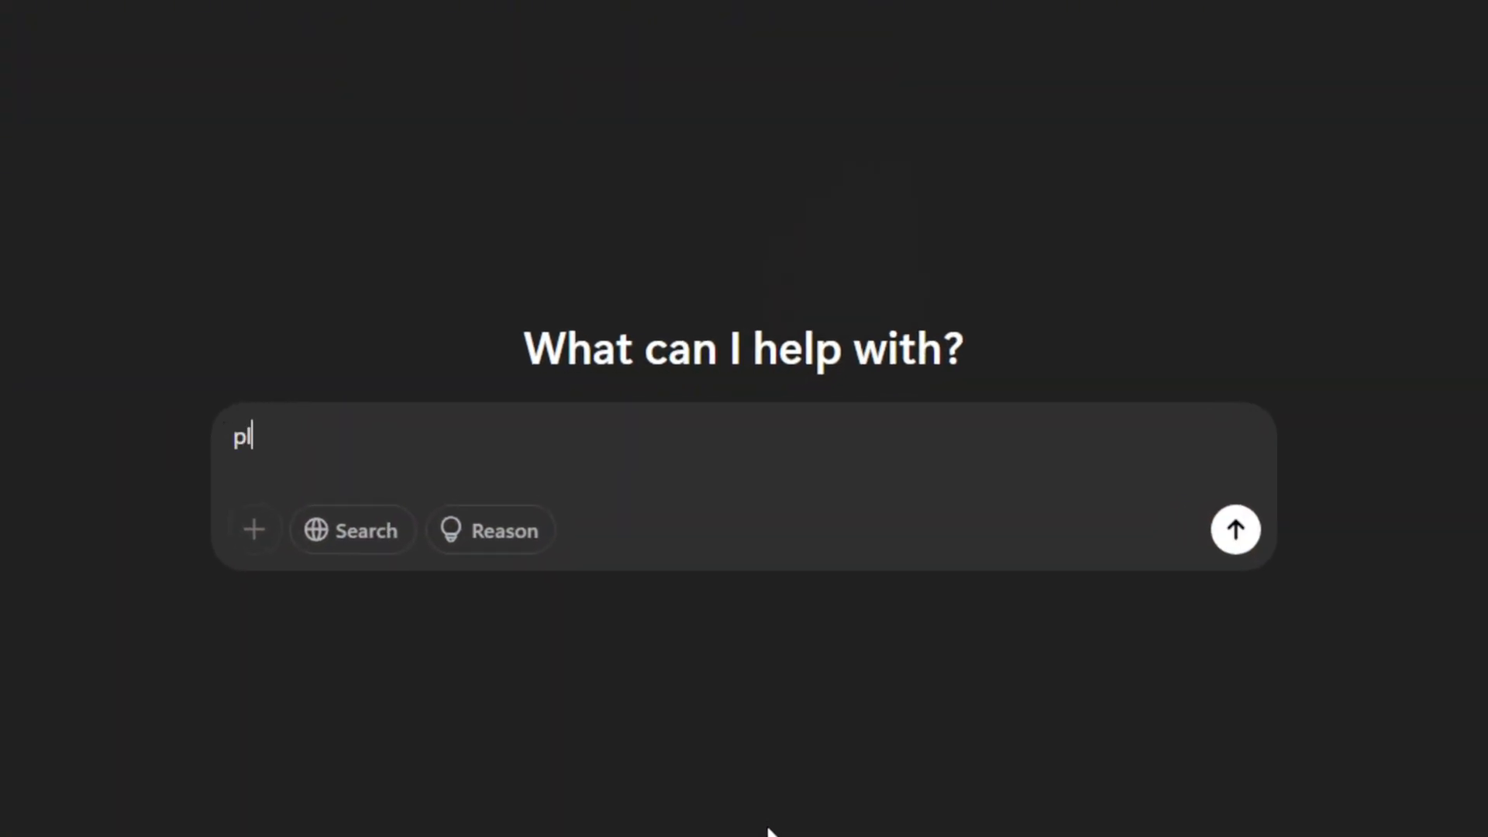
pyautogui.write('ease write me a prompt to create a realistic')
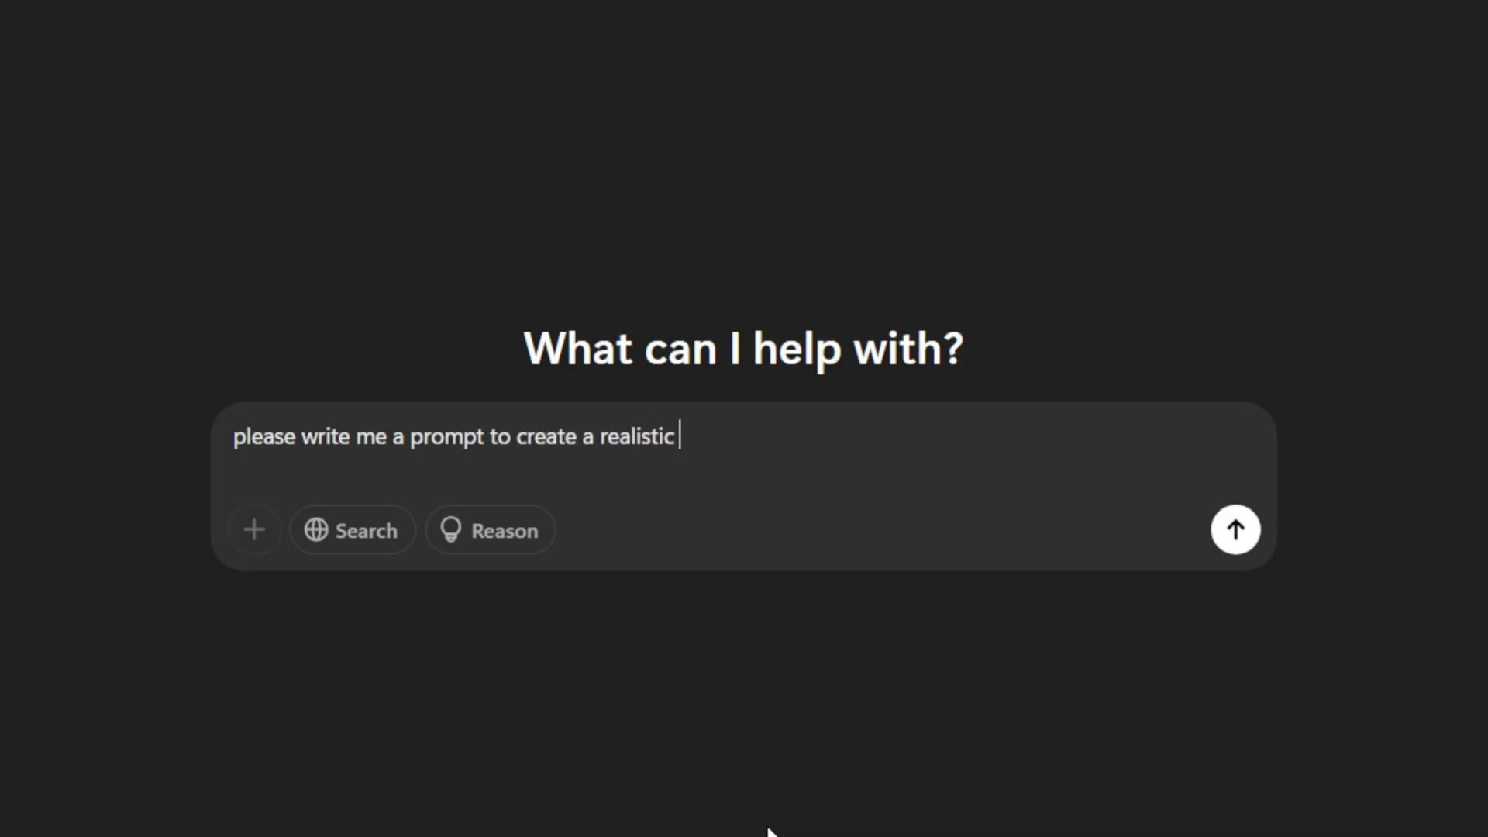
pyautogui.click(1235, 530)
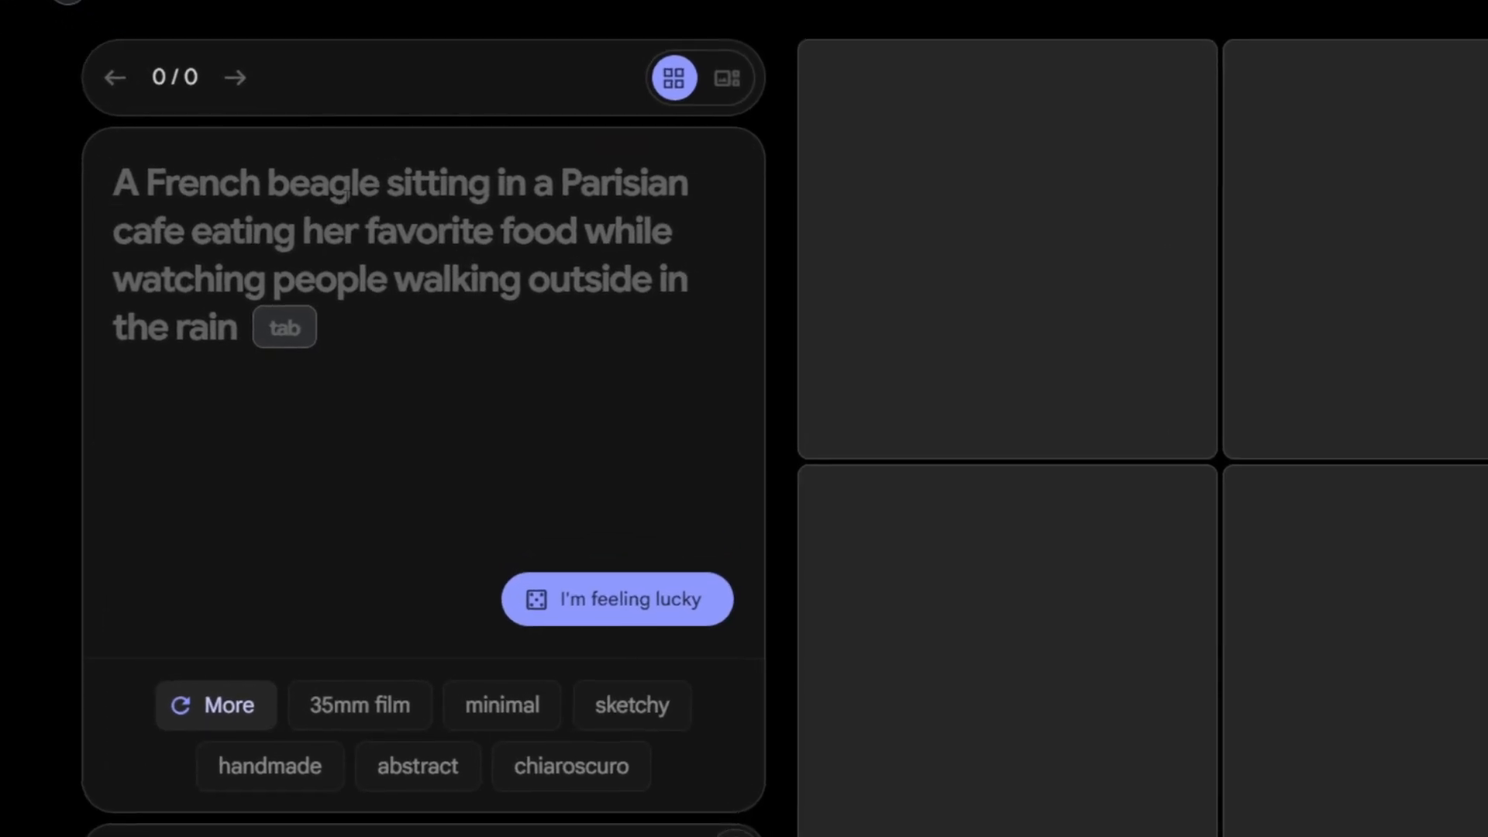
# Paste the Ava character prompt into the fresh ImageFX session and create the portraits
pyautogui.click(616, 599)
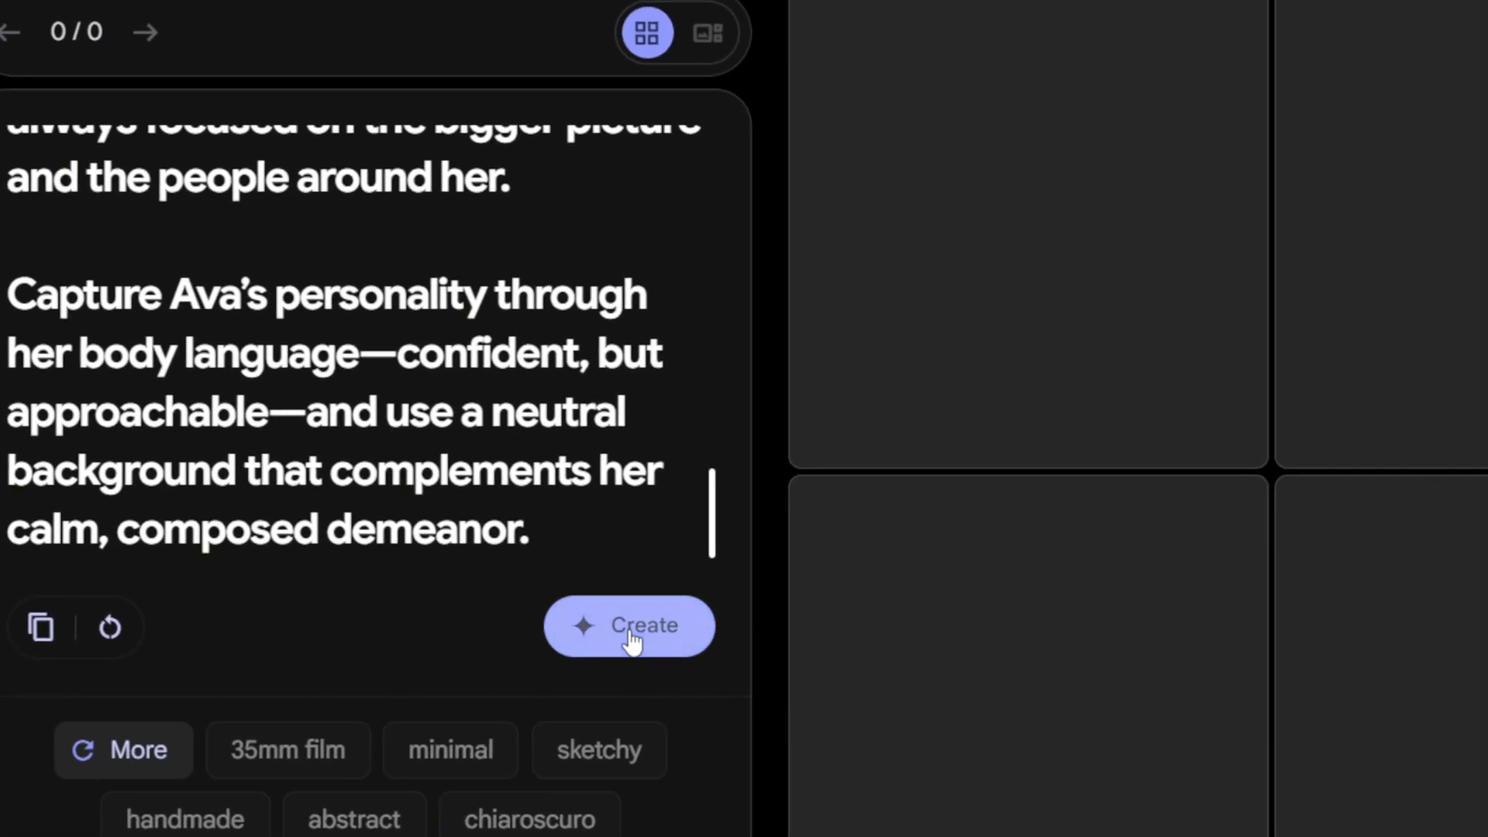
pyautogui.click(628, 624)
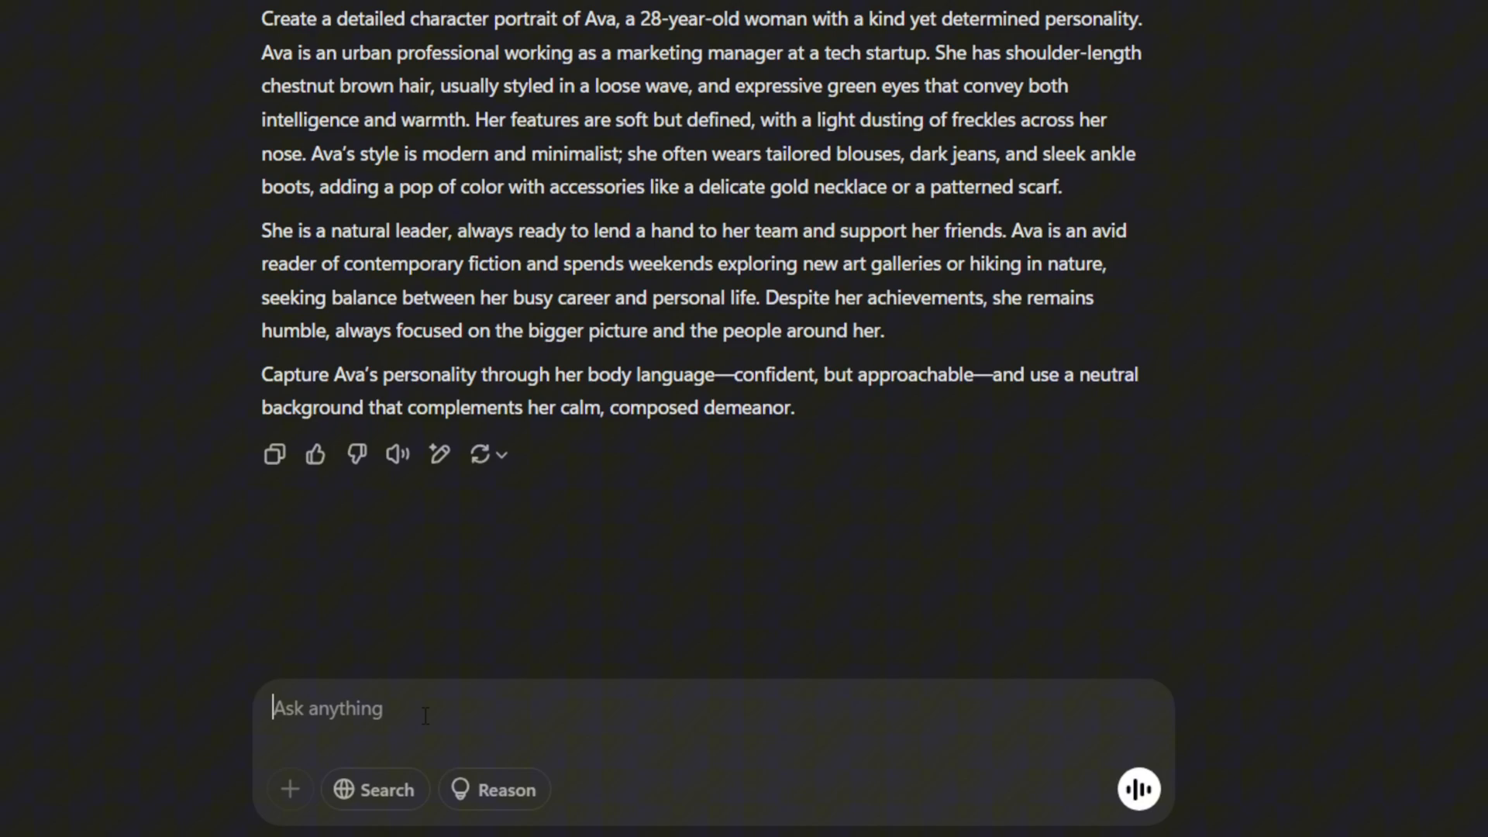
# Send ChatGPT 'now write me a prompt ava doing something keeping the same outfit.'
pyautogui.write('now write me a prompt ava doing someth')
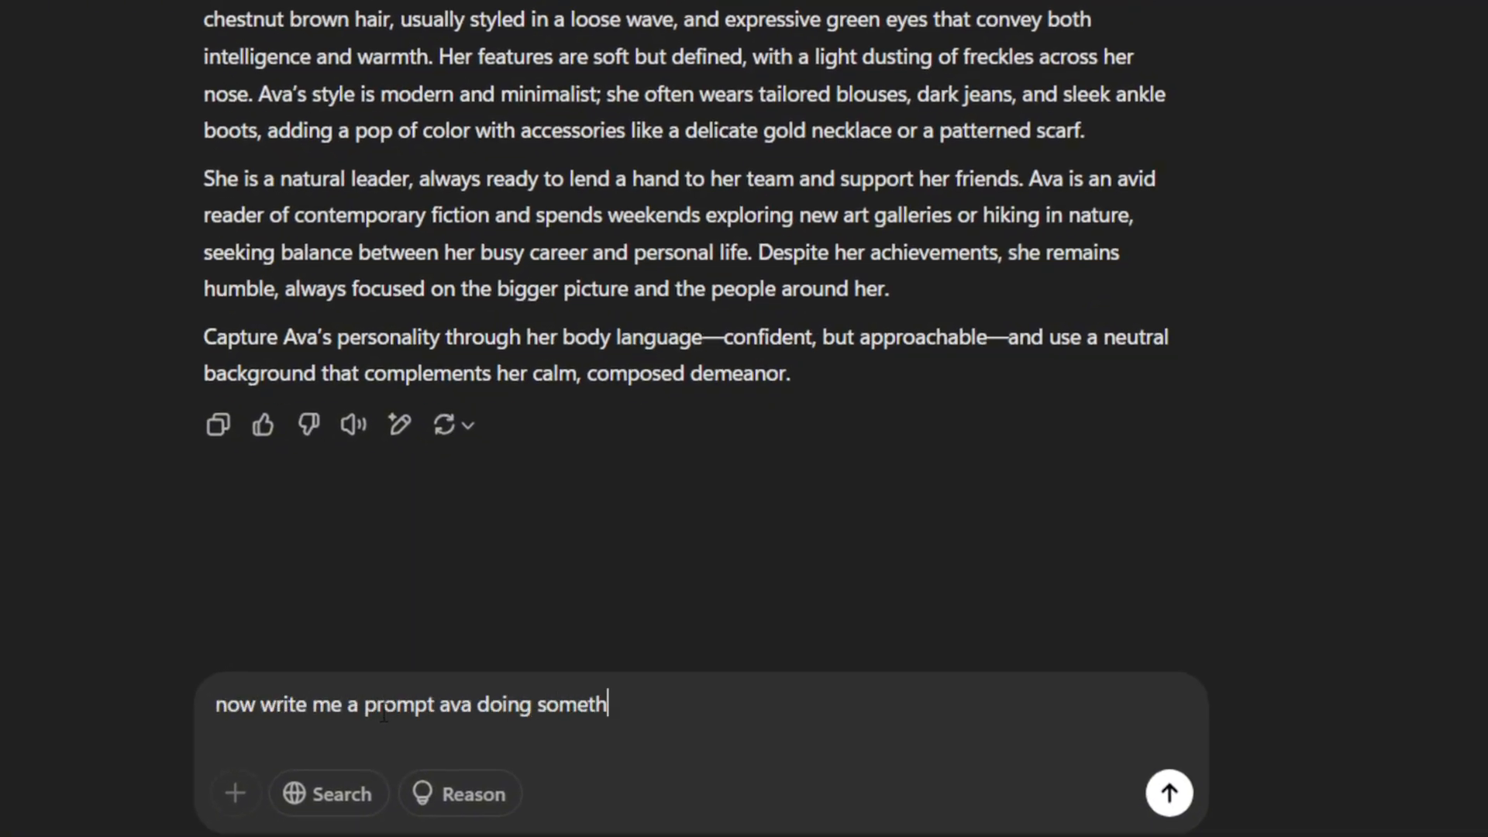
pyautogui.write('ing keeping the same outfit.')
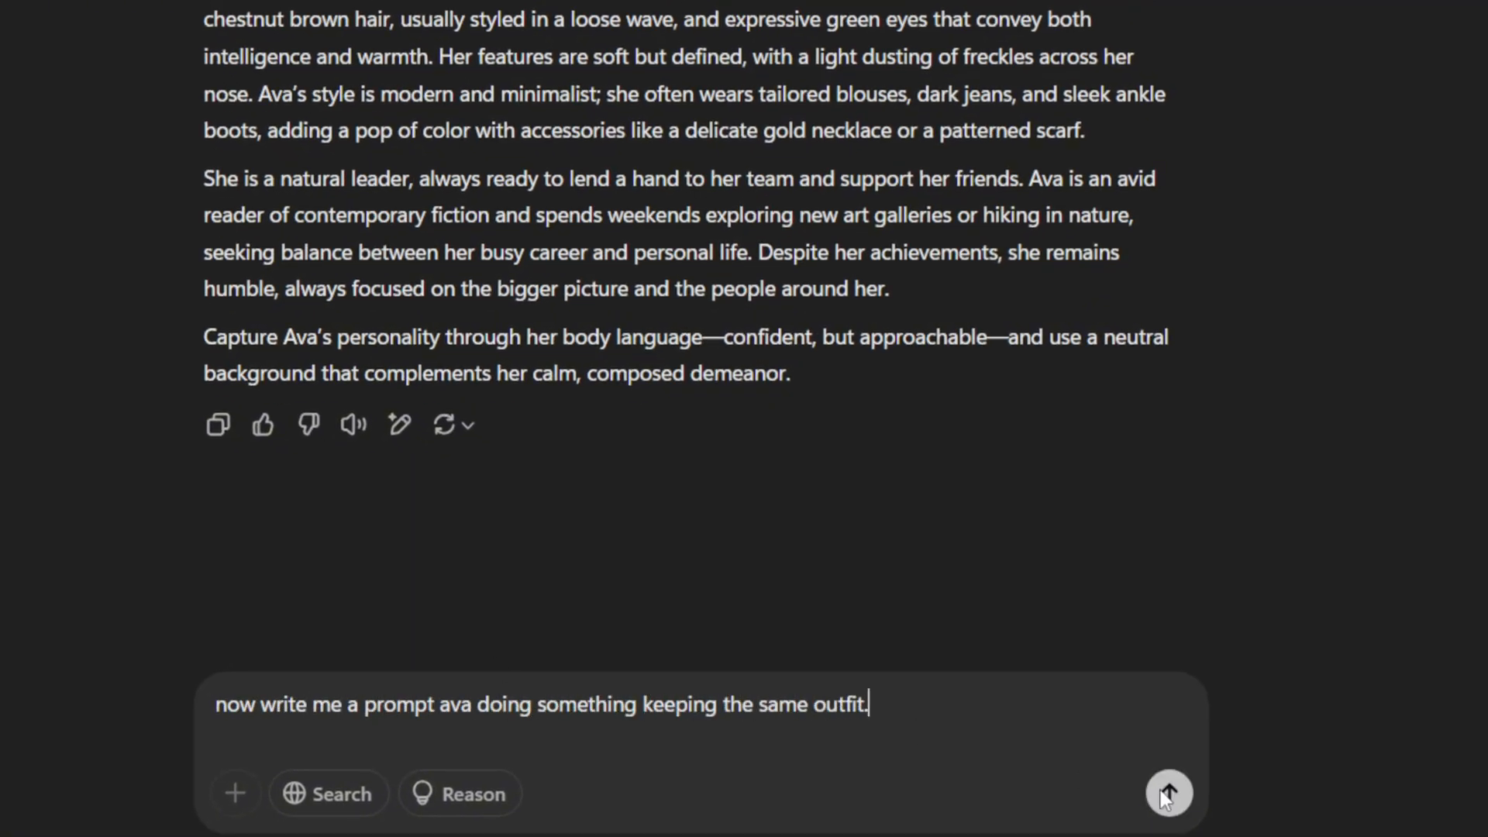
pyautogui.click(1169, 794)
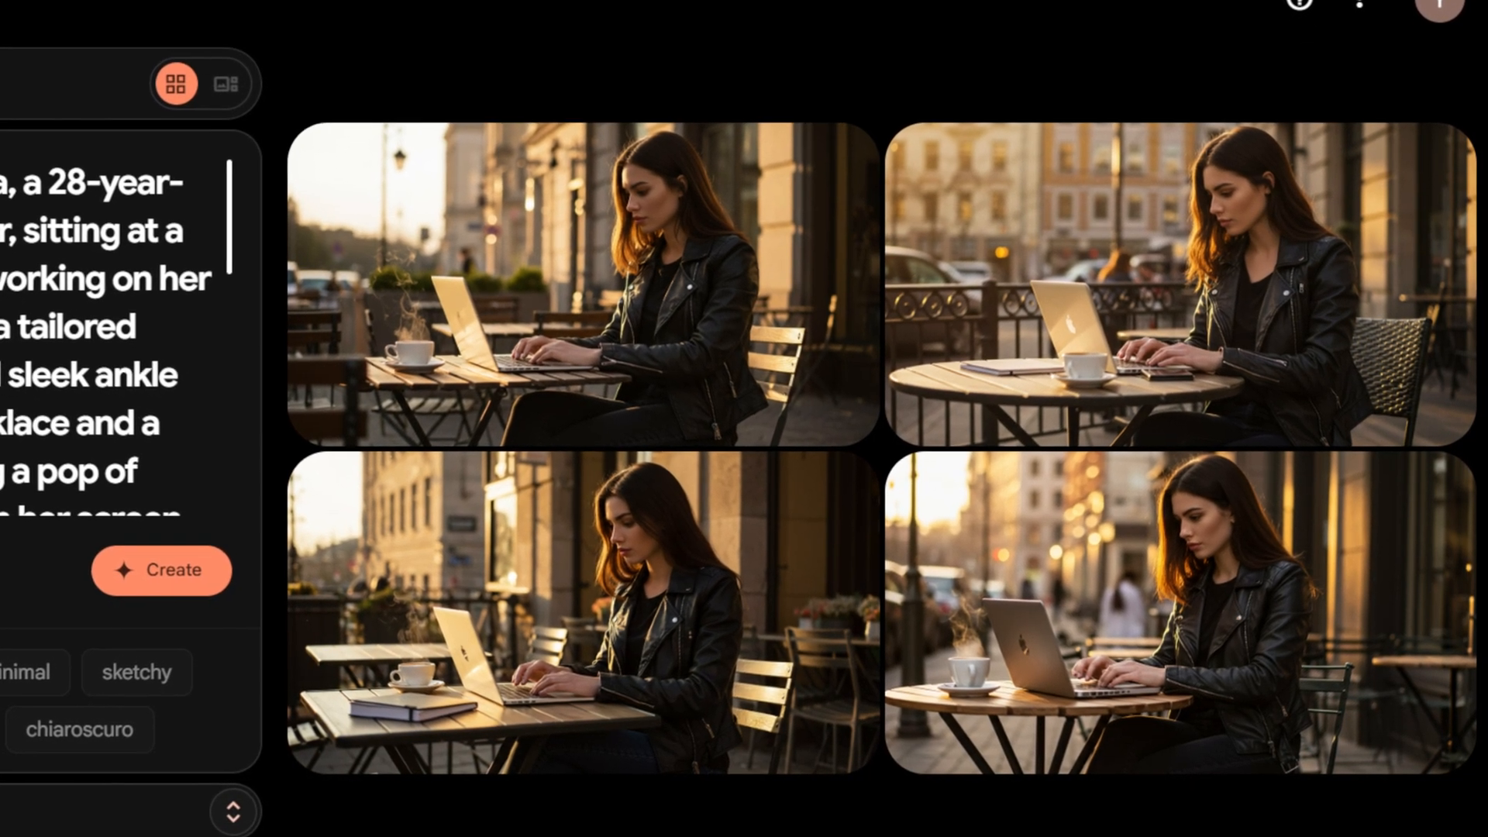
# Scroll through the four ImageFX results of the leather-jacketed woman at the street cafe
pyautogui.scroll(3)
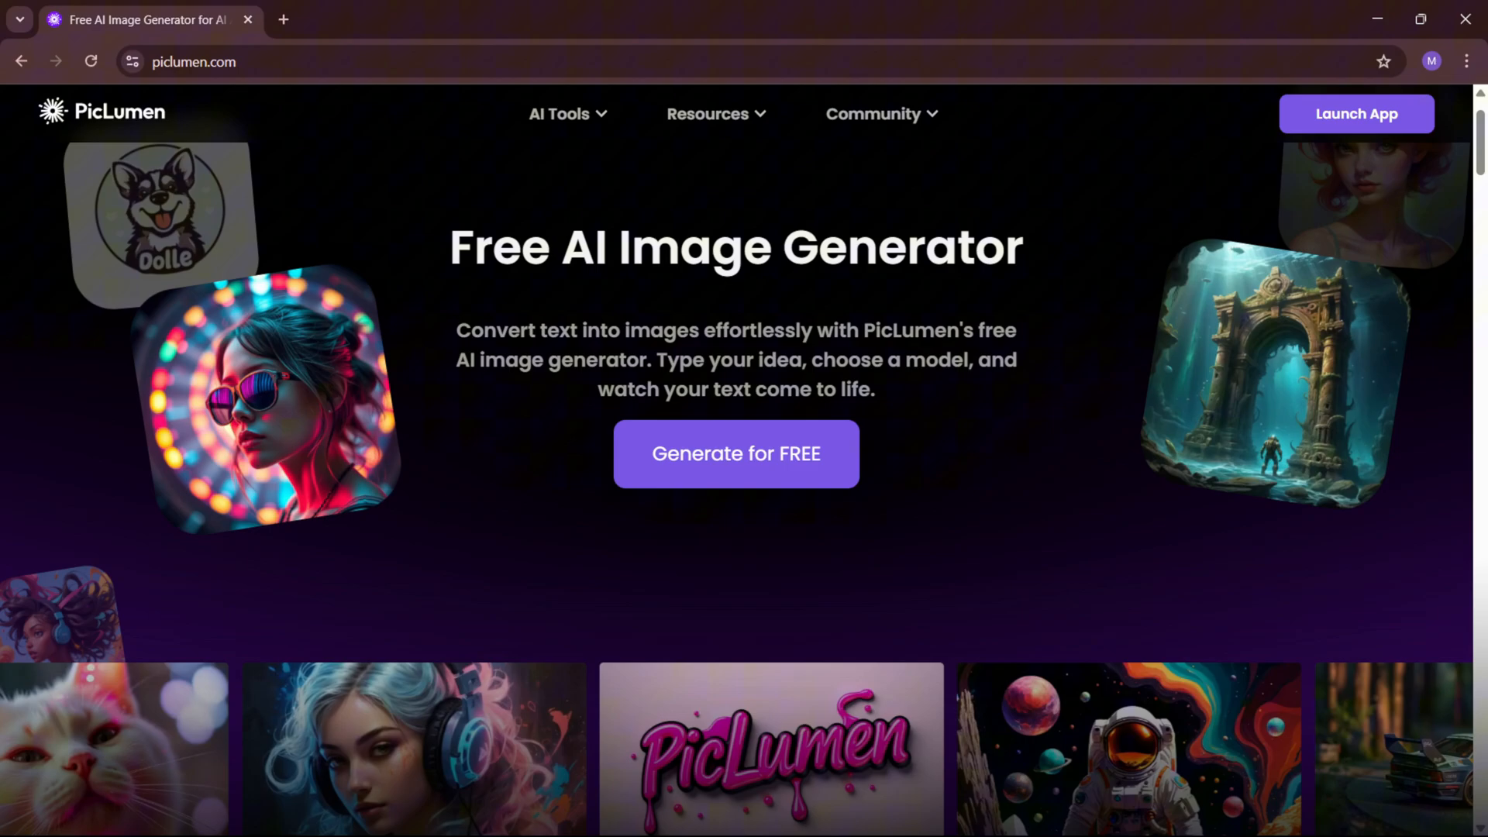
pyautogui.scroll(-3)
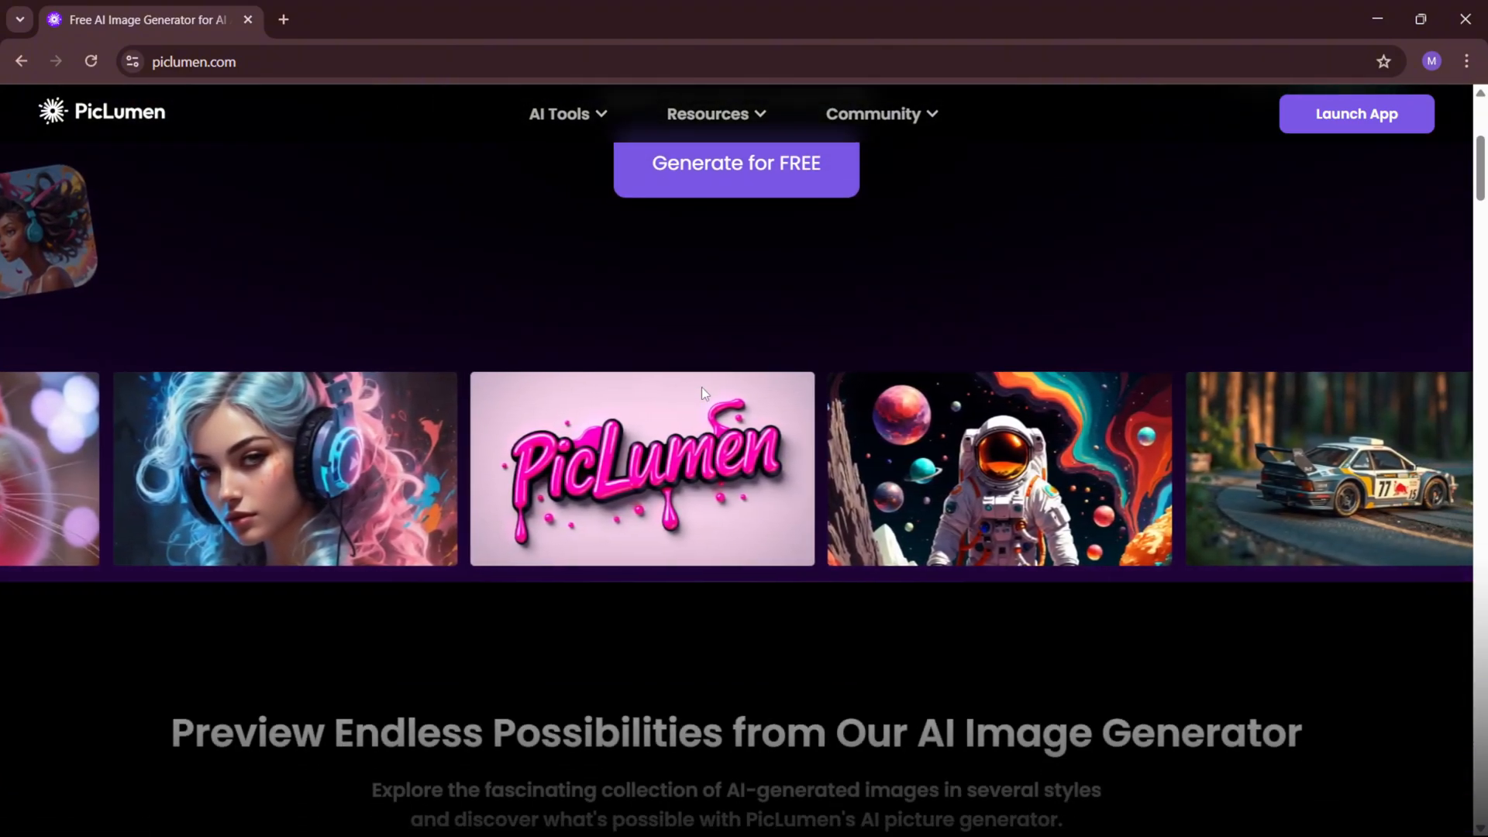
pyautogui.scroll(-3)
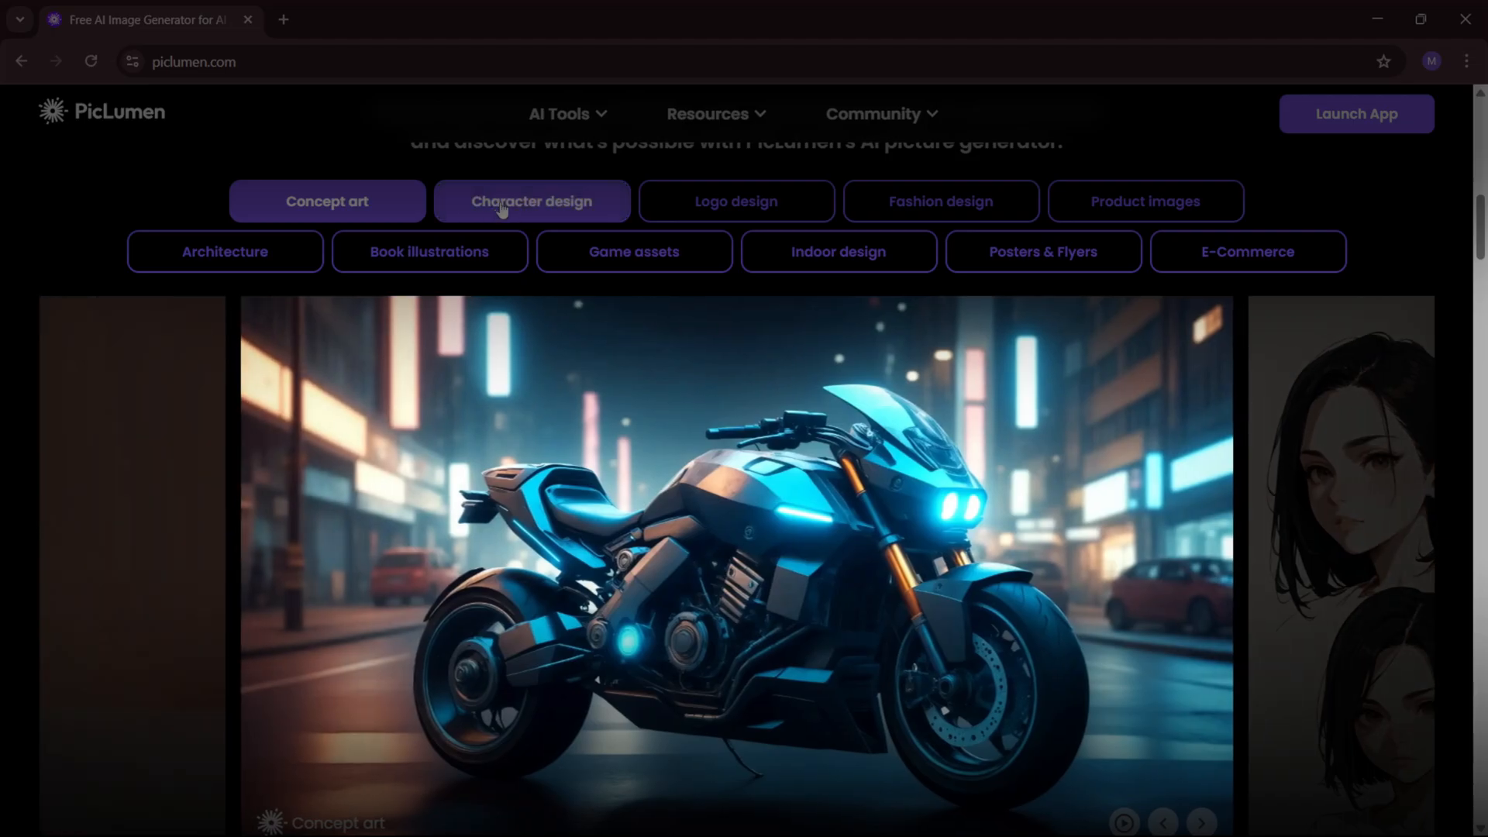
pyautogui.click(735, 200)
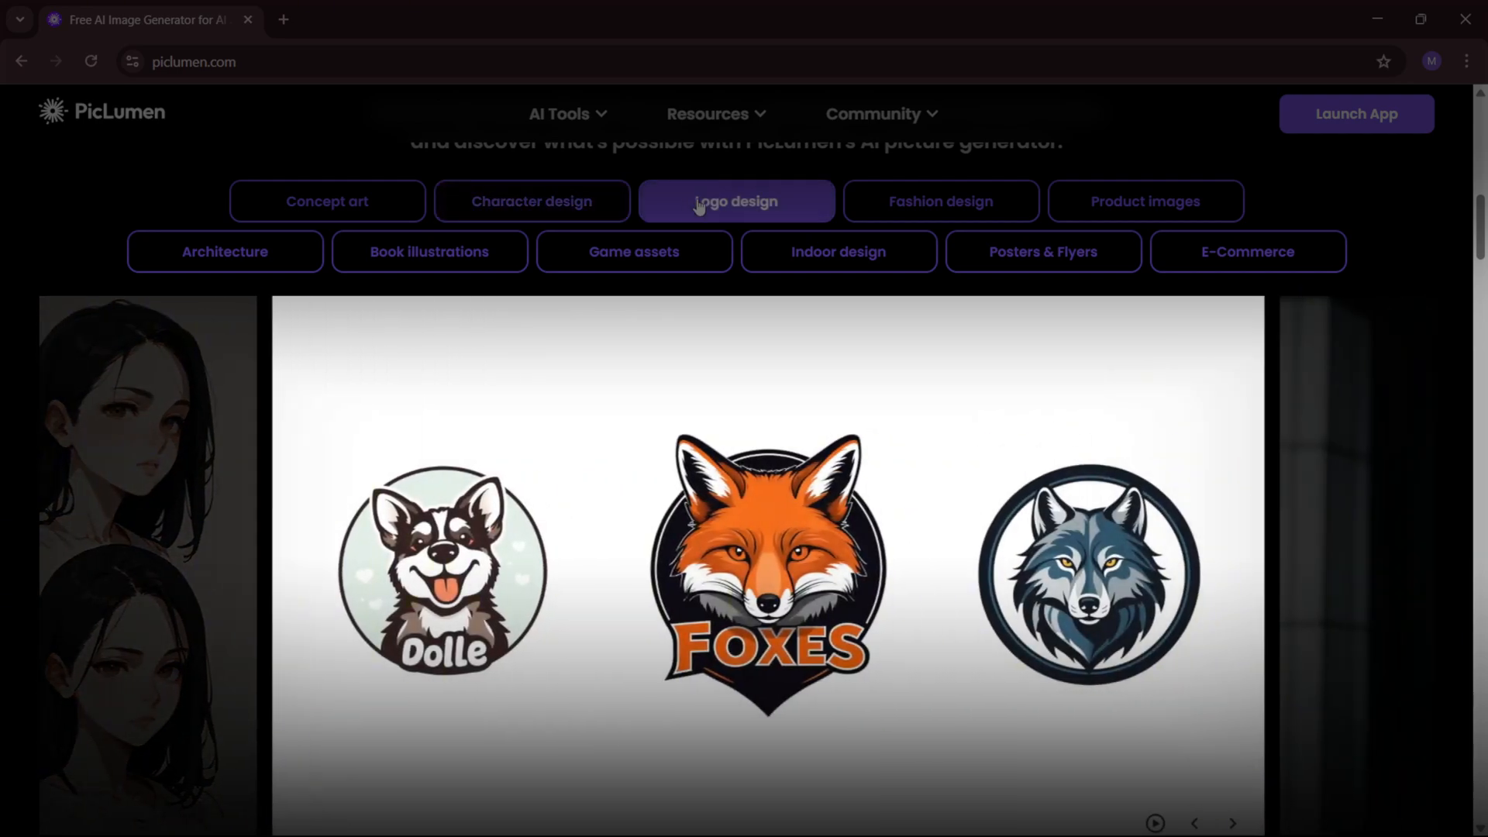
pyautogui.click(1144, 200)
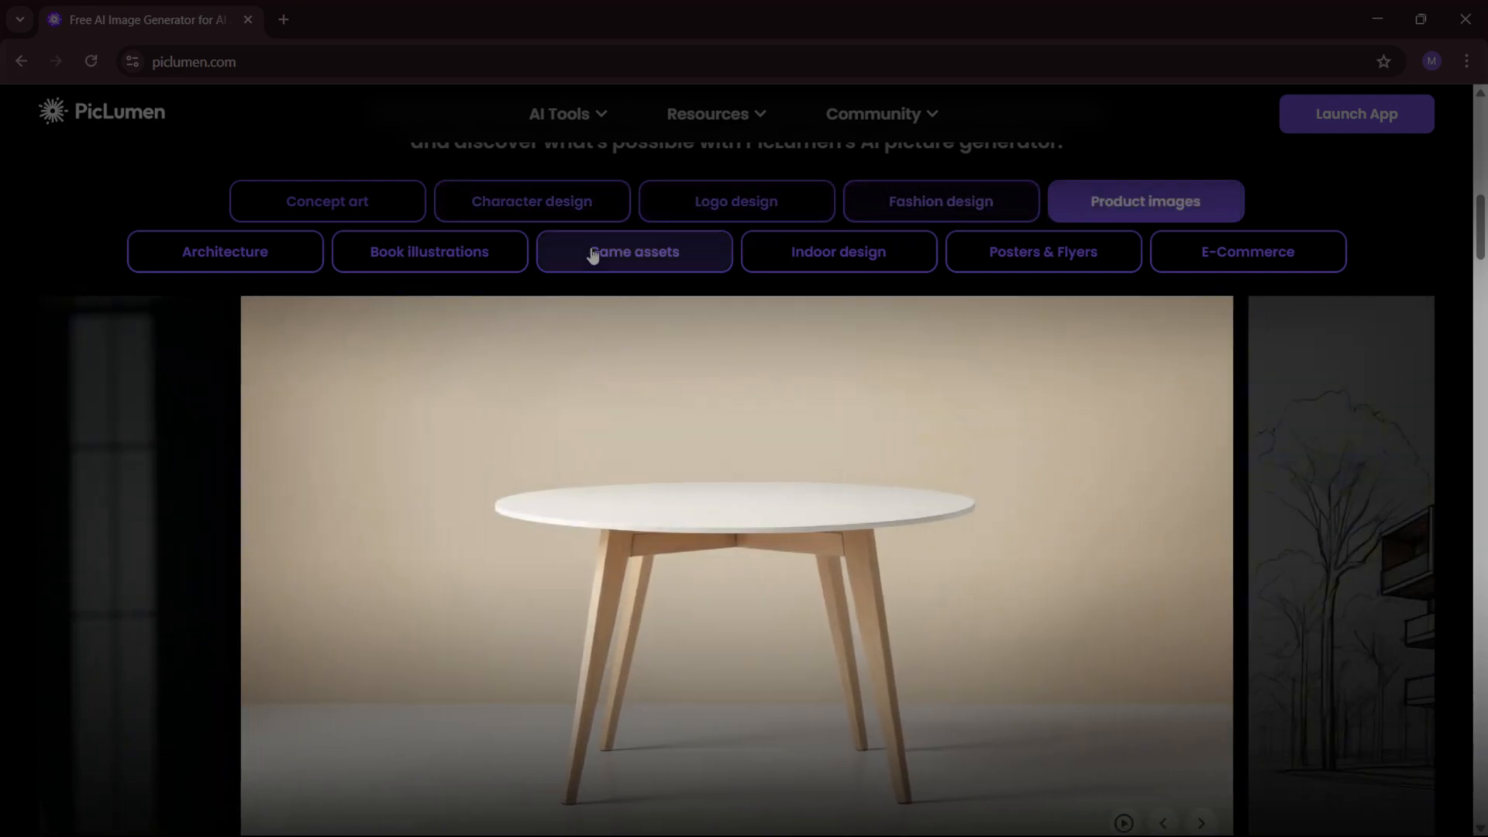
pyautogui.click(632, 251)
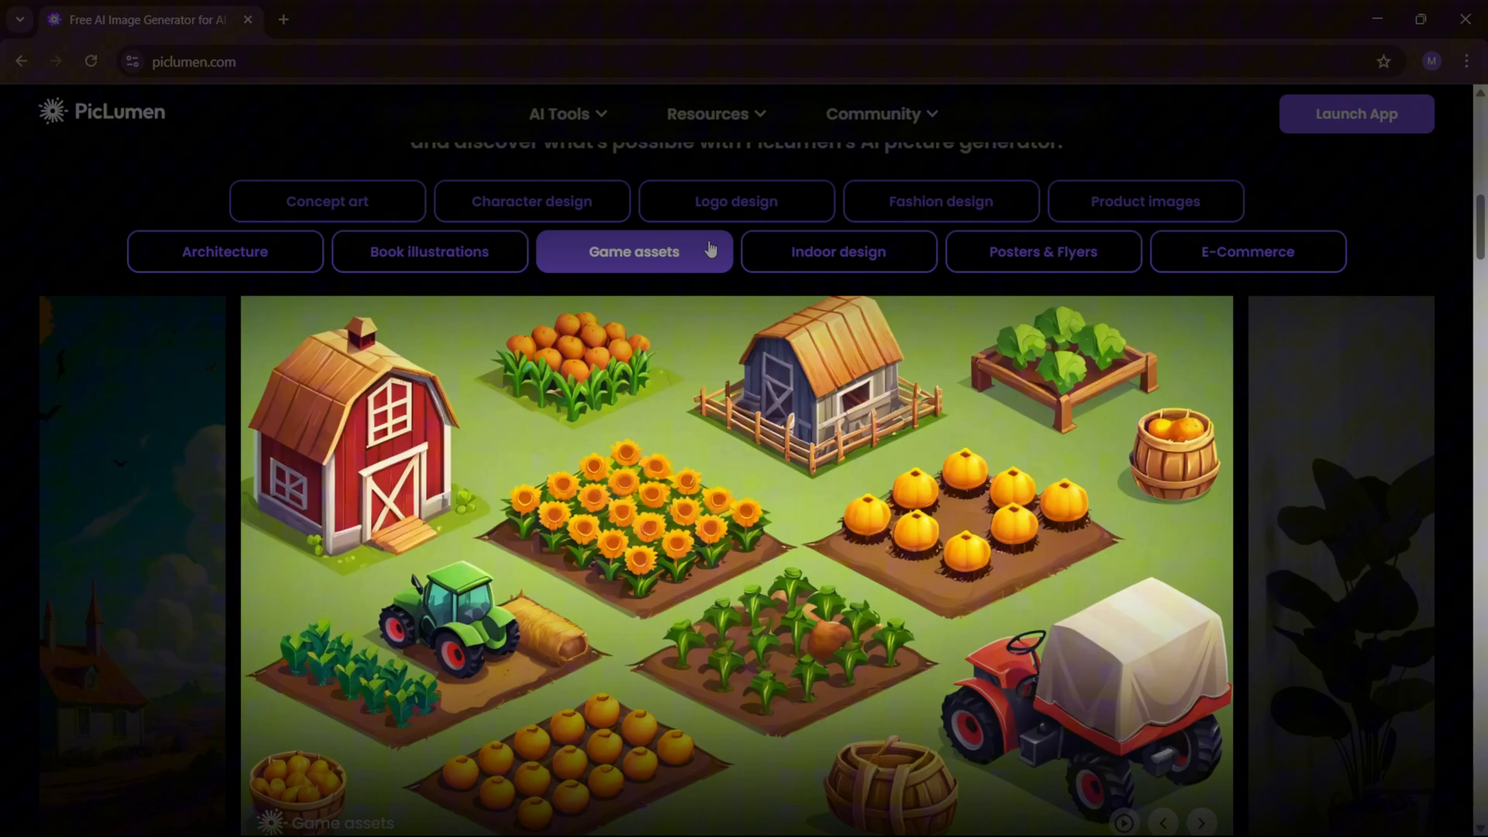
pyautogui.click(837, 251)
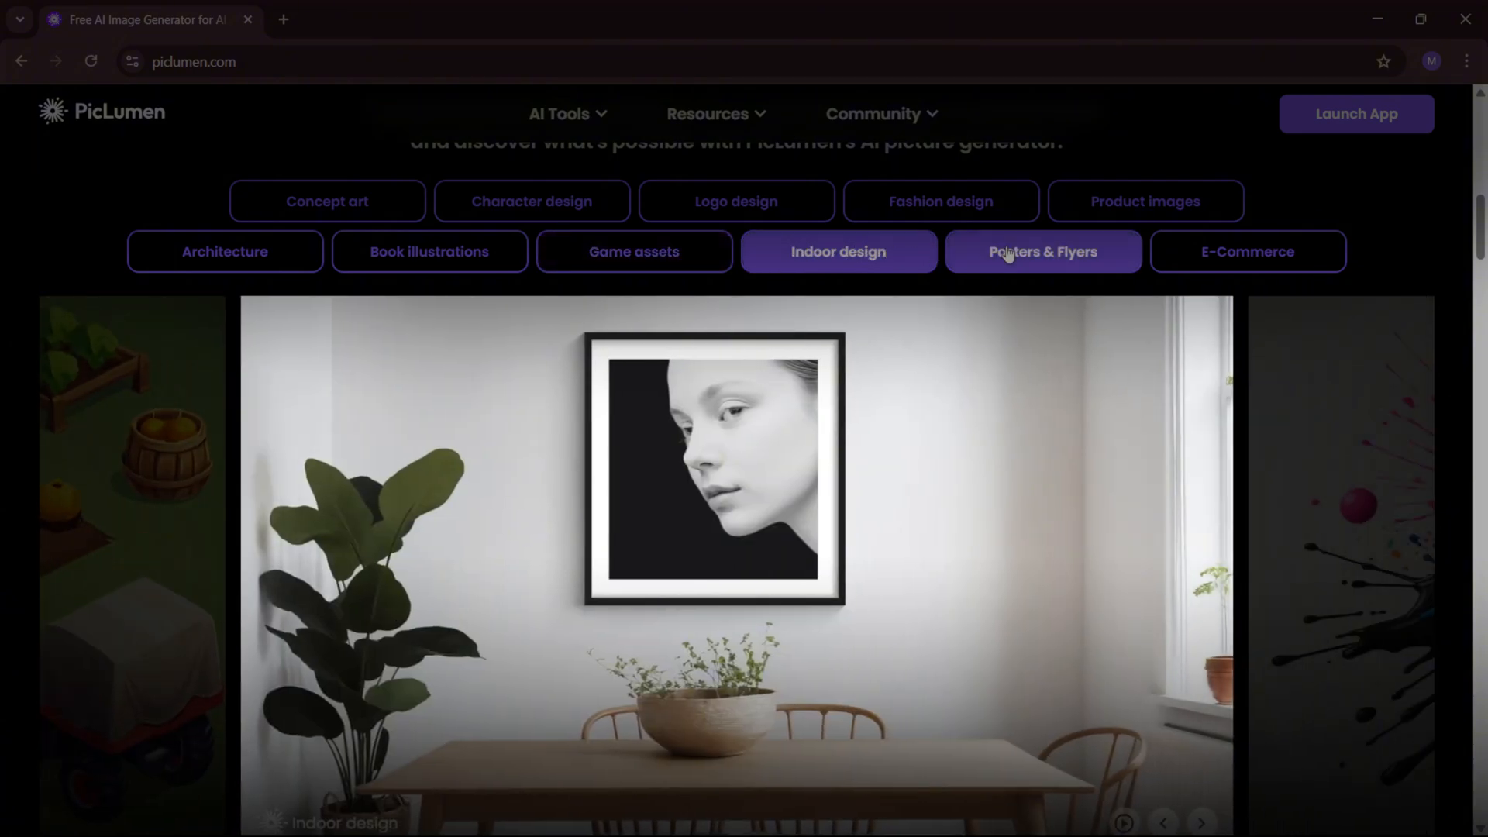
pyautogui.click(1247, 251)
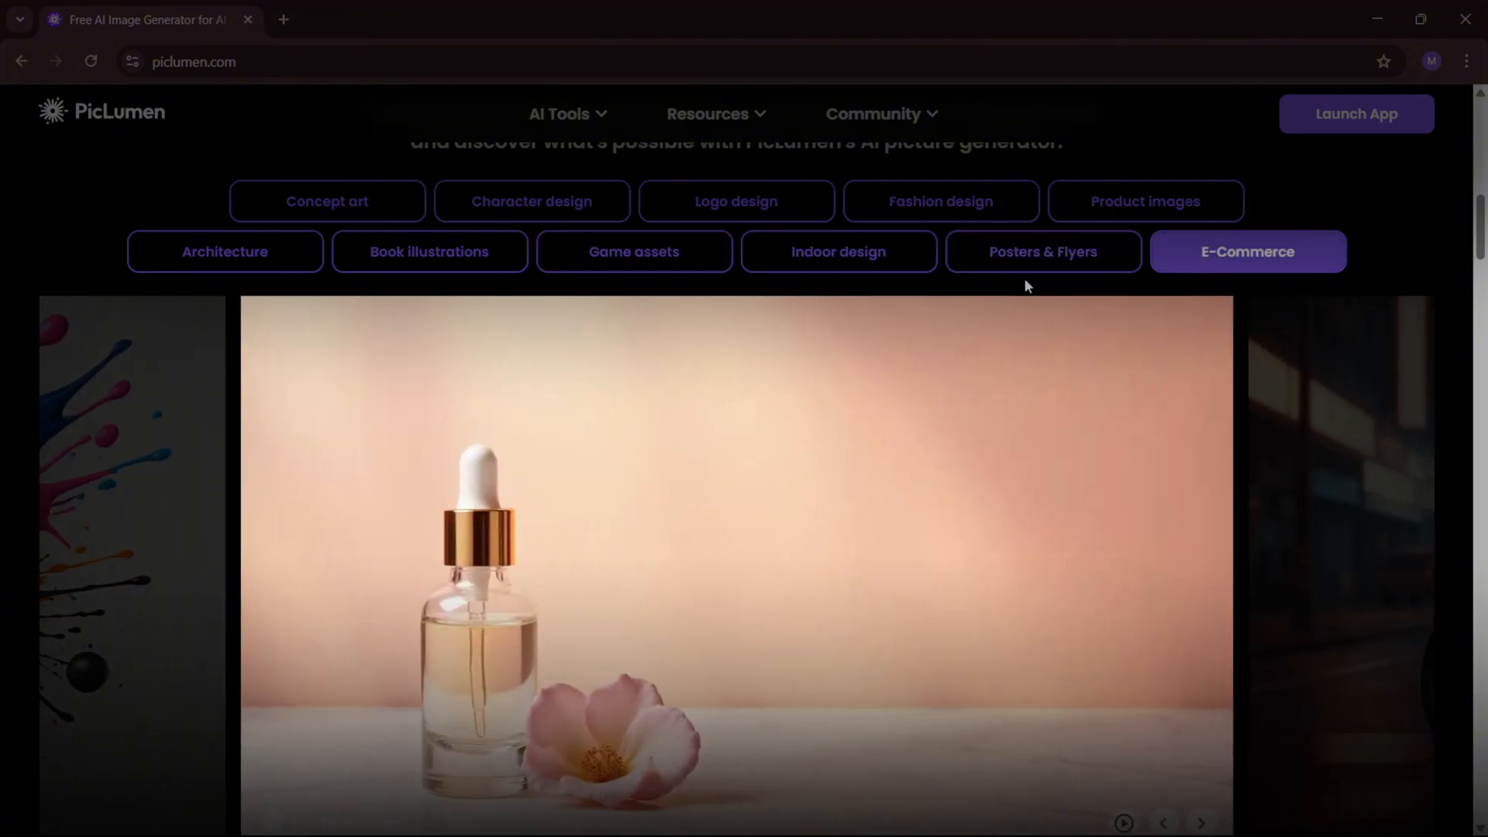
pyautogui.scroll(3)
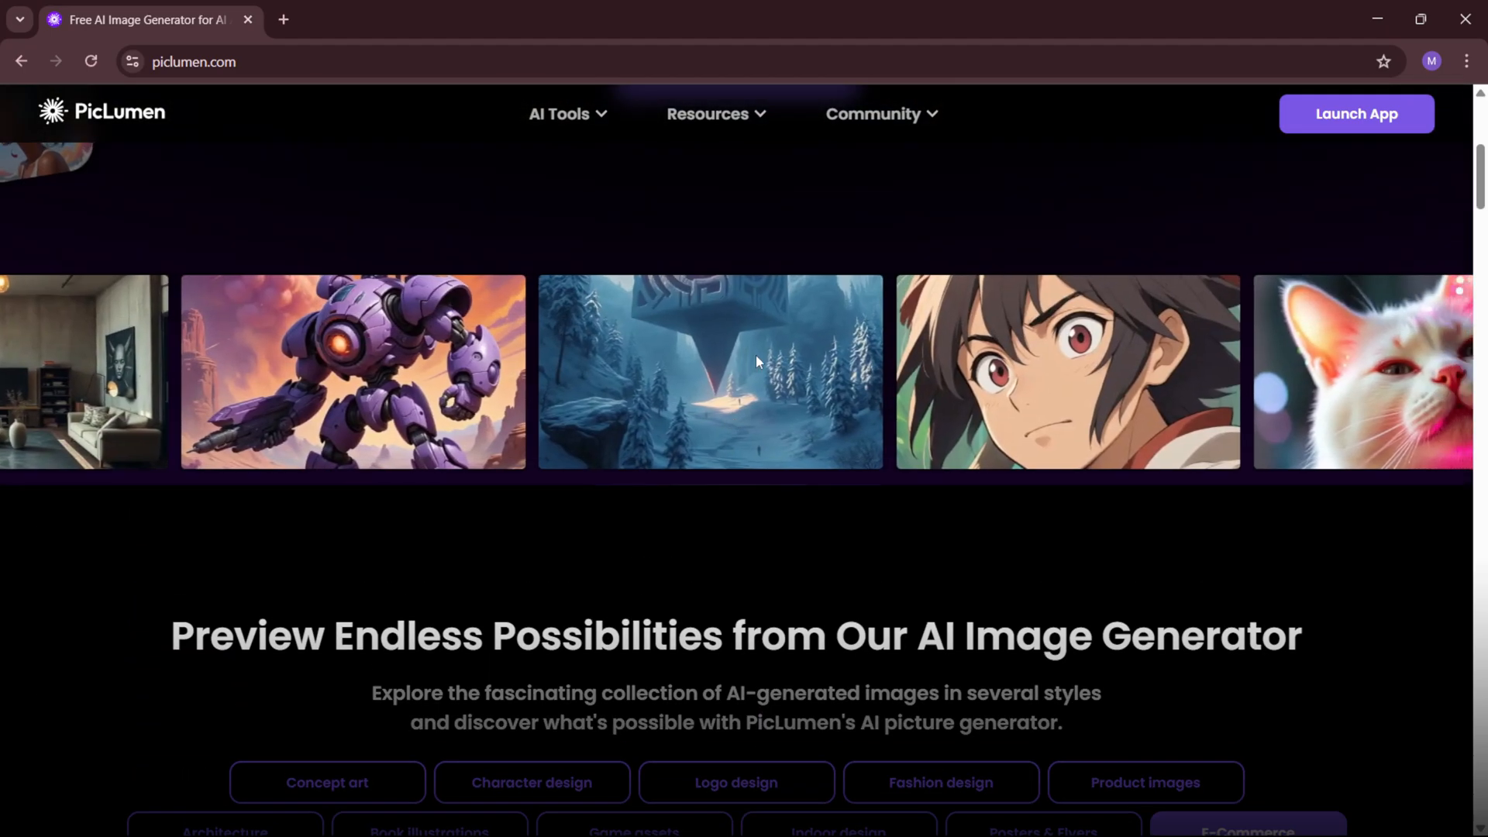
pyautogui.scroll(3)
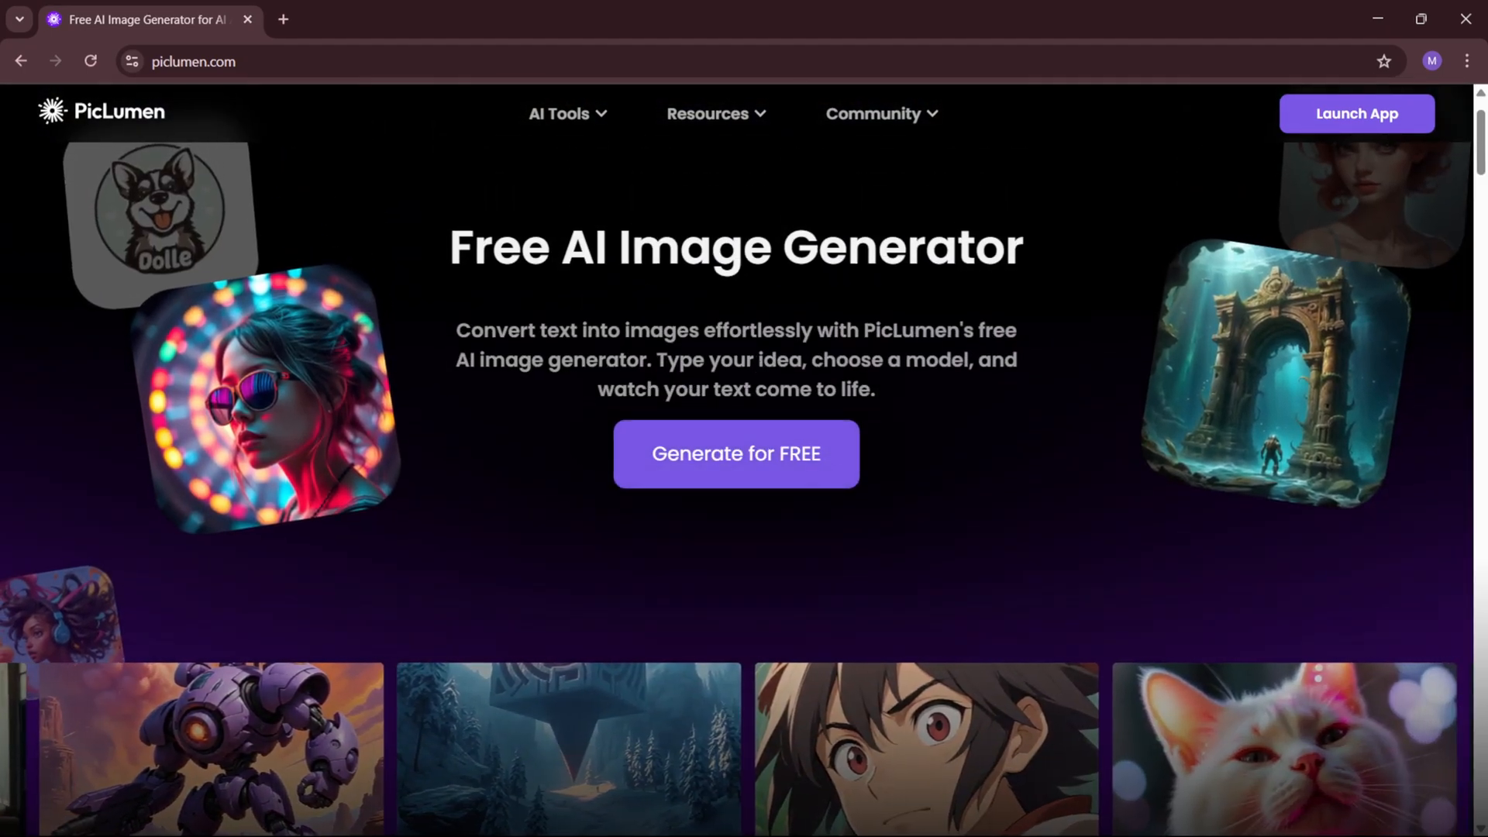
pyautogui.scroll(-3)
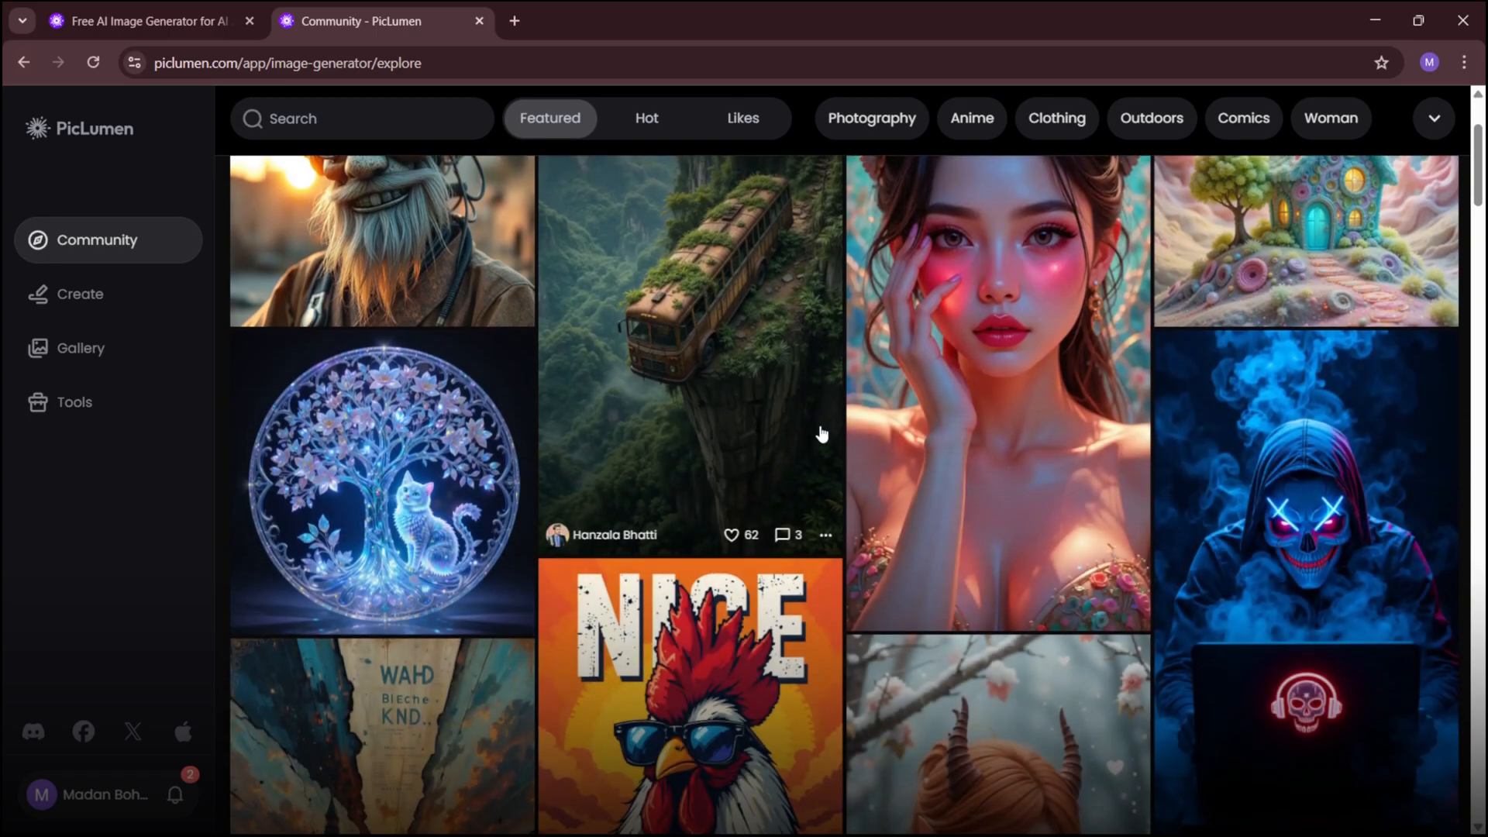
# Browse the Community feed, then move to PicLumen's Create workspace
pyautogui.scroll(-3)
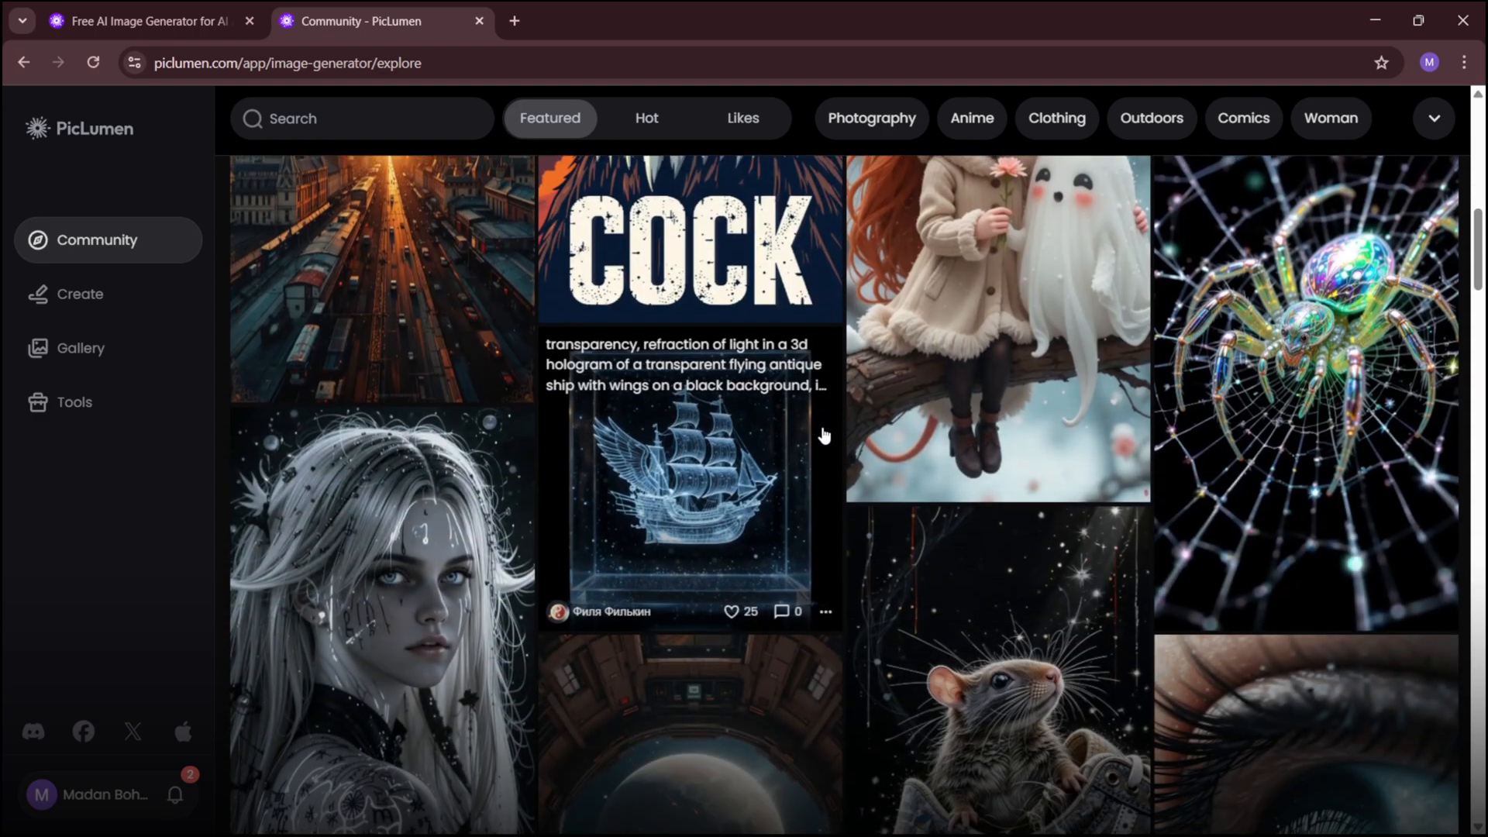
pyautogui.scroll(-3)
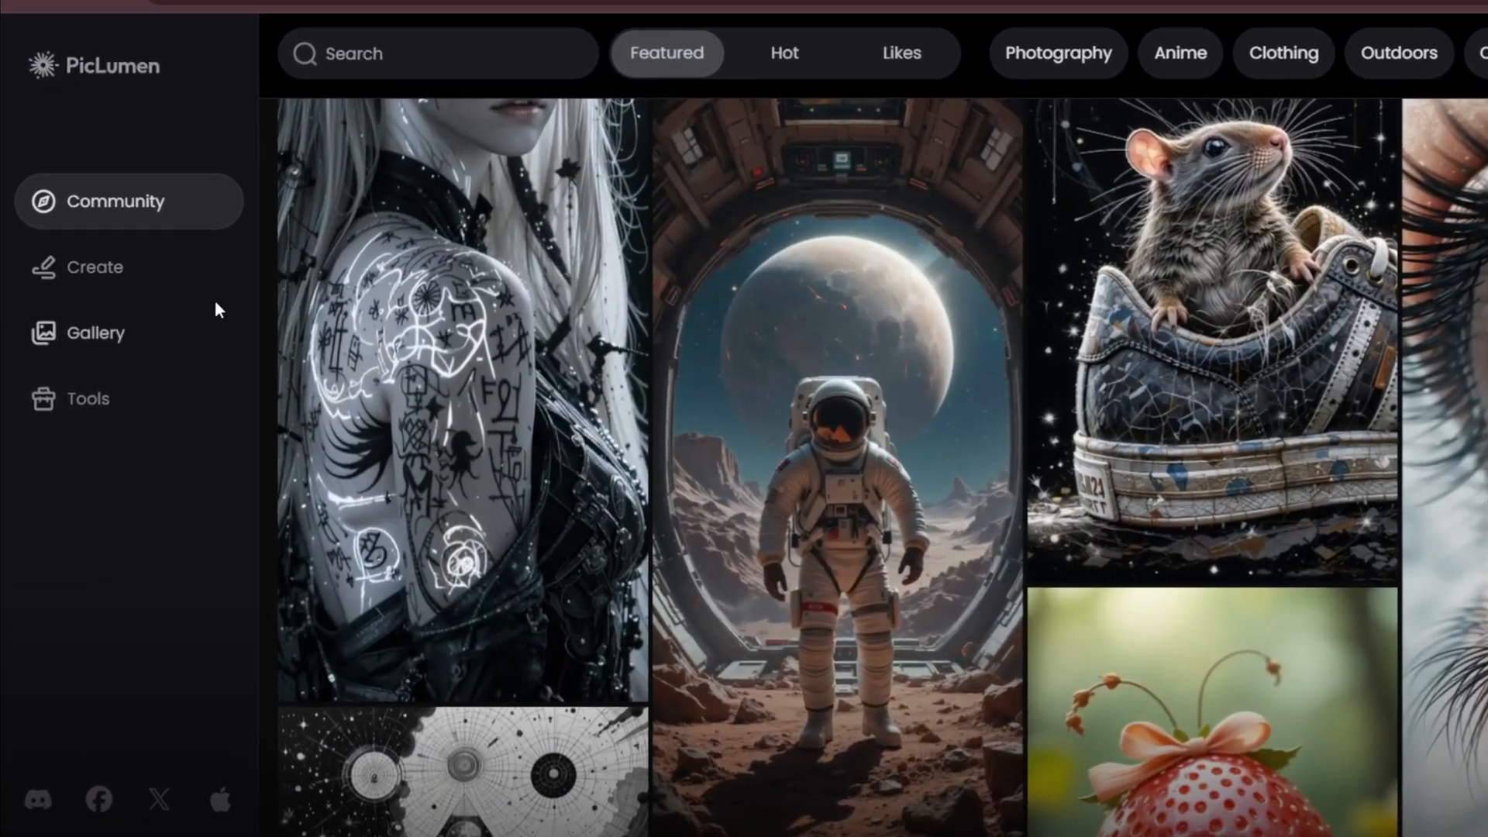
pyautogui.click(94, 266)
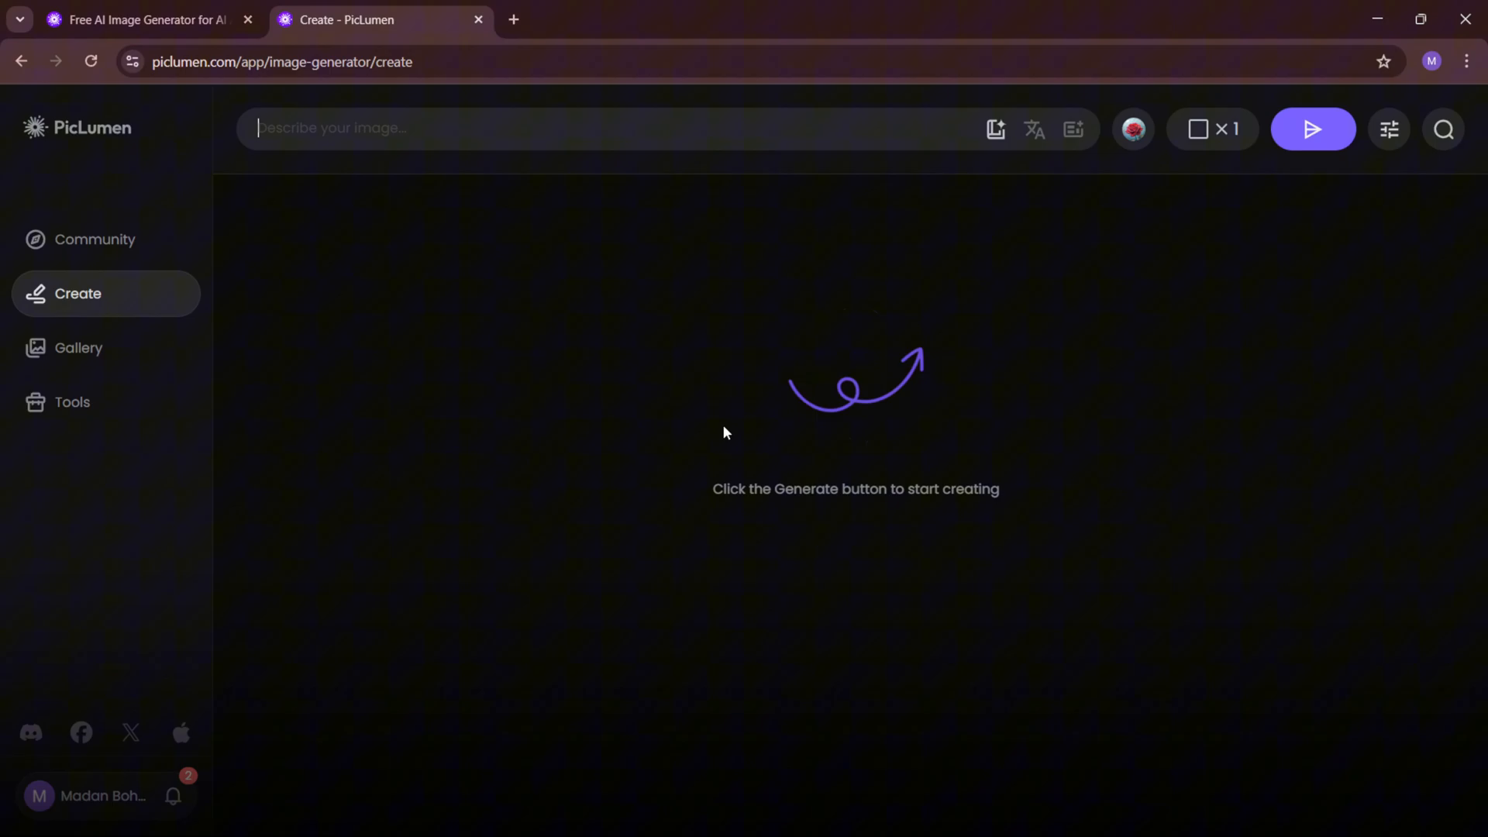
pyautogui.moveTo(962, 538)
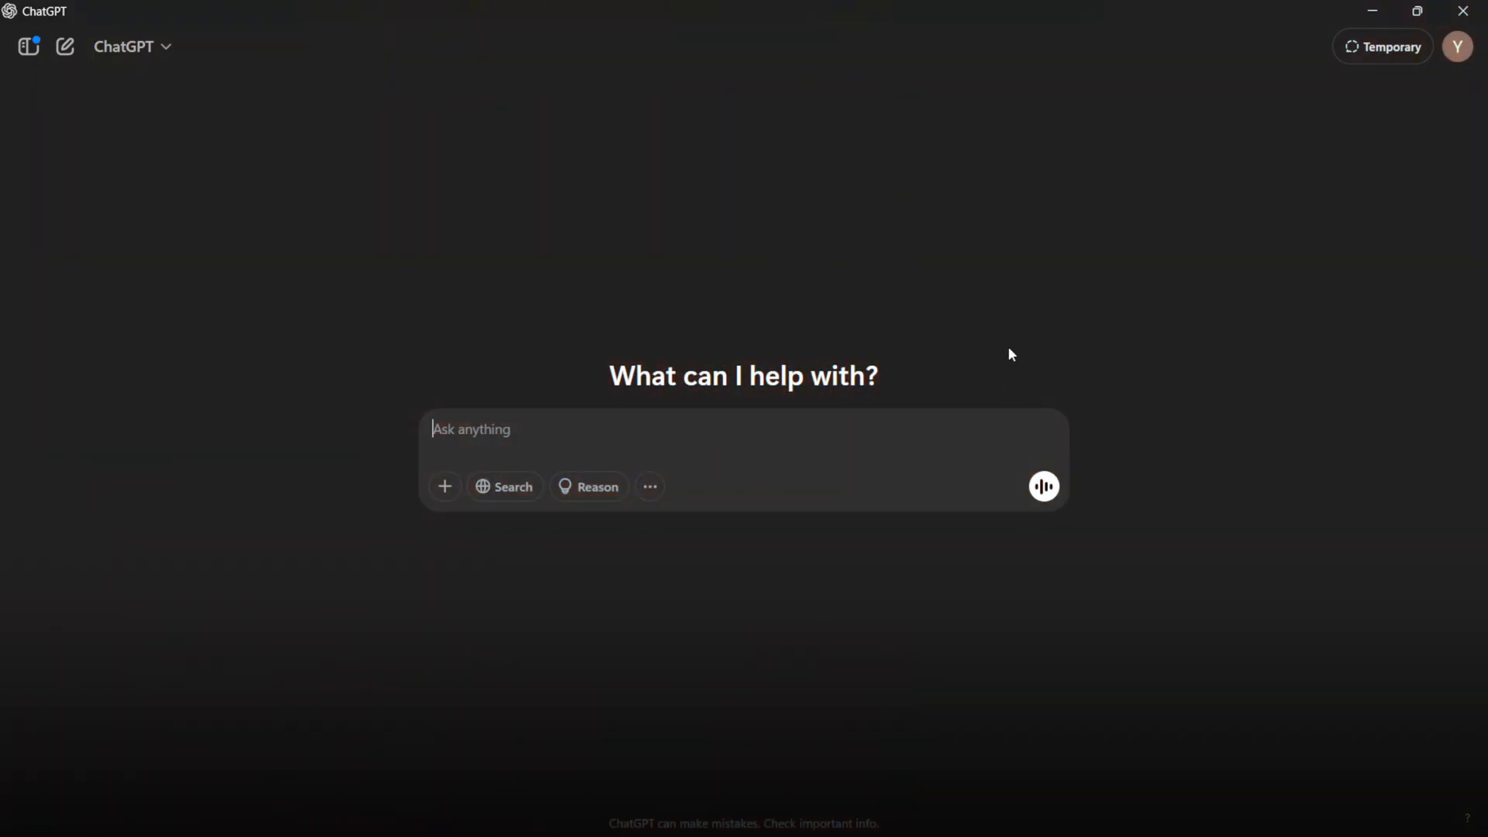
# Send ChatGPT 'write me a prompt to create a realistic character named sofia.'
pyautogui.write('write me a prompt')
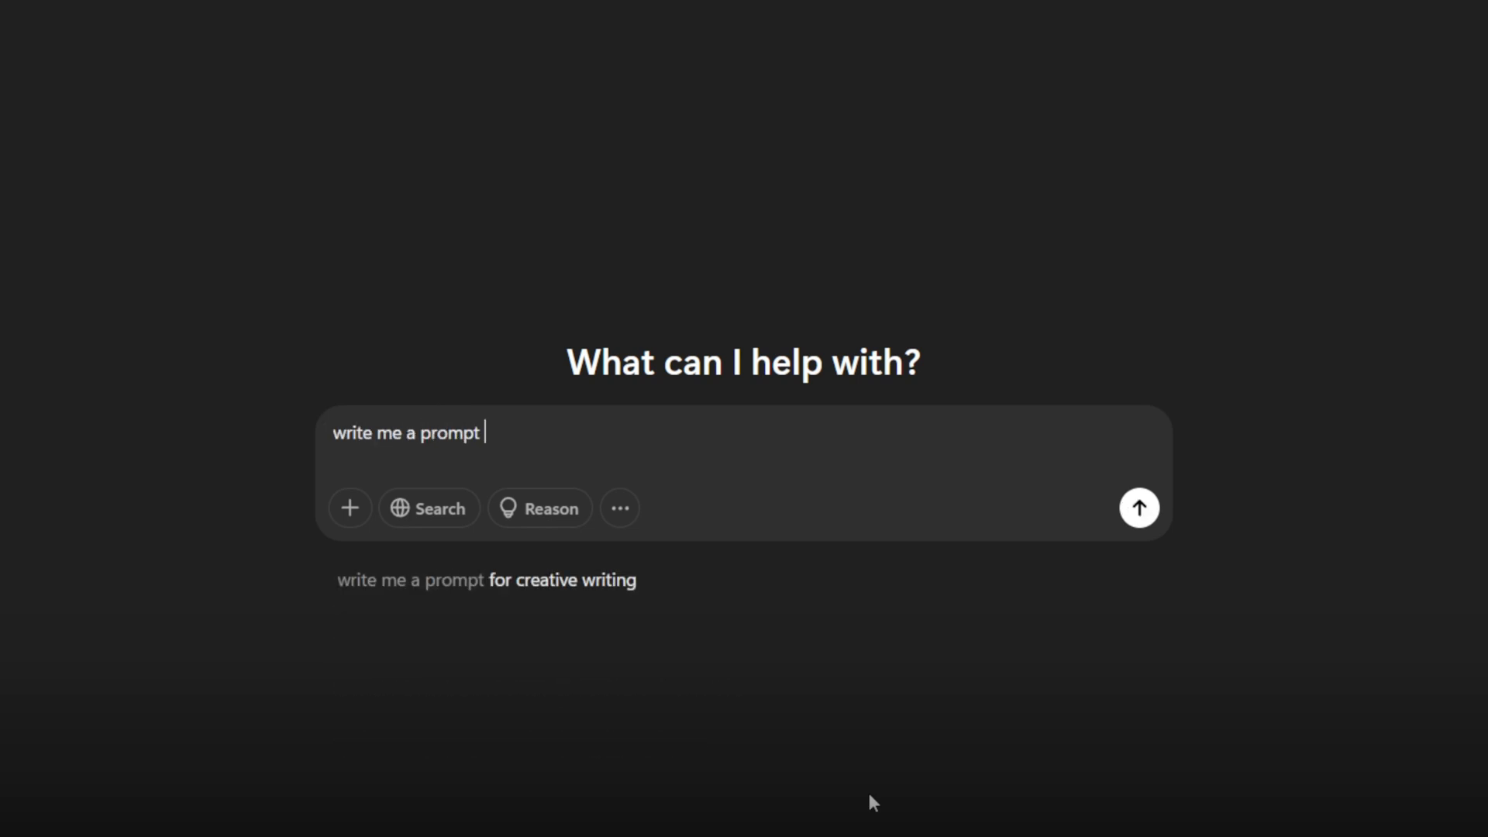
pyautogui.write('to create a realistic character named sofia.')
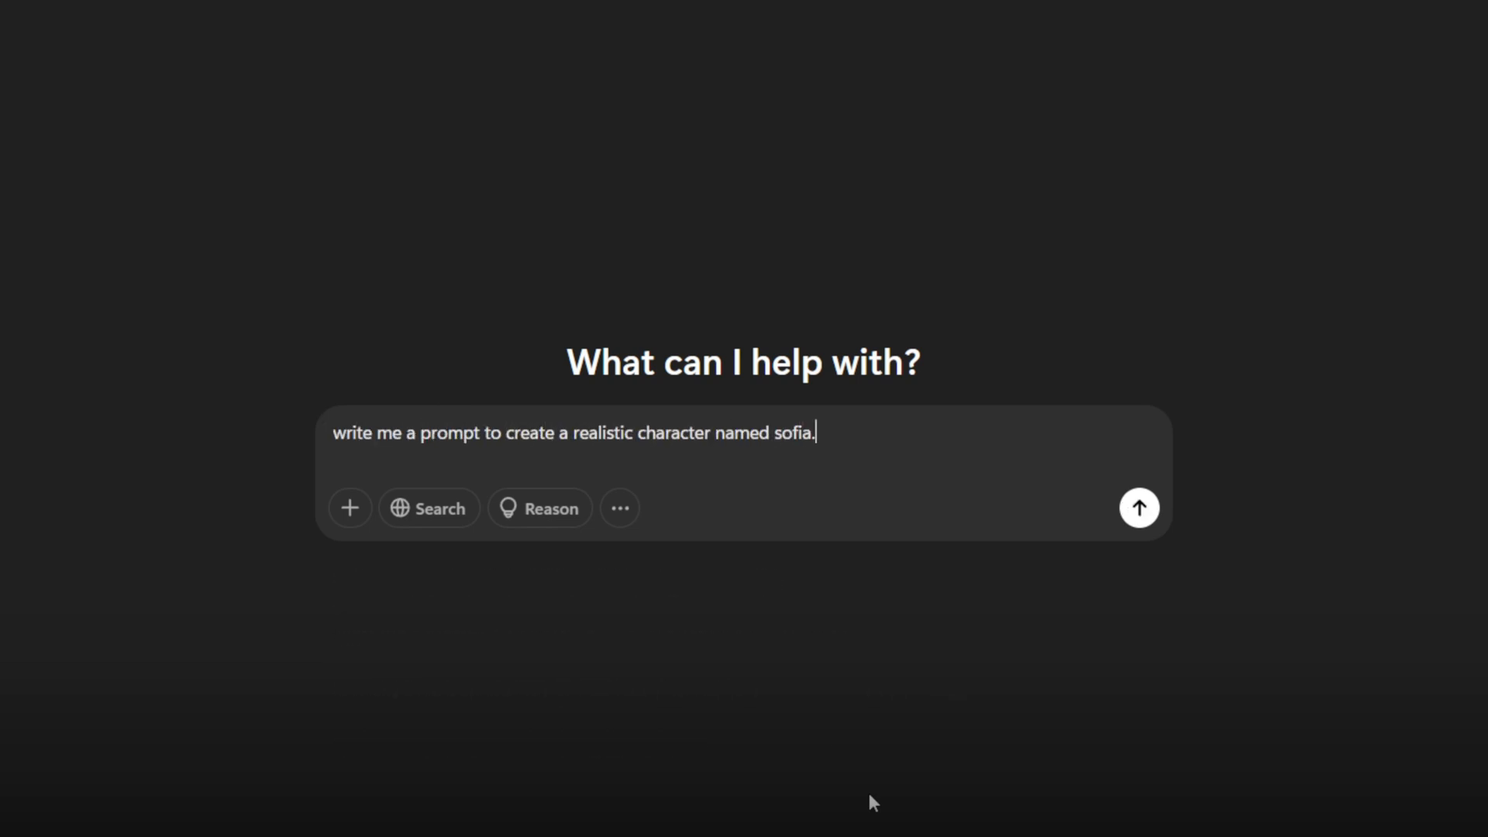
pyautogui.click(1139, 507)
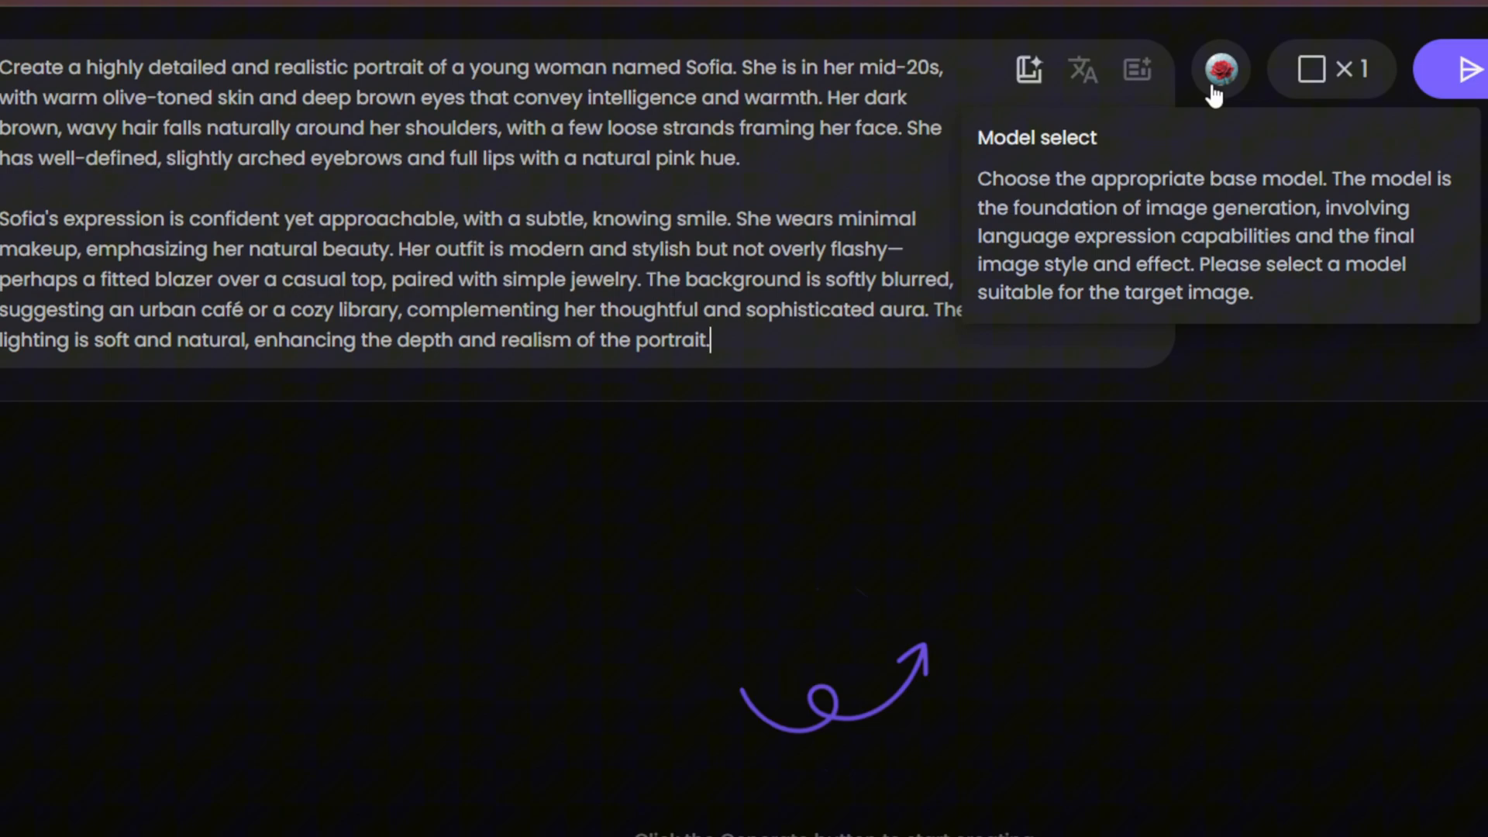
# Choose the FLUX.1-schnell model and 16:9 aspect ratio, then generate the Sofia portraits
pyautogui.click(1220, 68)
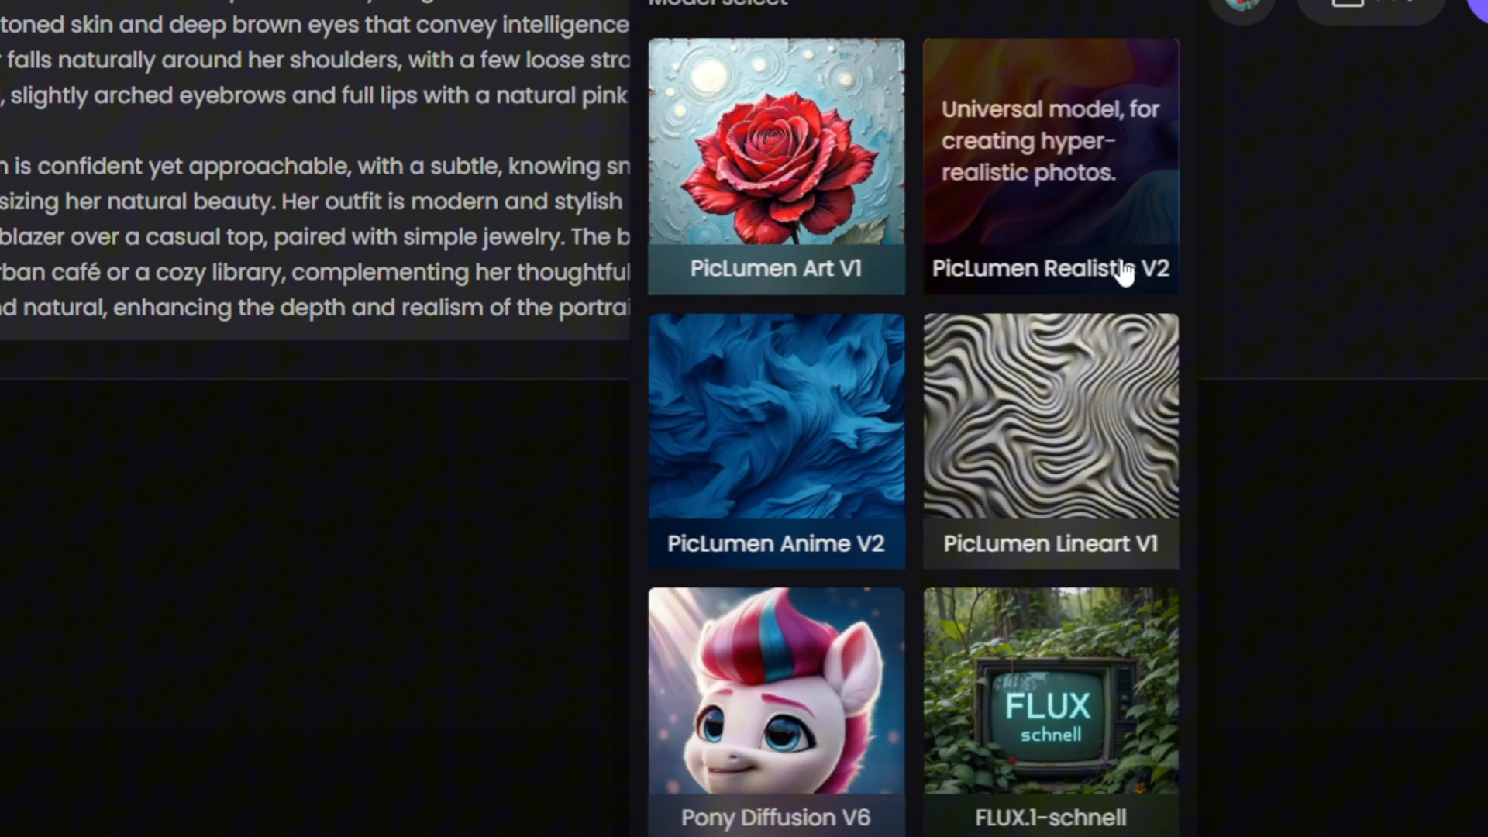
pyautogui.moveTo(1060, 228)
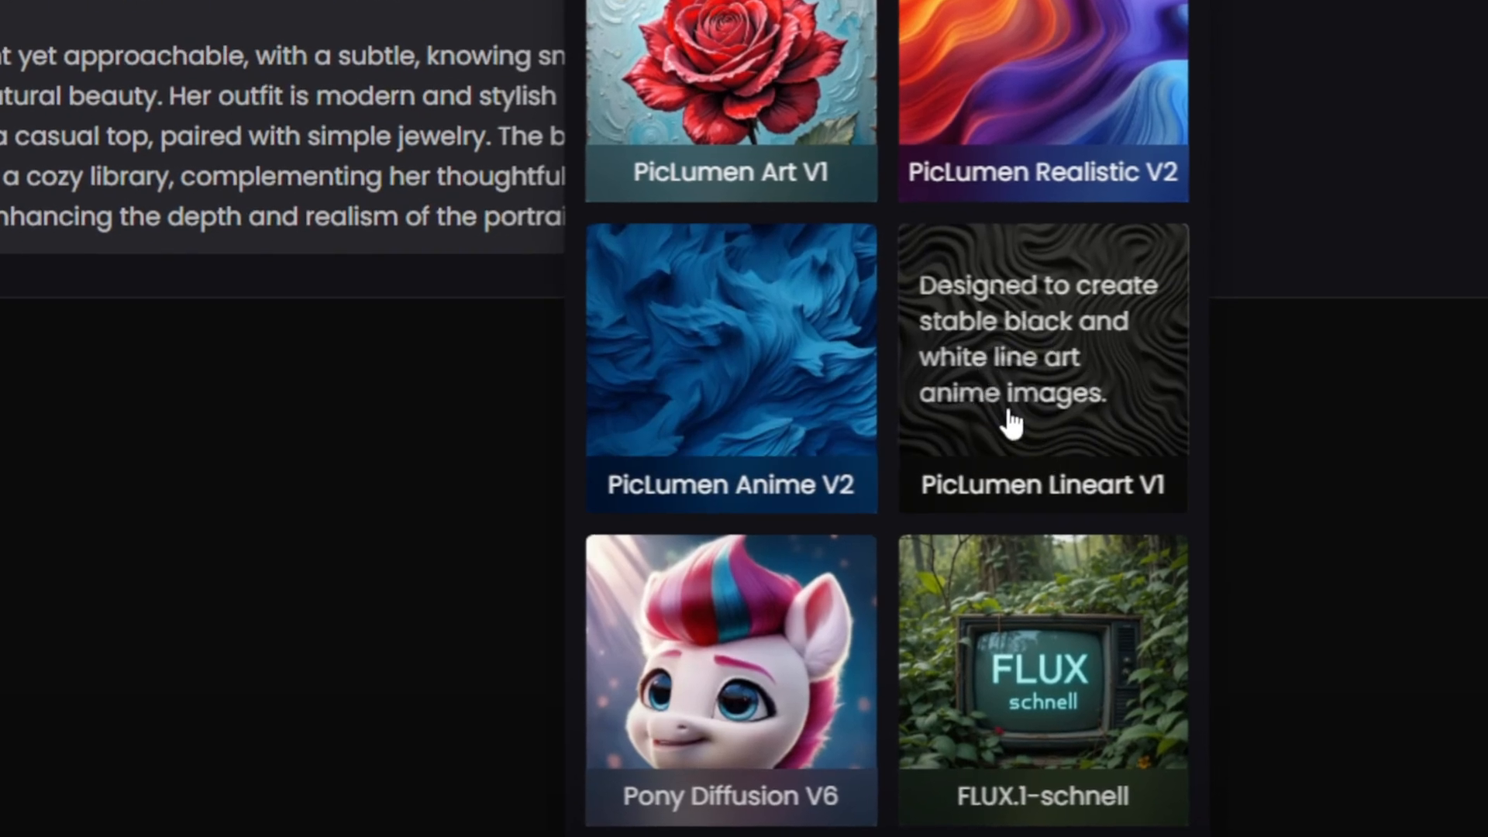
pyautogui.scroll(-3)
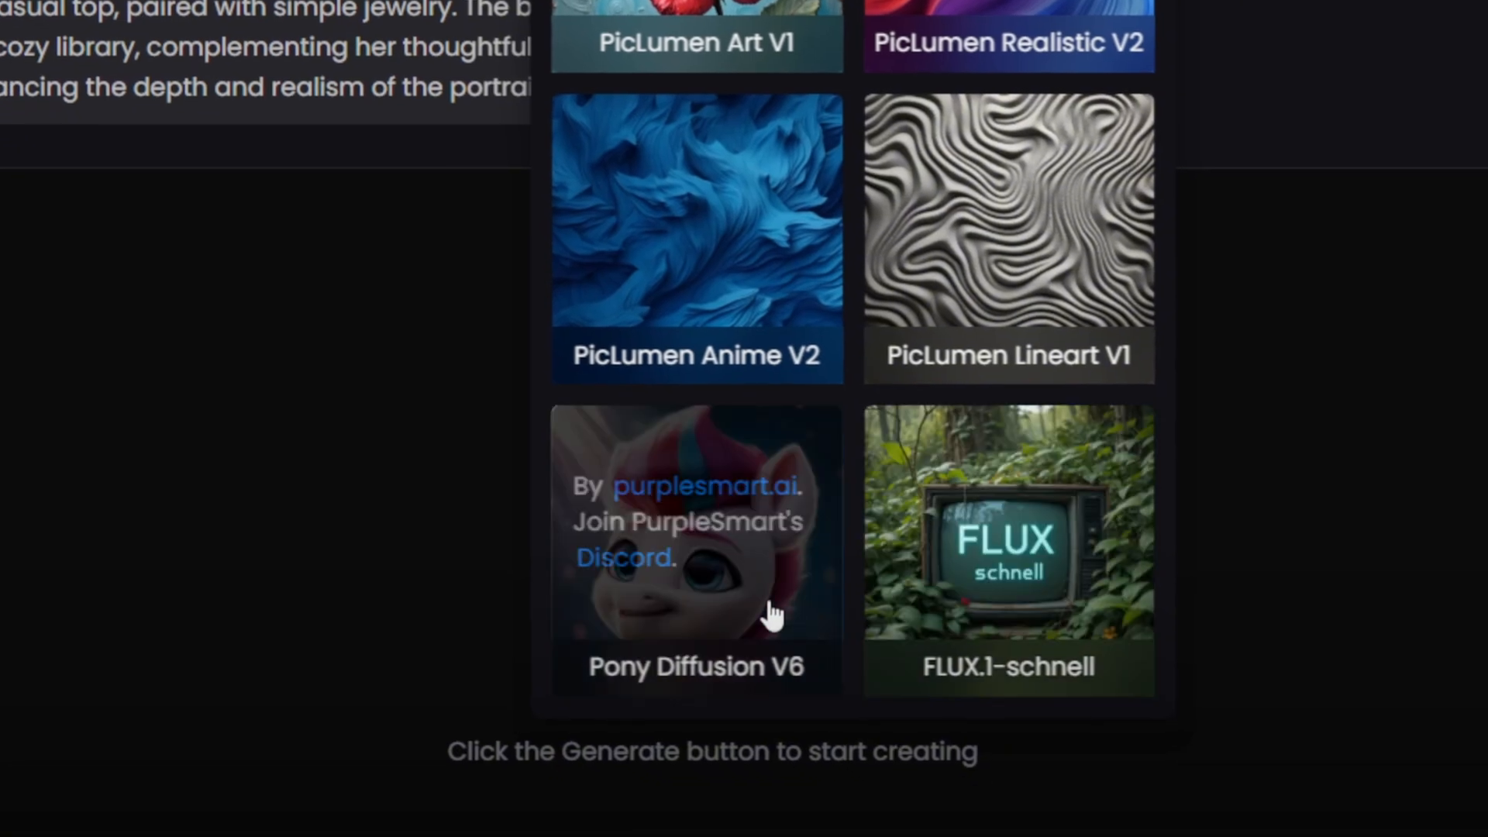
pyautogui.moveTo(1009, 546)
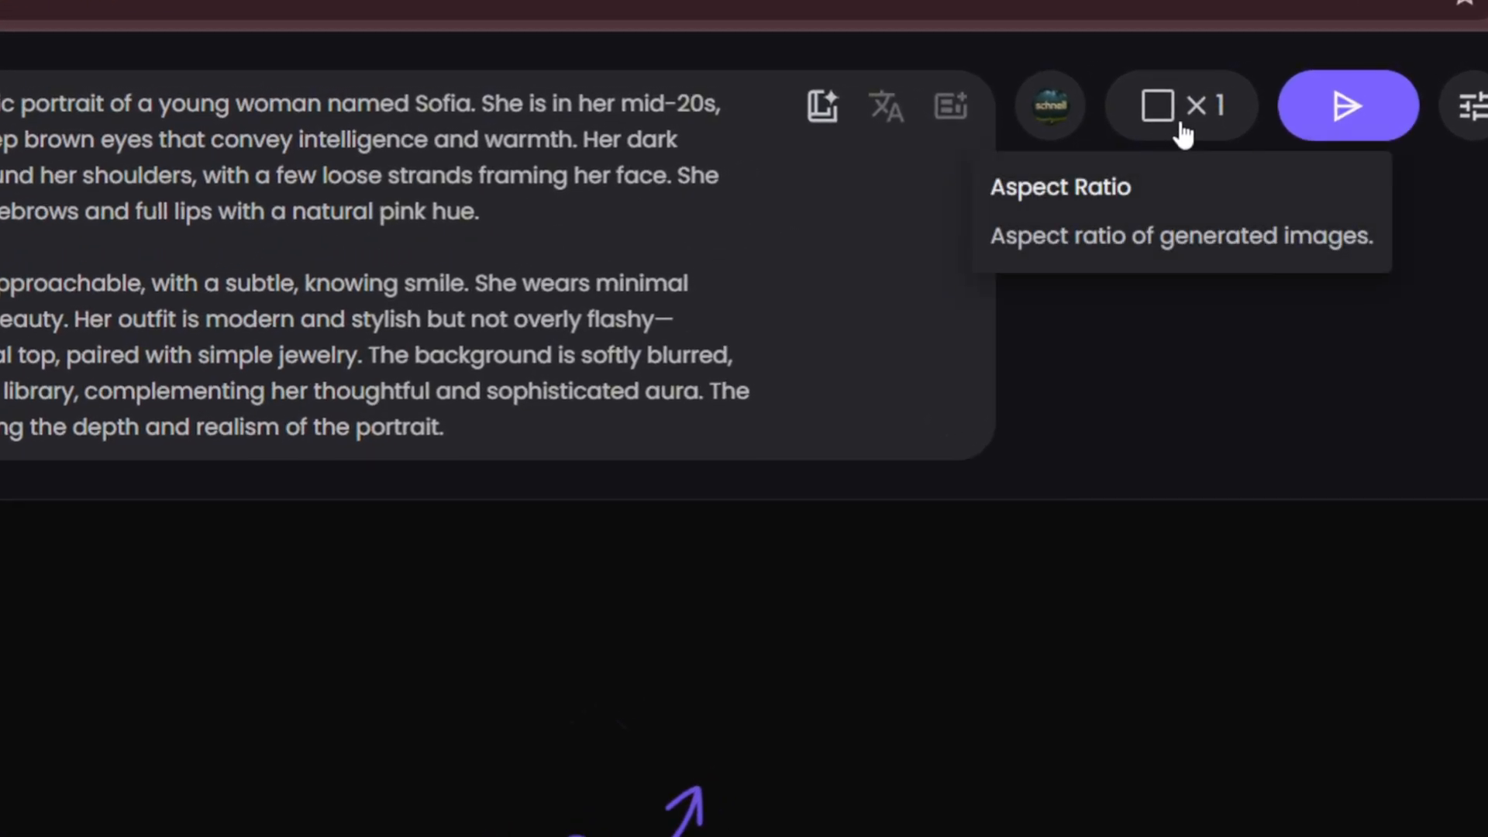
pyautogui.click(1181, 105)
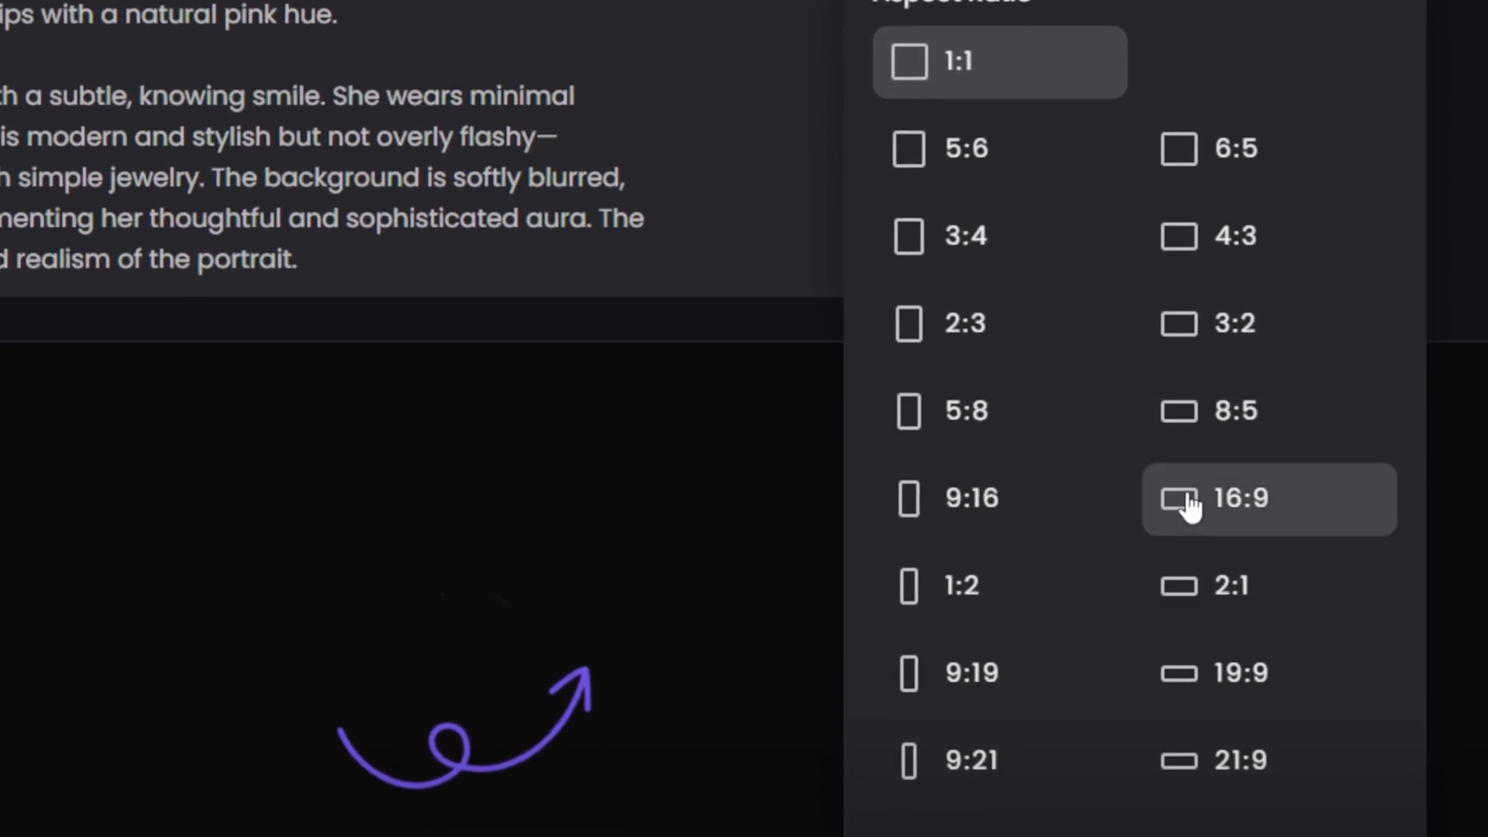
pyautogui.click(1234, 499)
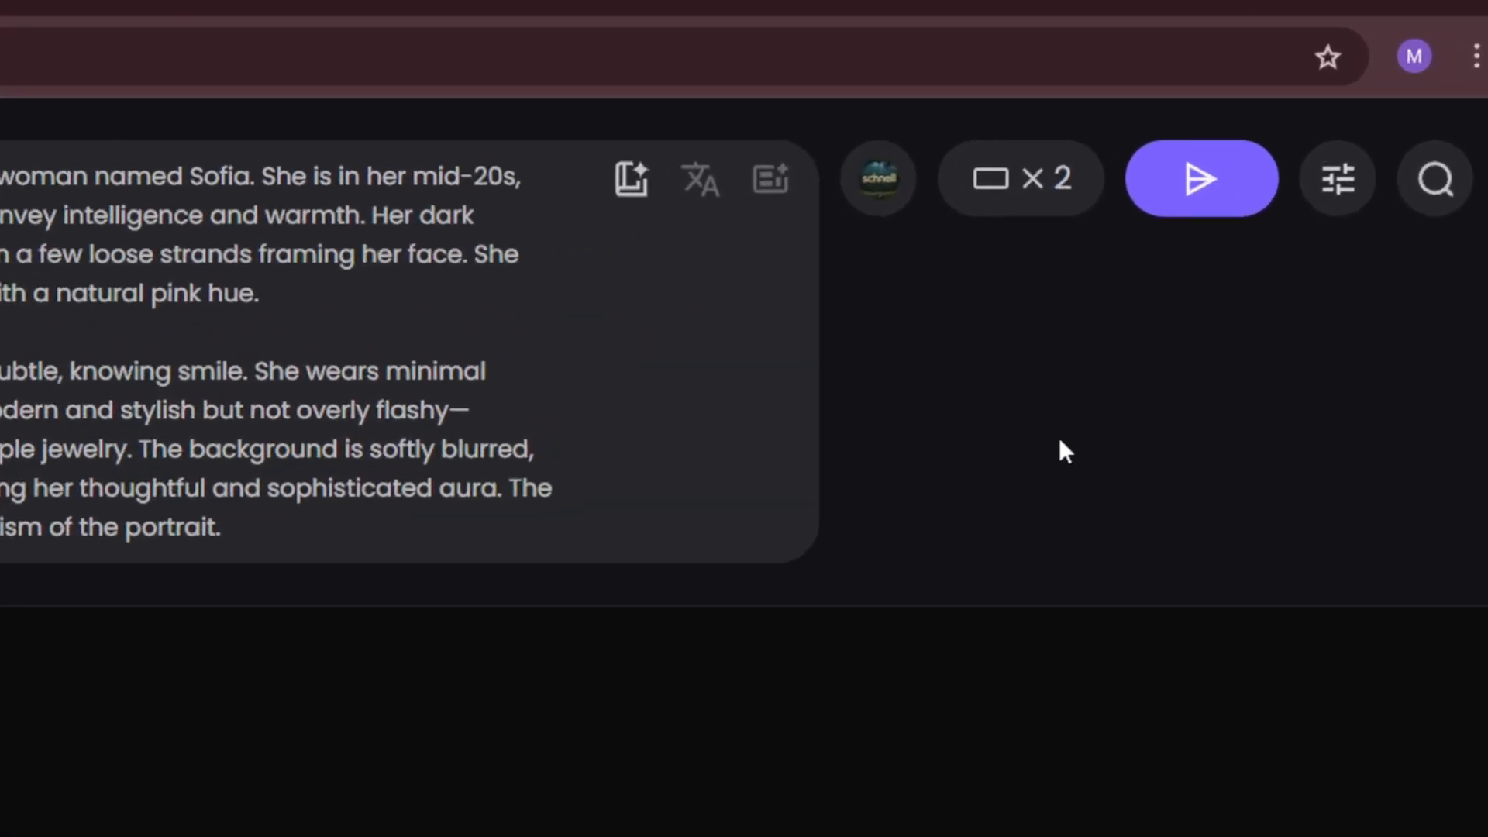
pyautogui.click(1200, 178)
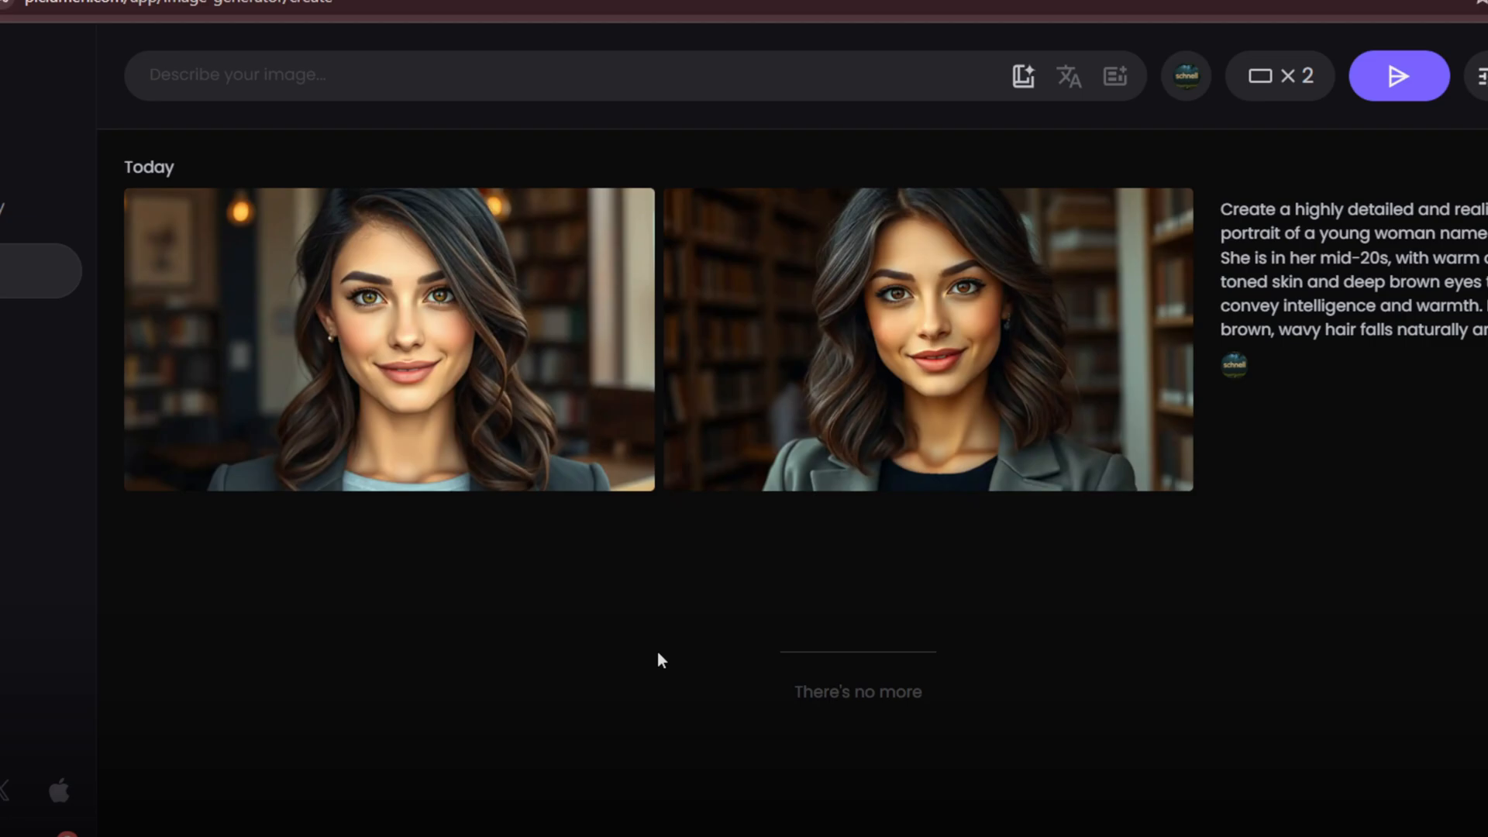
pyautogui.click(388, 341)
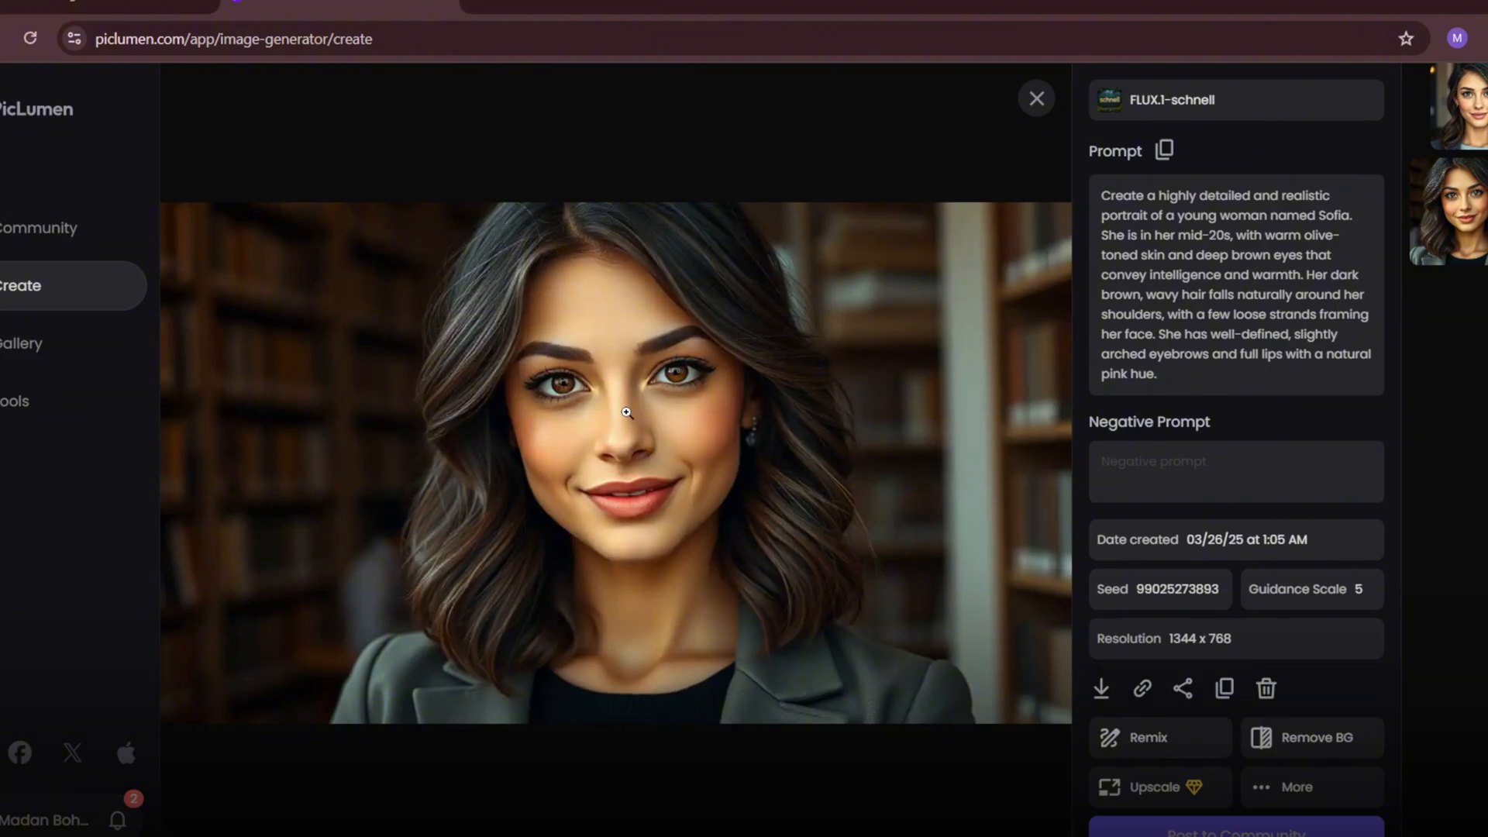
pyautogui.click(1034, 98)
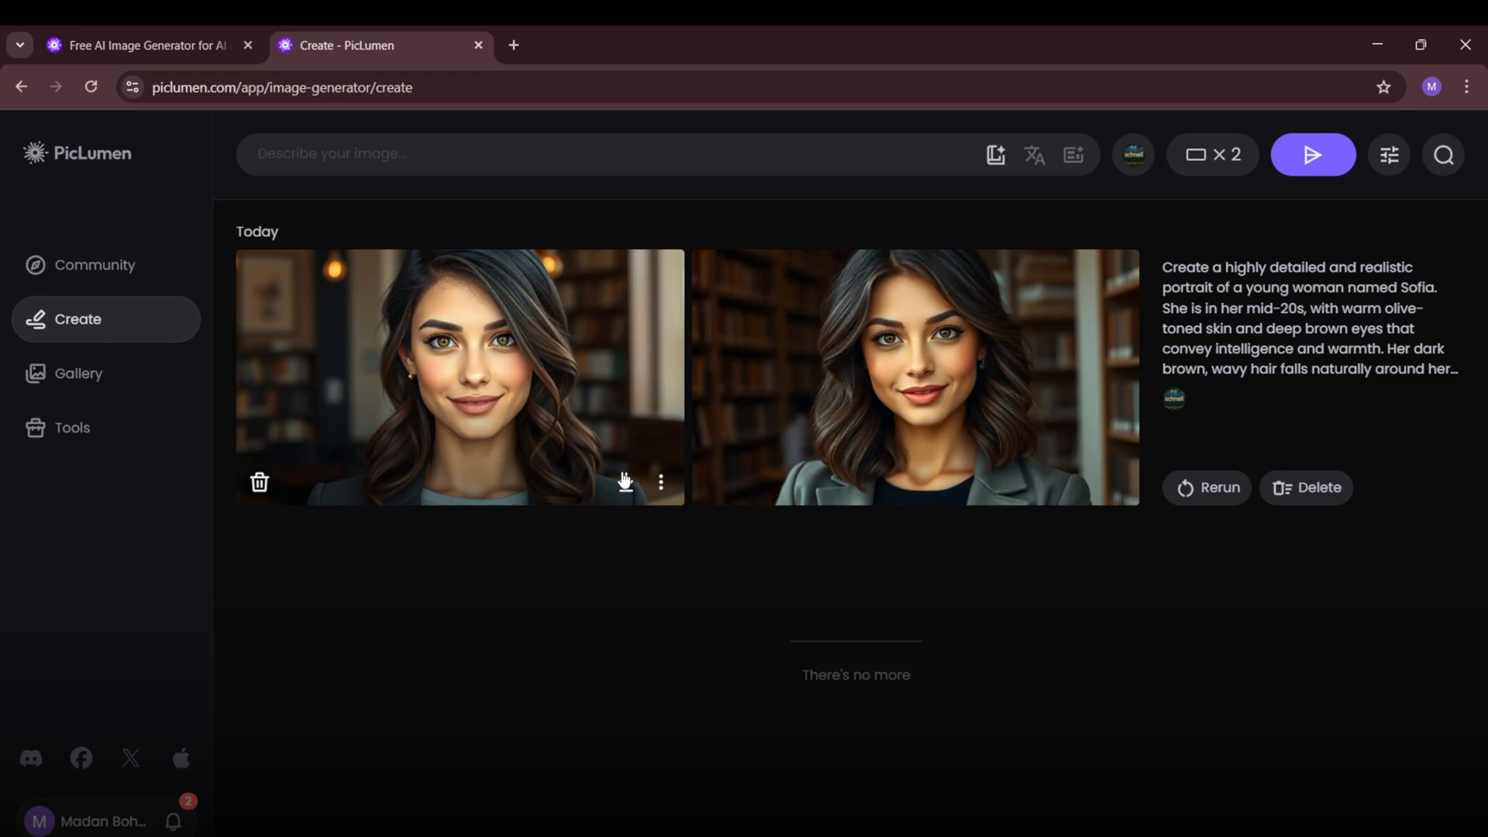
pyautogui.moveTo(967, 493)
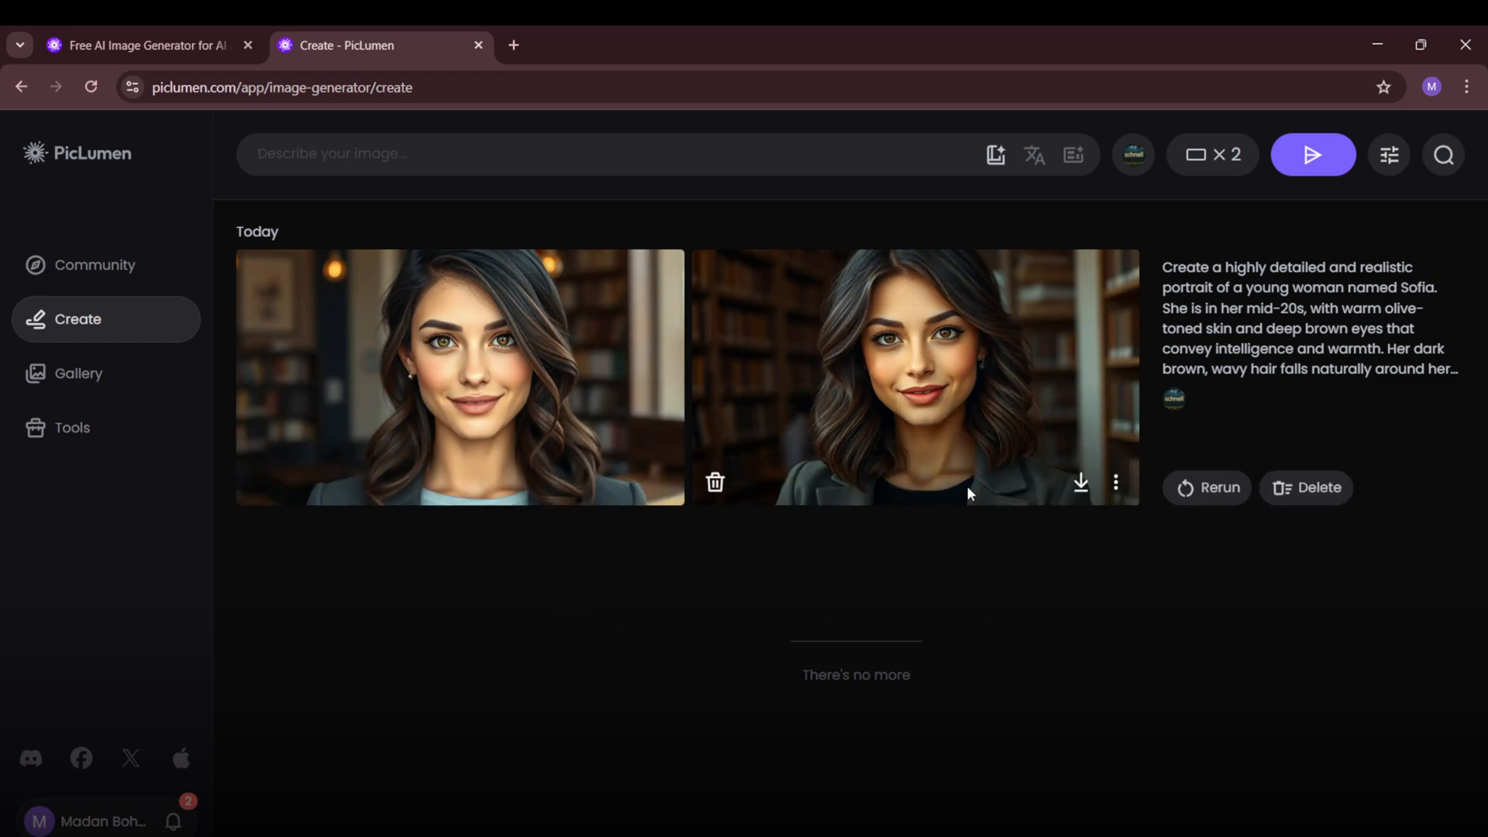
pyautogui.moveTo(627, 485)
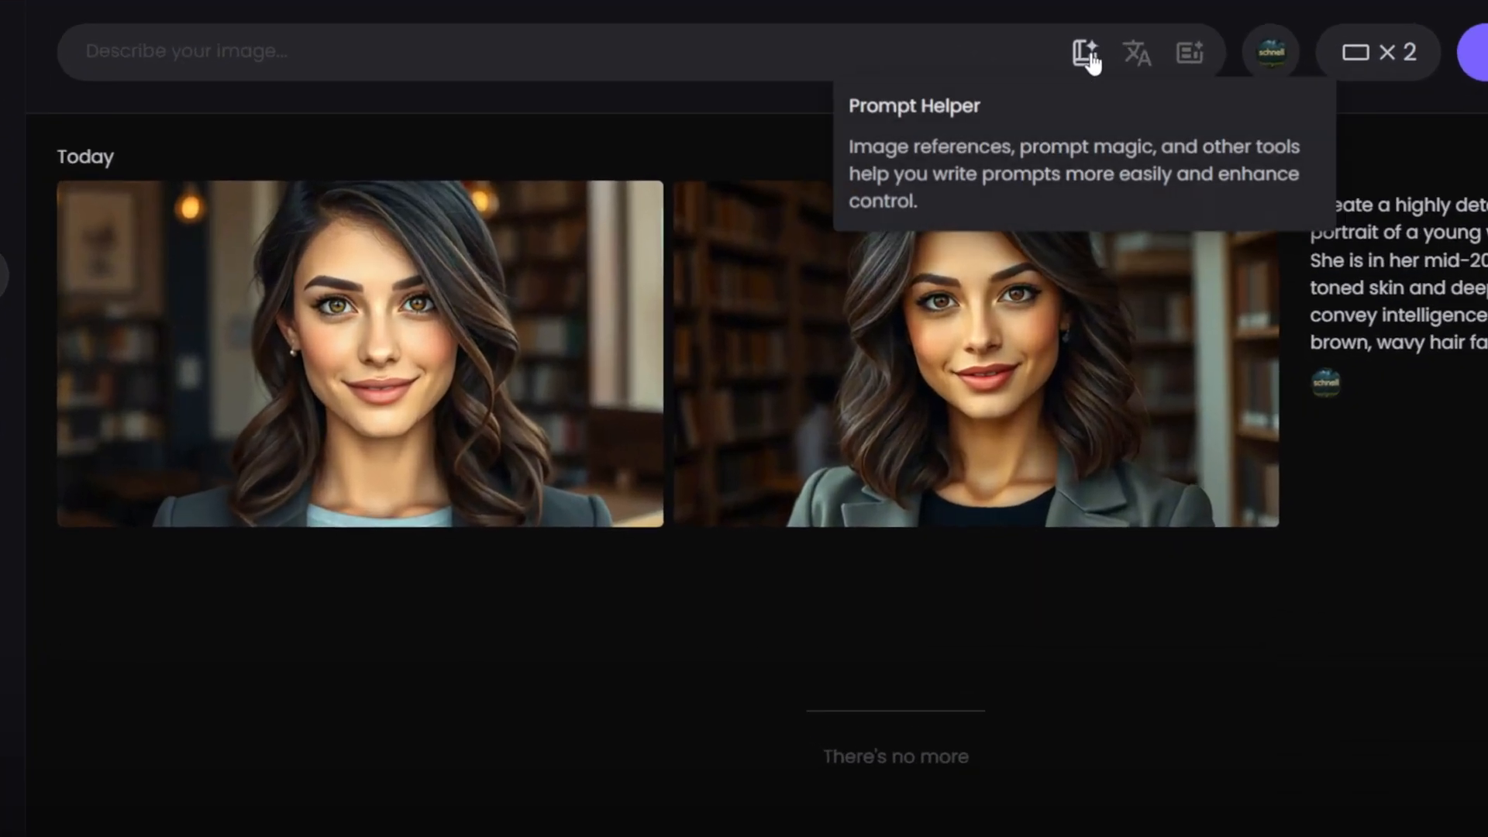
# Upload the first Sofia portrait via Prompt Helper and set it as Character Ref
pyautogui.click(1085, 51)
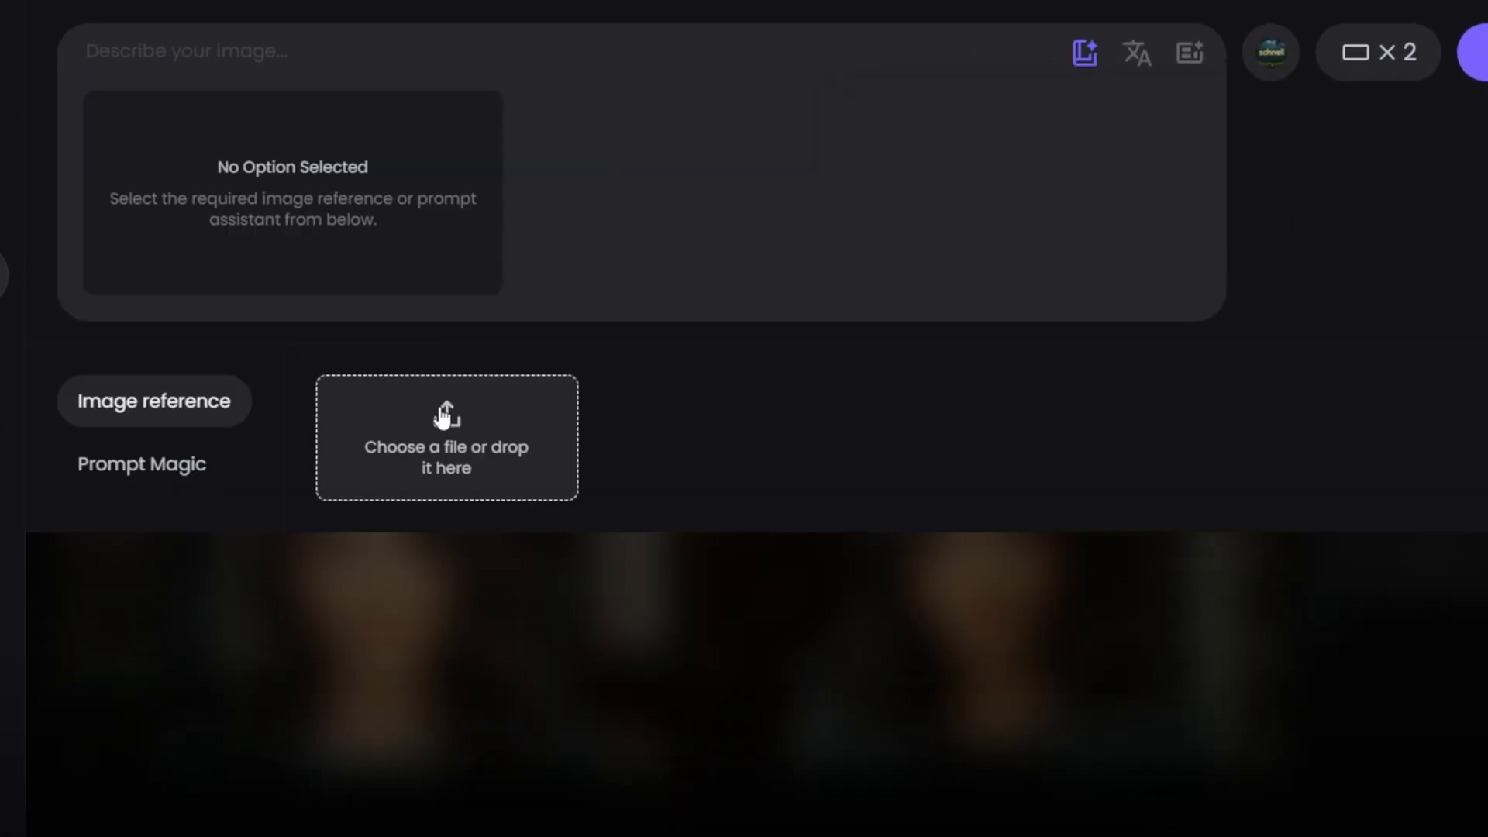
pyautogui.click(447, 437)
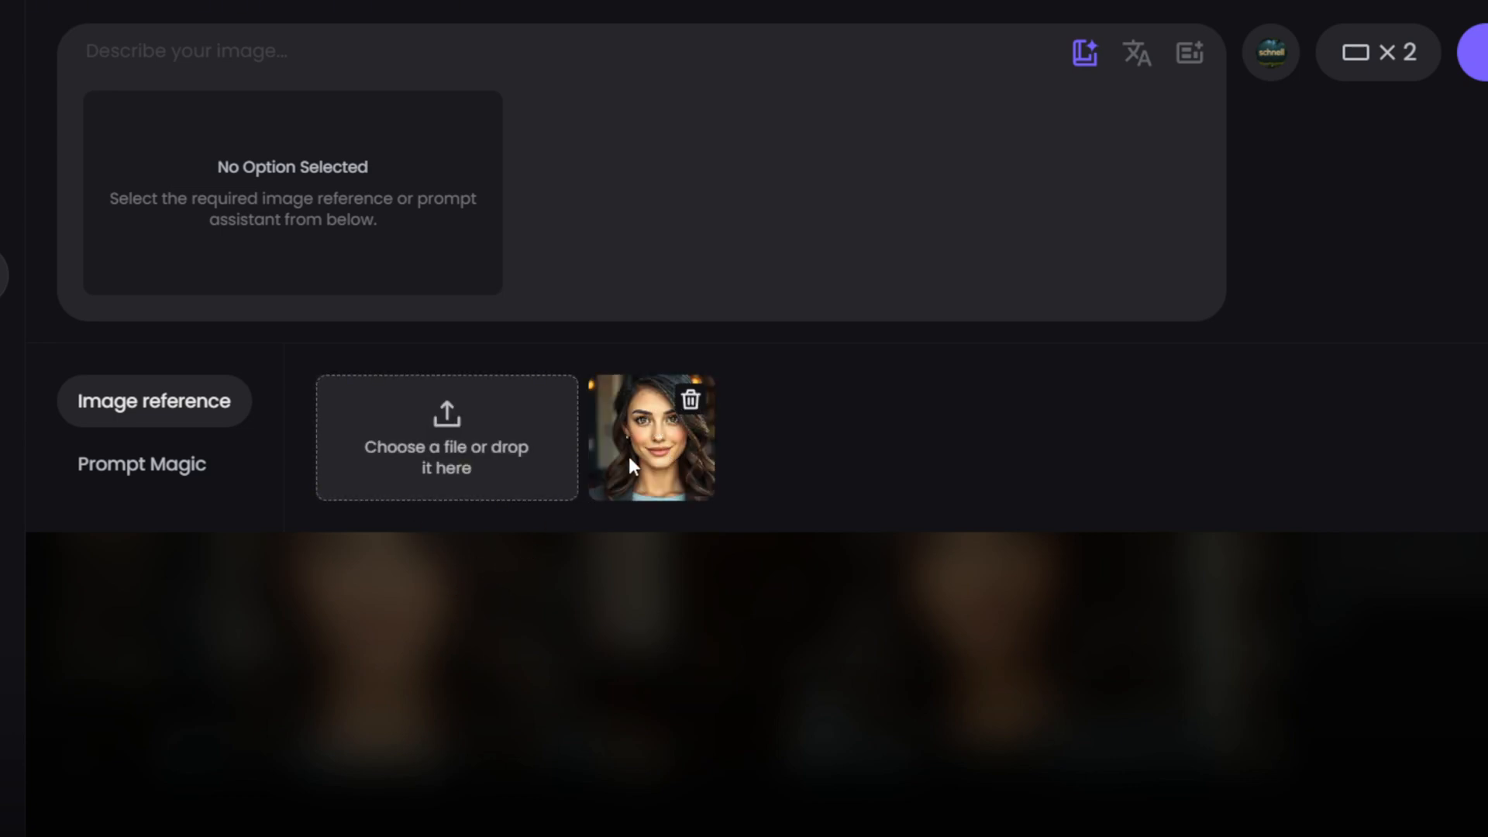
pyautogui.click(651, 437)
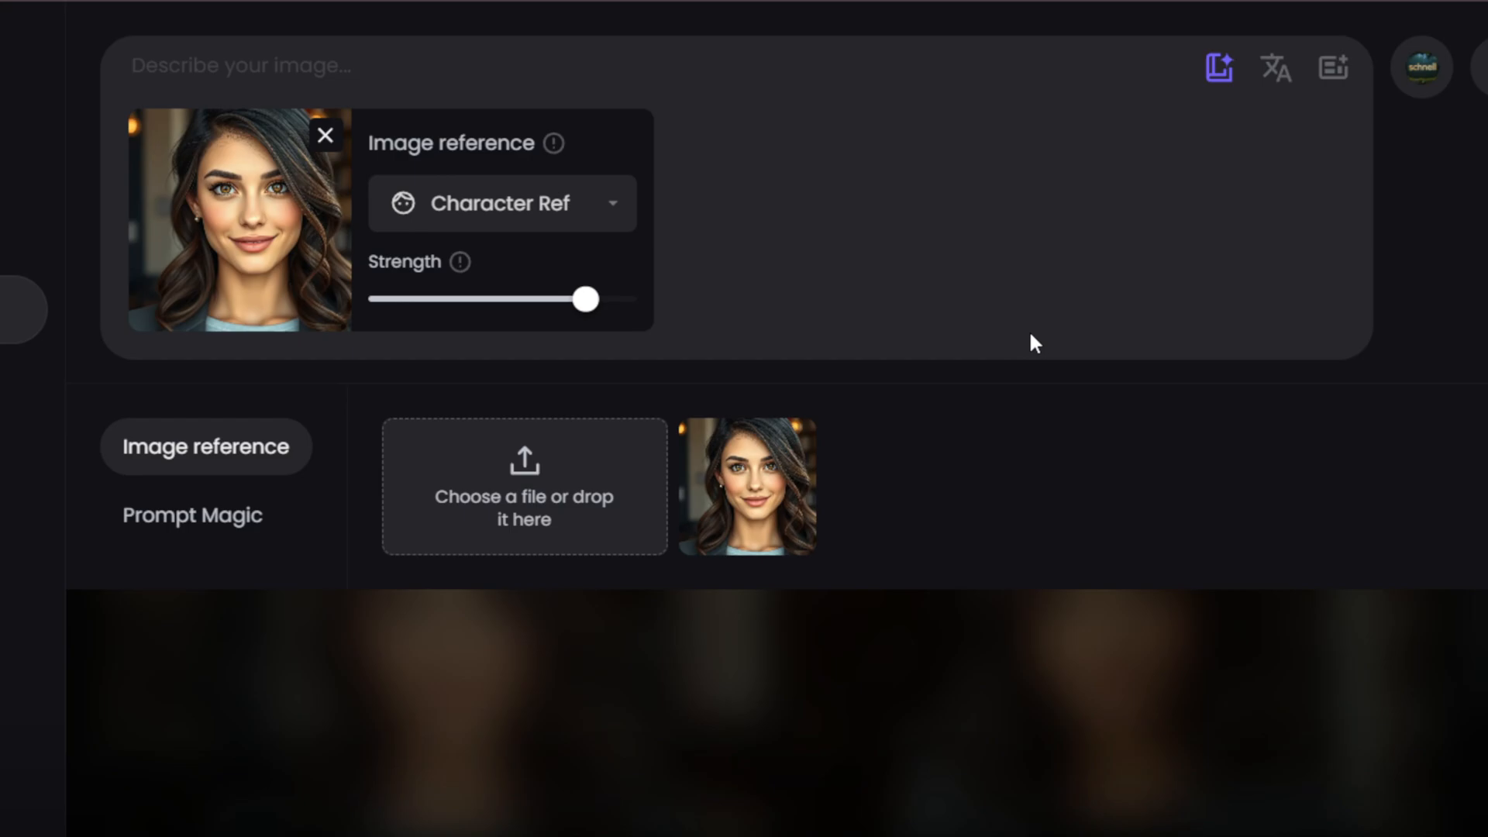
pyautogui.moveTo(859, 531)
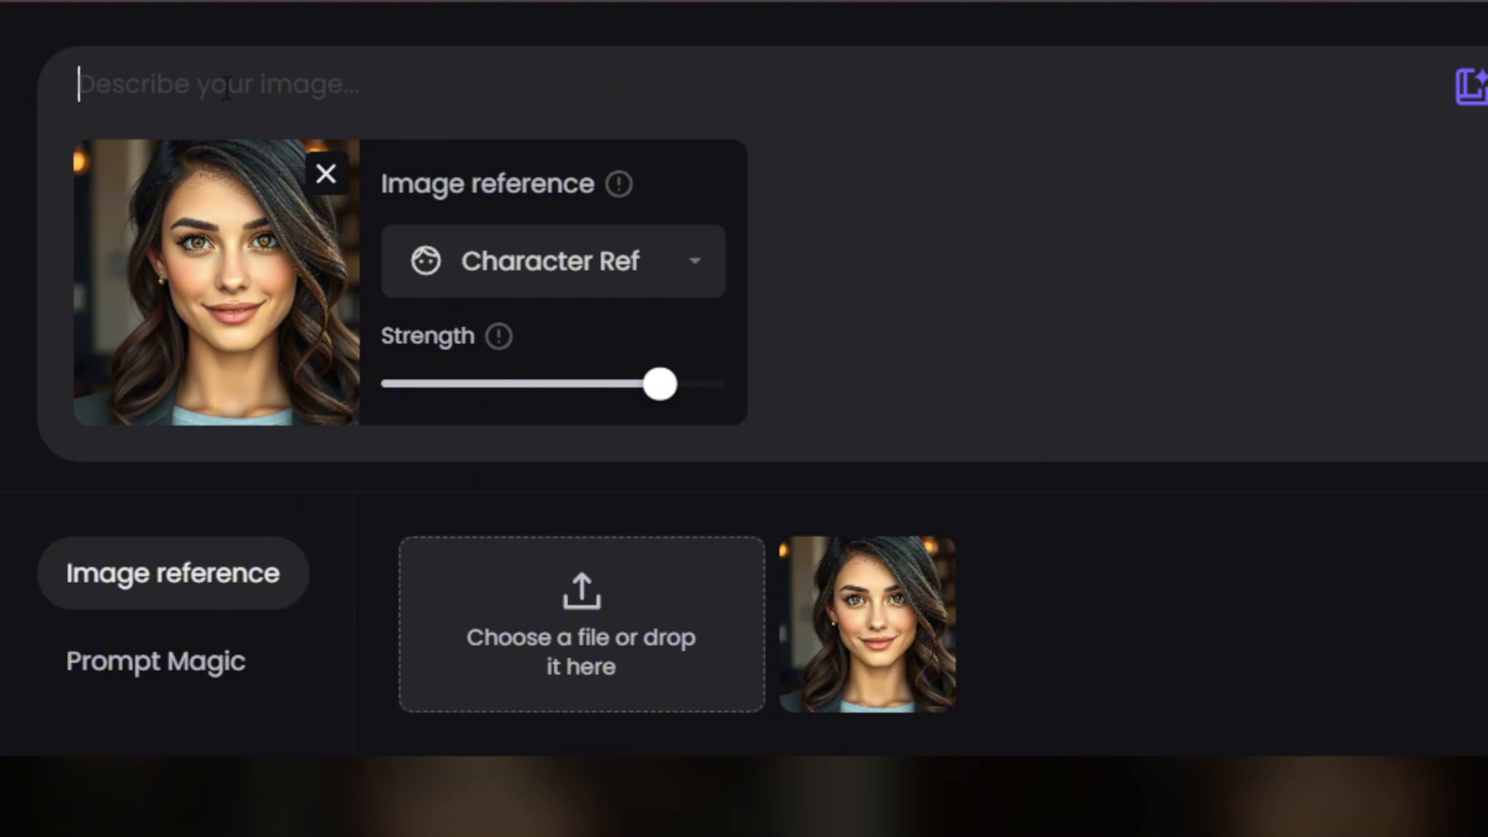
pyautogui.moveTo(344, 95)
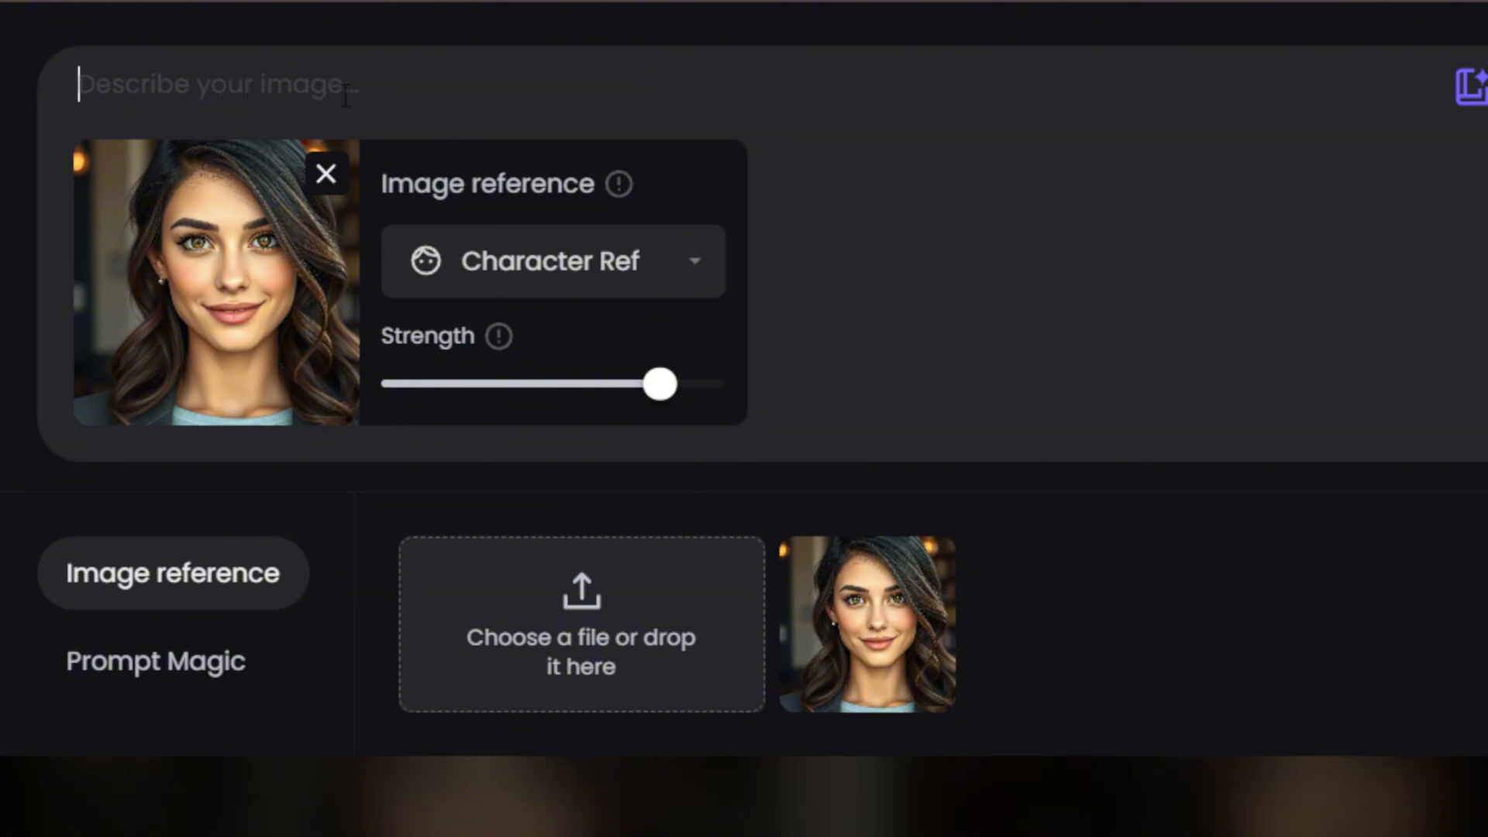
pyautogui.moveTo(933, 216)
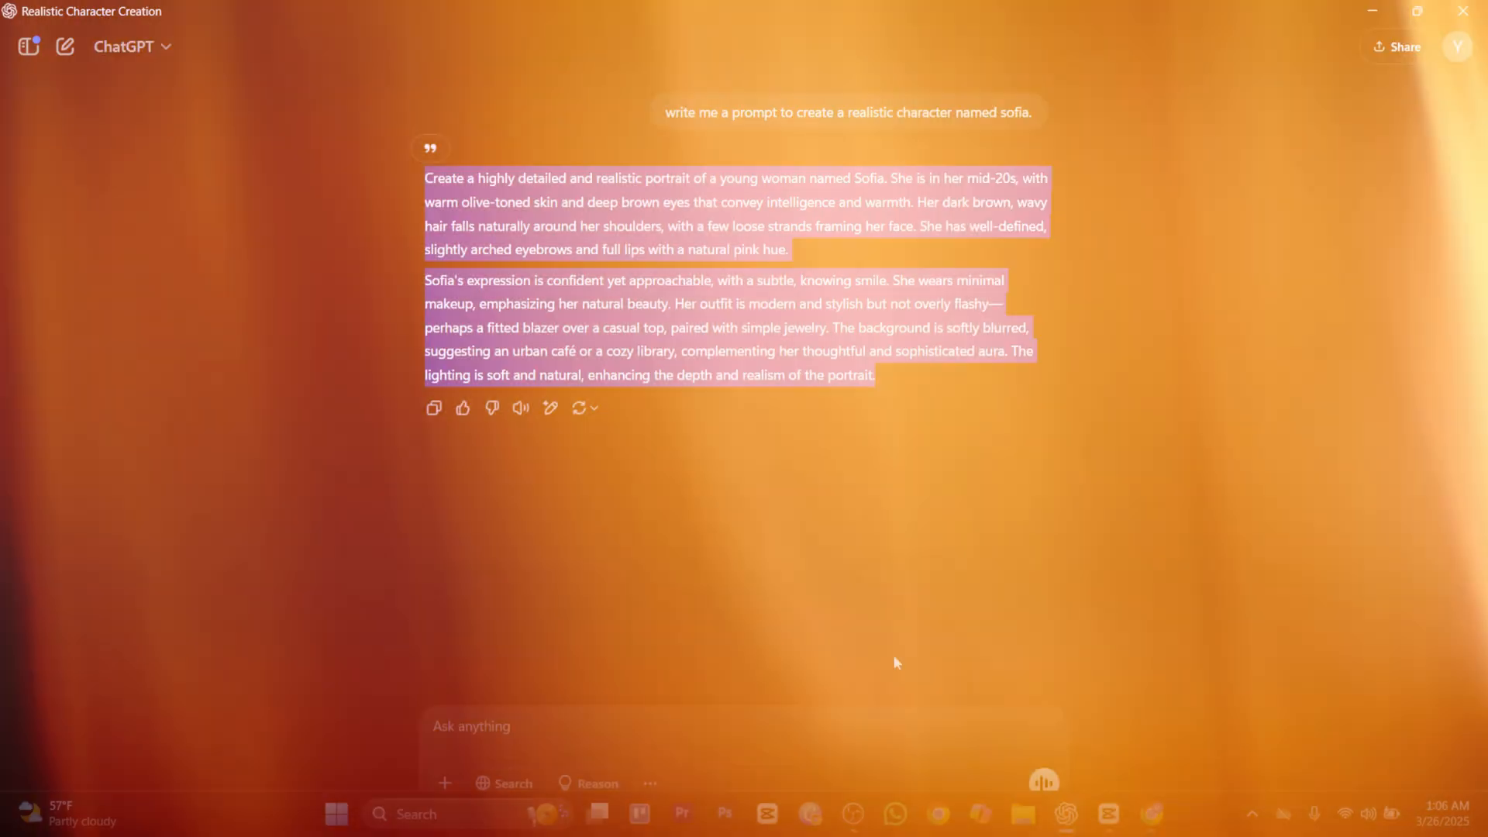
# Send ChatGPT 'now, write me a prompt to create an image of sofia reading'
pyautogui.write('now , w')
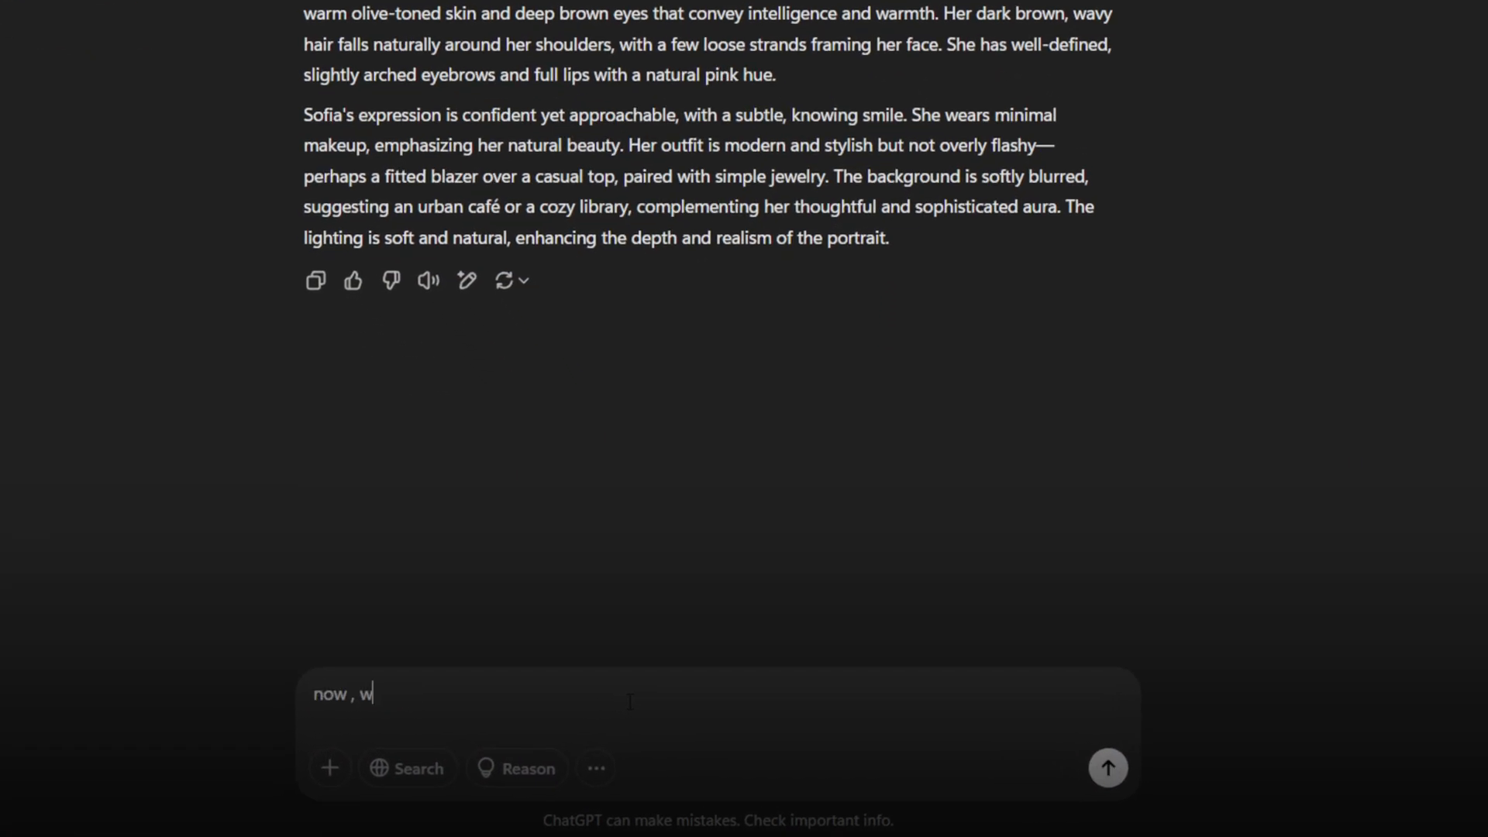
pyautogui.write('rite me a prompt to create an image of sofia reading')
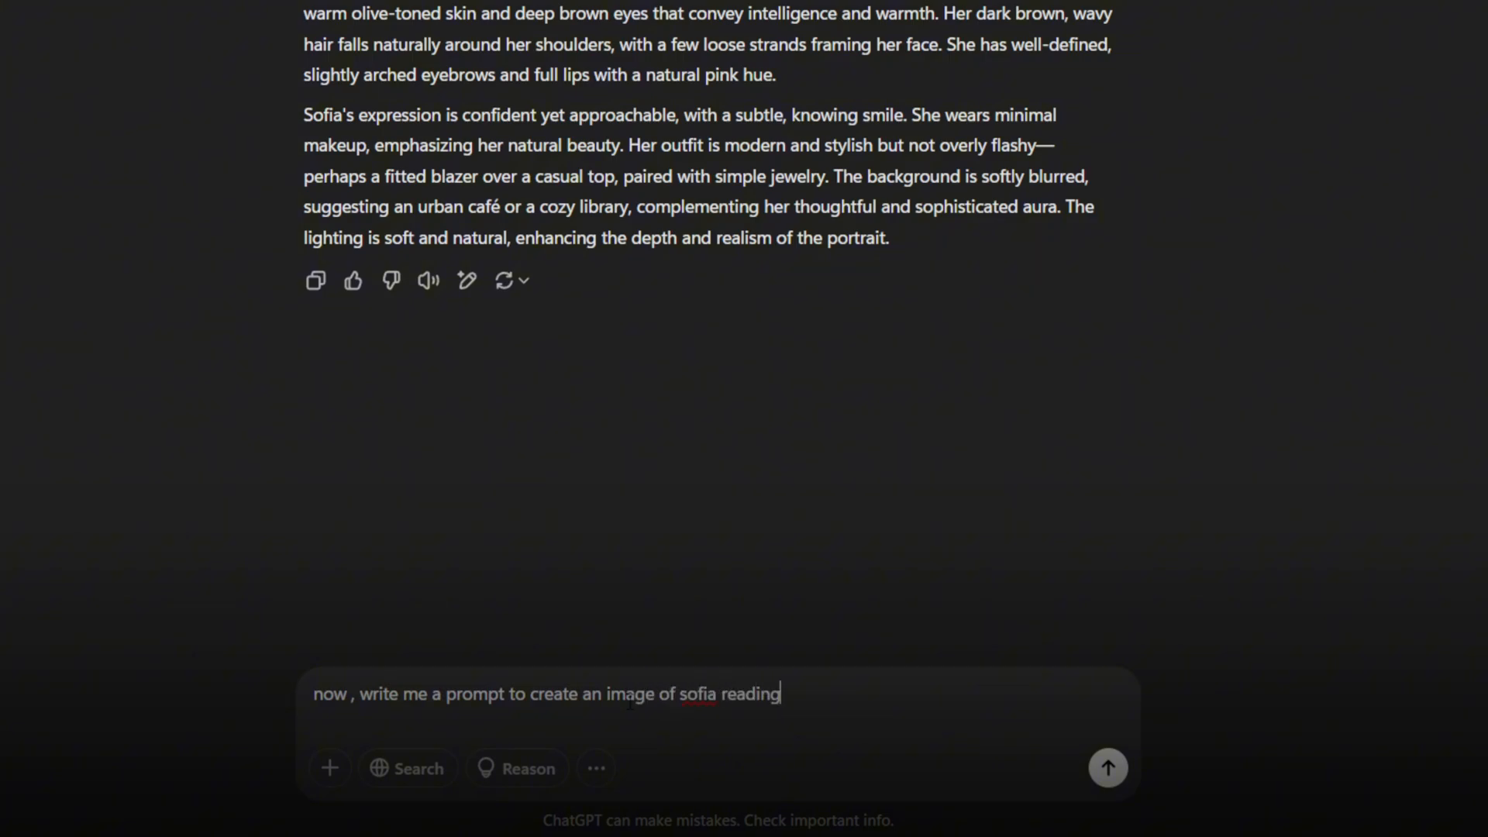
pyautogui.click(1107, 767)
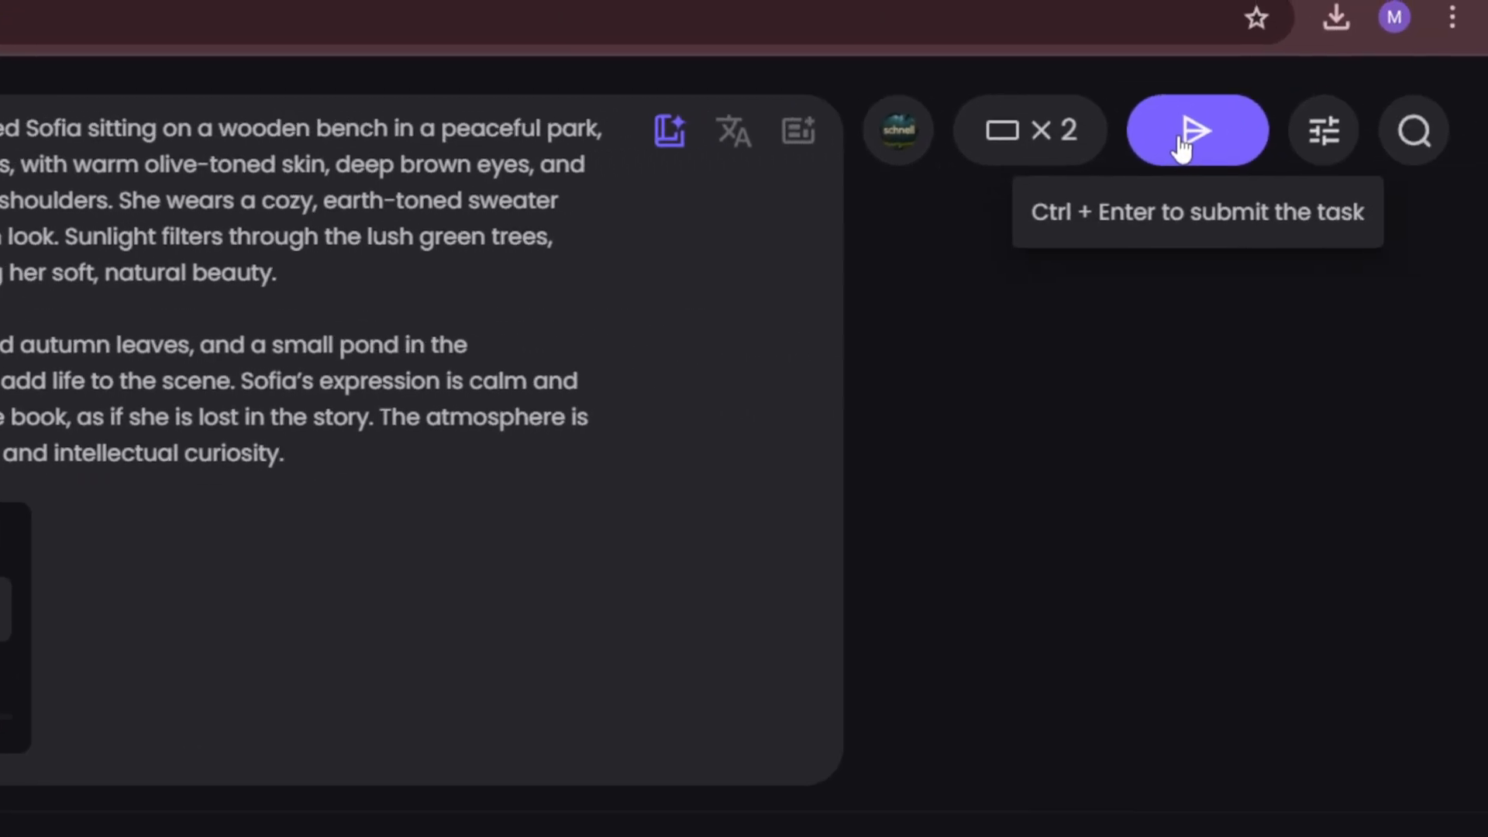
# Generate the Sofia park-bench reading images from the pasted prompt
pyautogui.click(1198, 130)
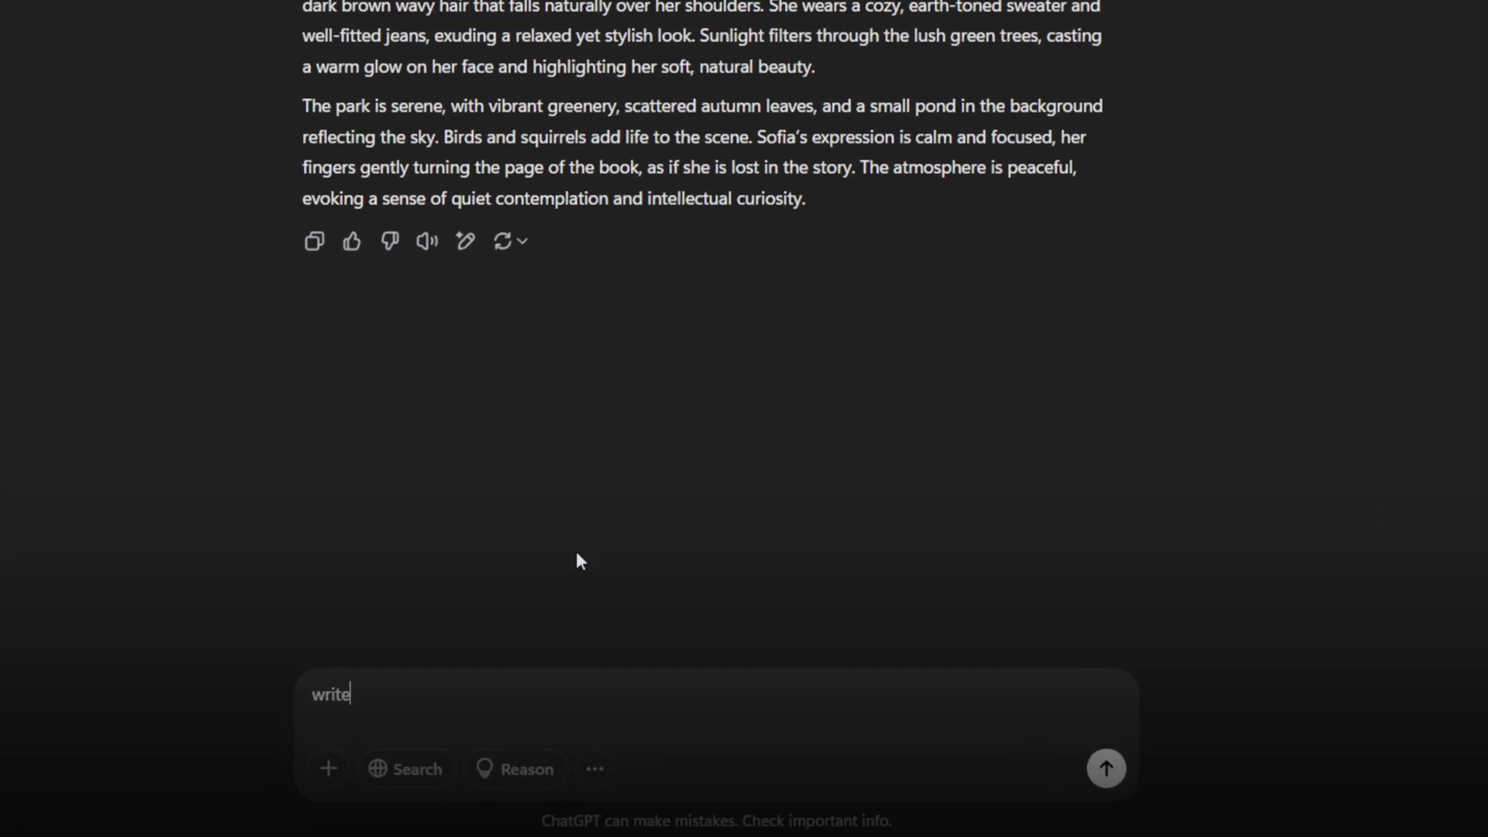
# Type 'a prompt to create an image of sof' as the next ChatGPT request
pyautogui.write('a prompt to create an image of sof')
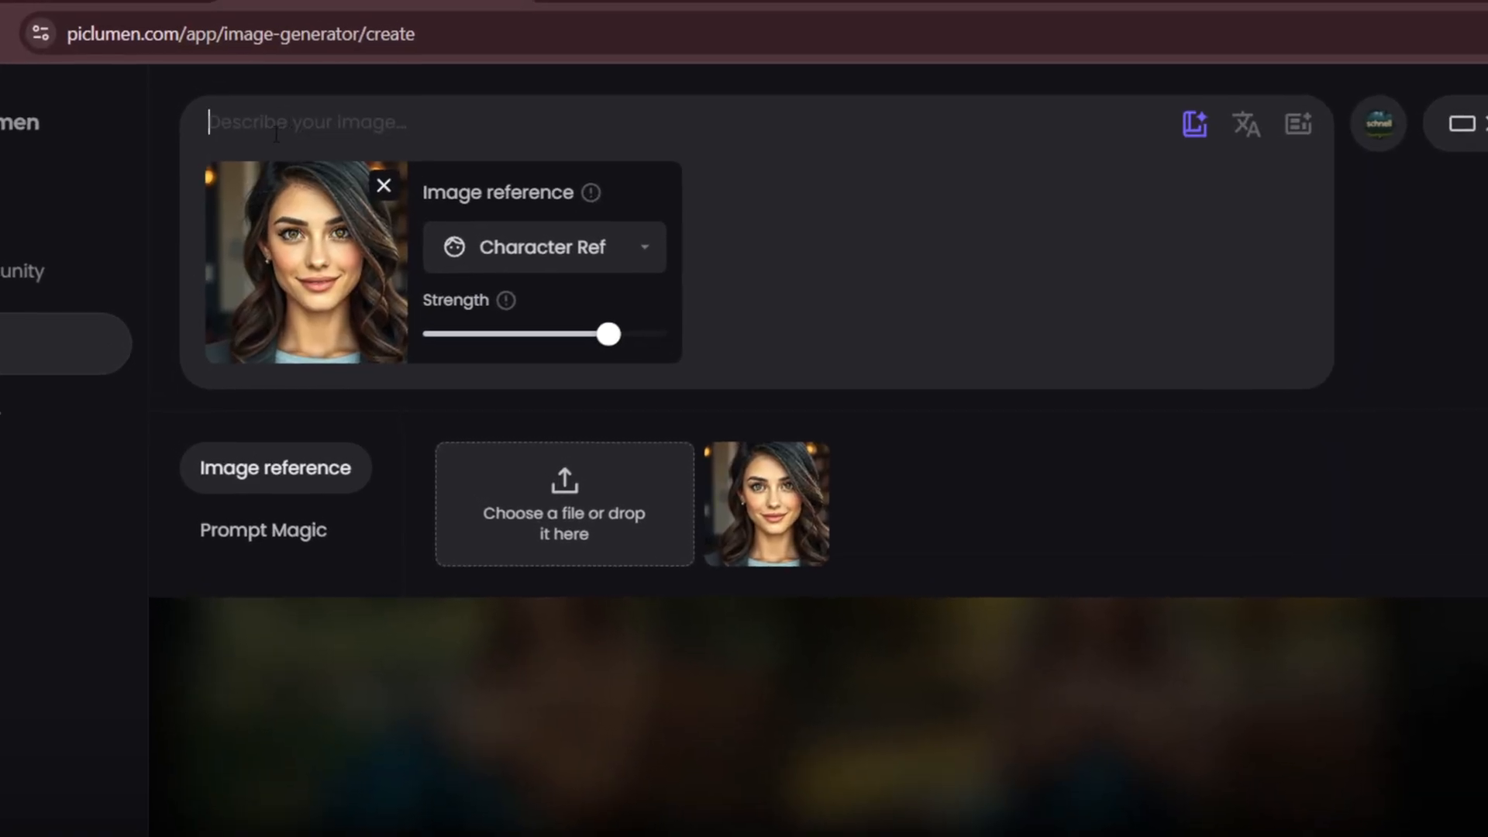
# Generate the Sofia office-laptop images with Character Ref and review the two results
pyautogui.click(1294, 172)
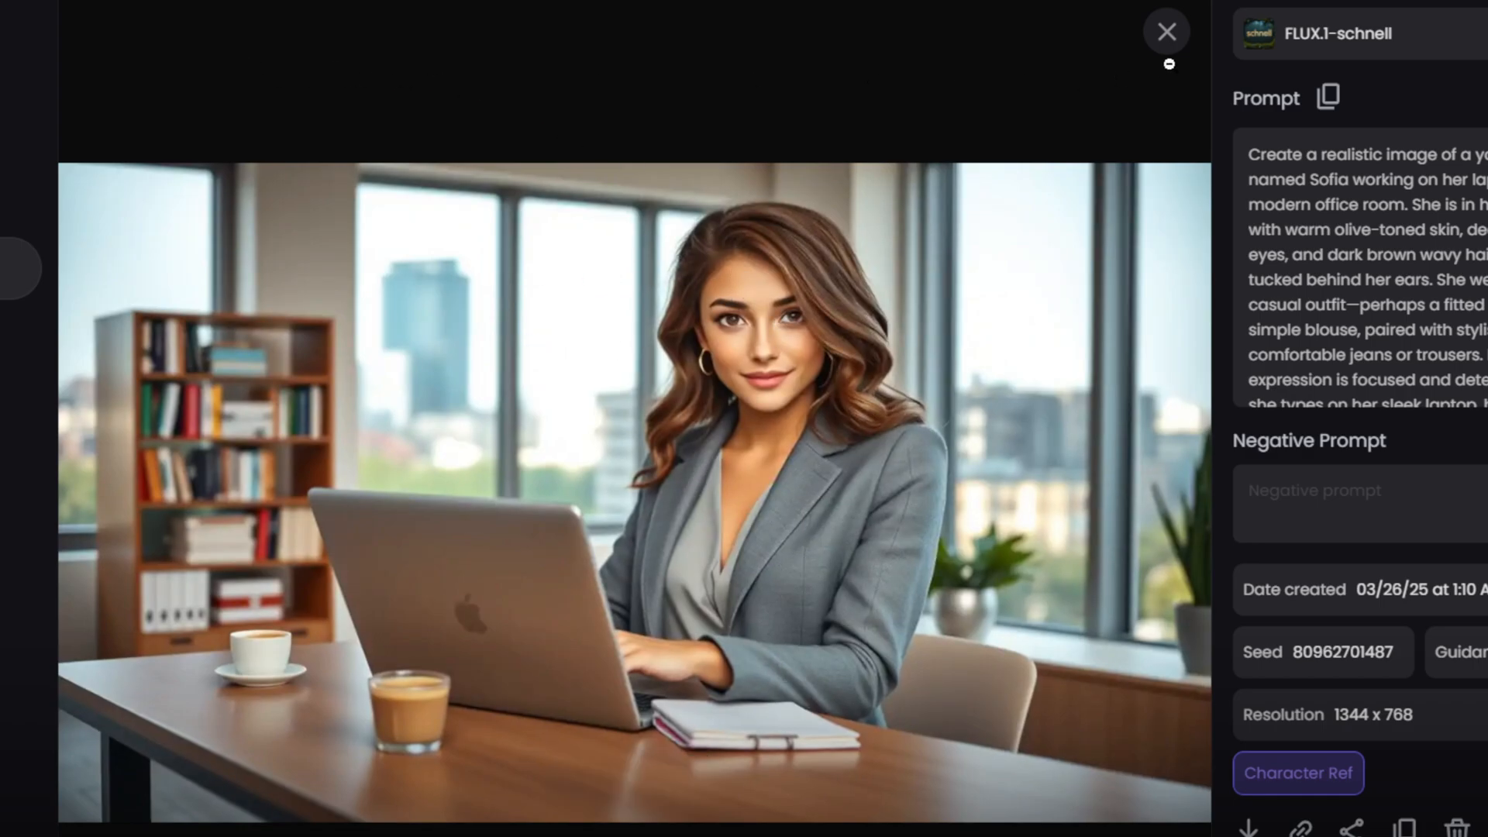
pyautogui.click(1166, 31)
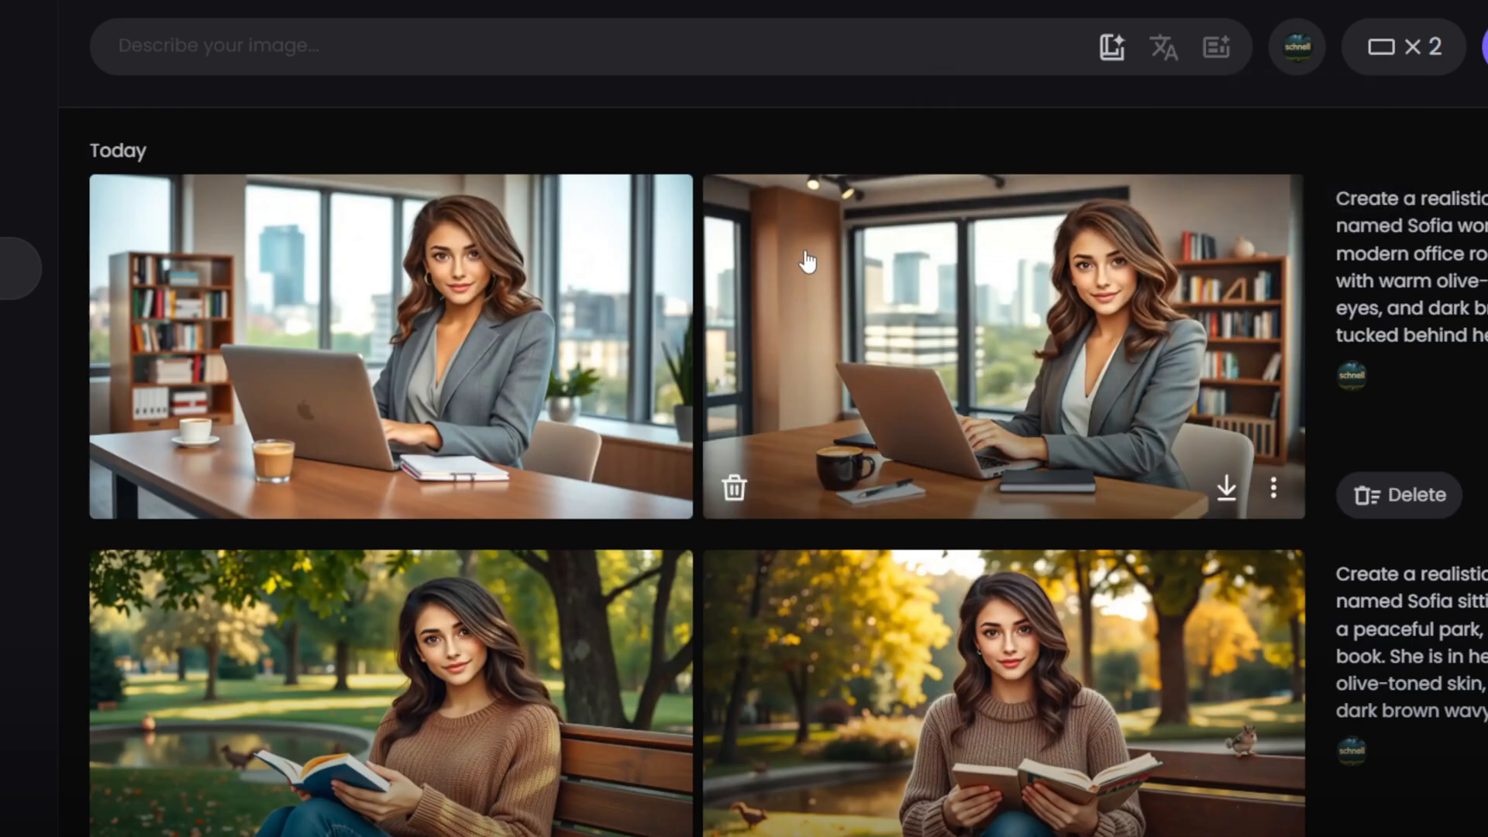
pyautogui.scroll(-3)
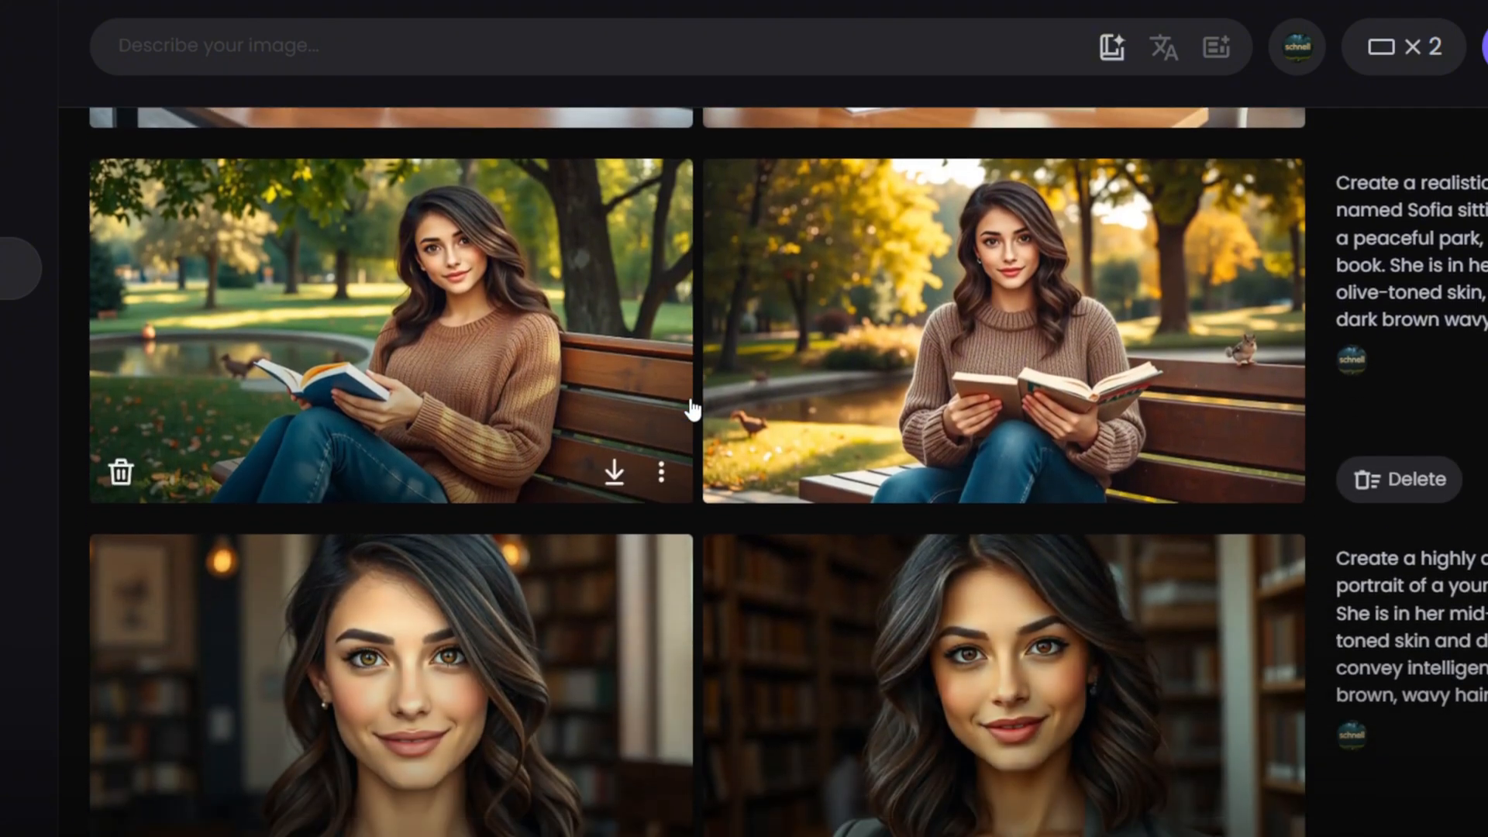
pyautogui.scroll(3)
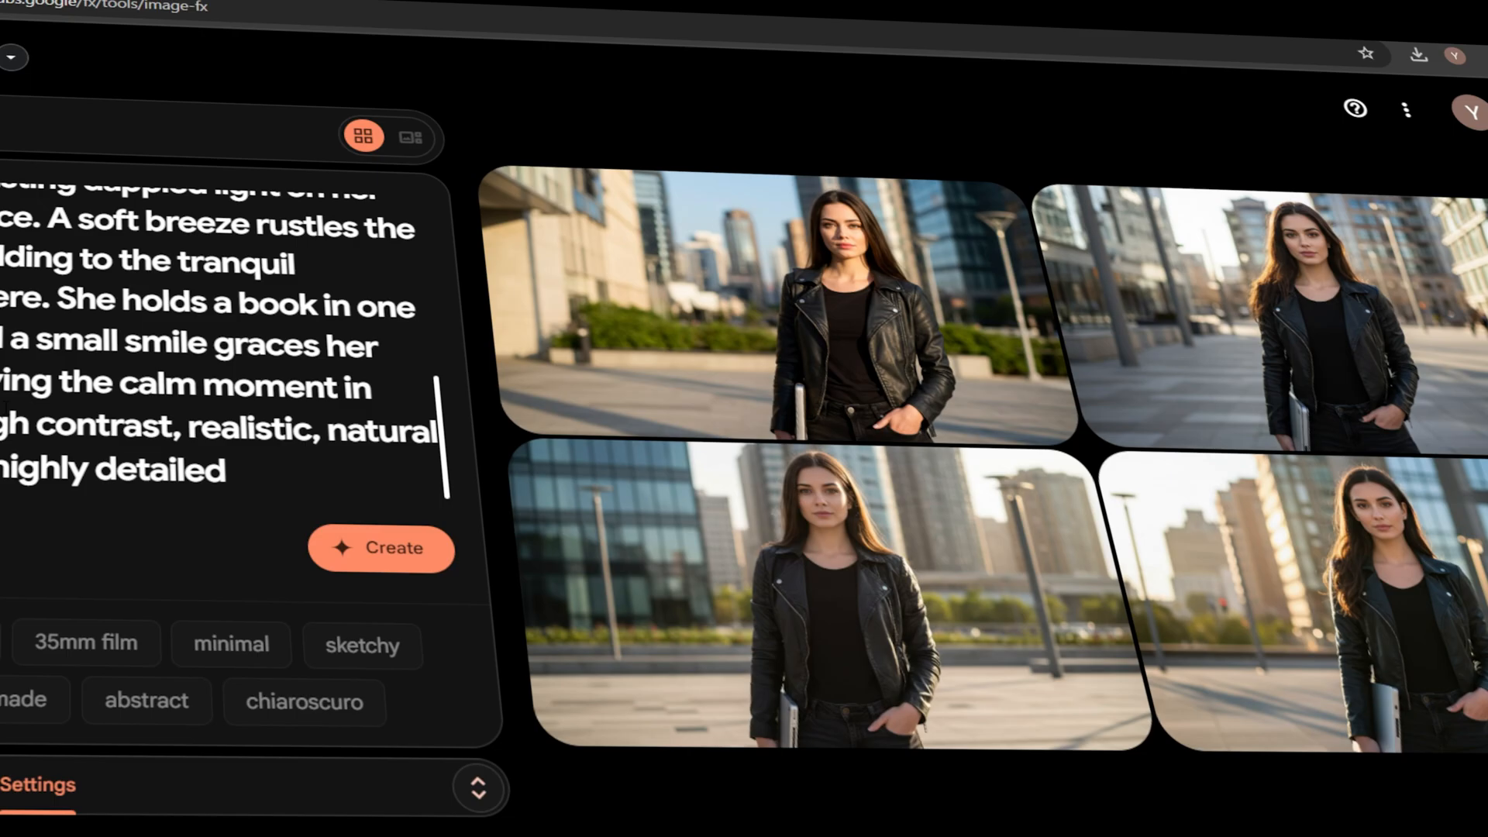
# Return to the ImageFX results of the leather-jacketed woman among city high-rises
pyautogui.click(381, 548)
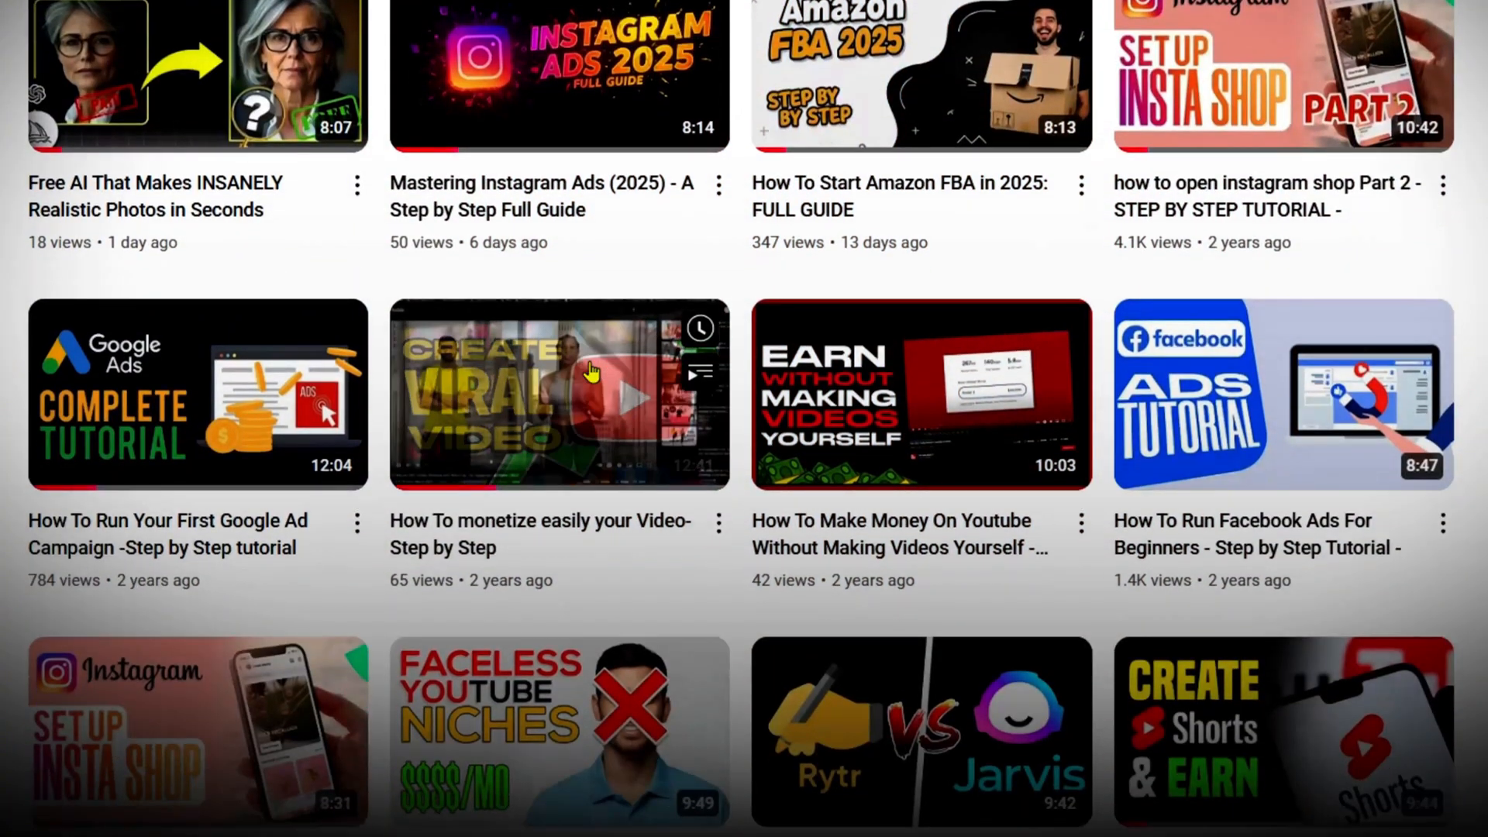
# Scroll the channel's Videos grid to reveal more rows of tutorial thumbnails
pyautogui.scroll(-3)
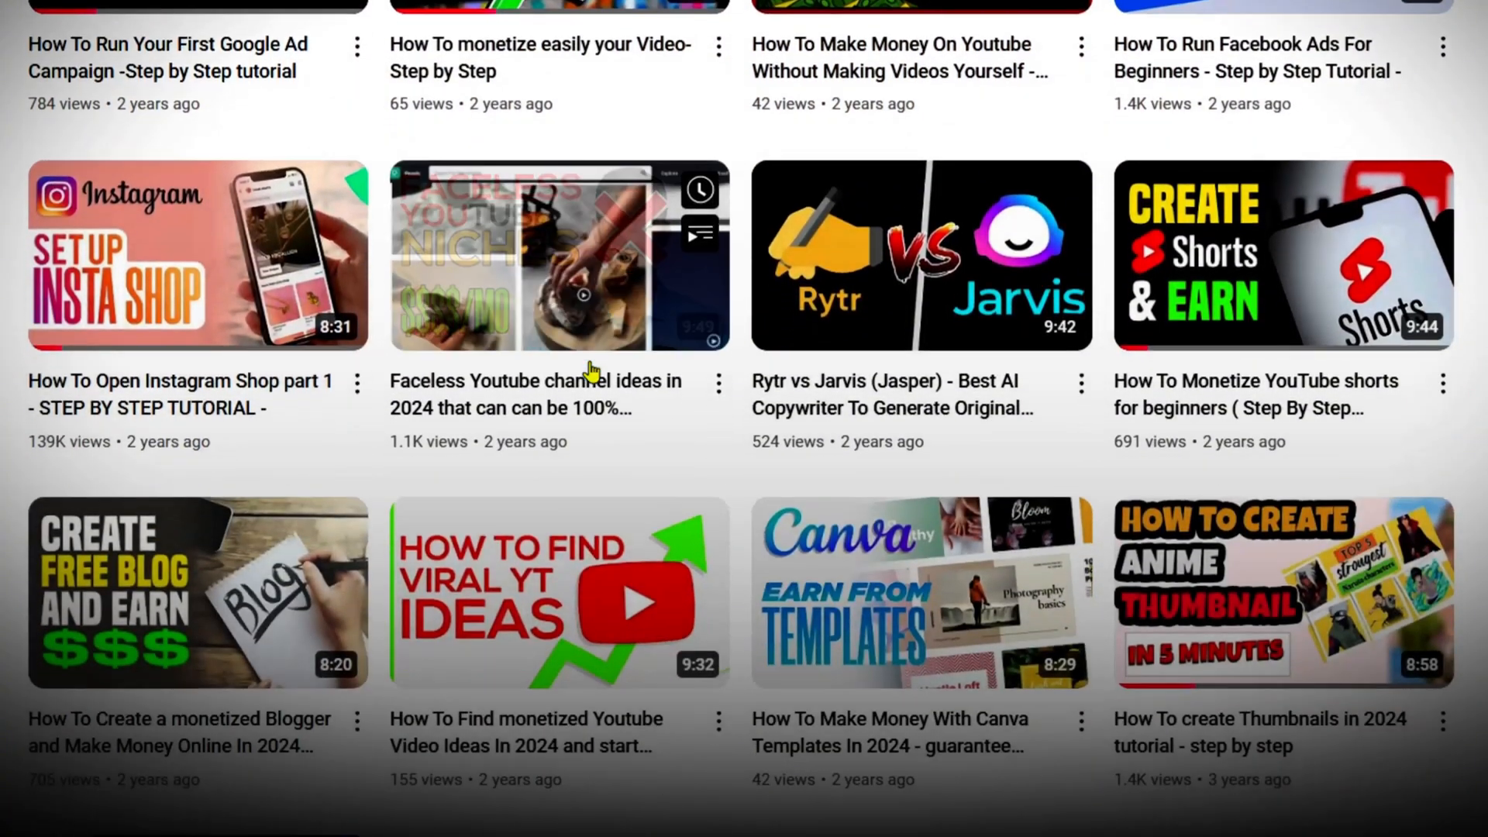